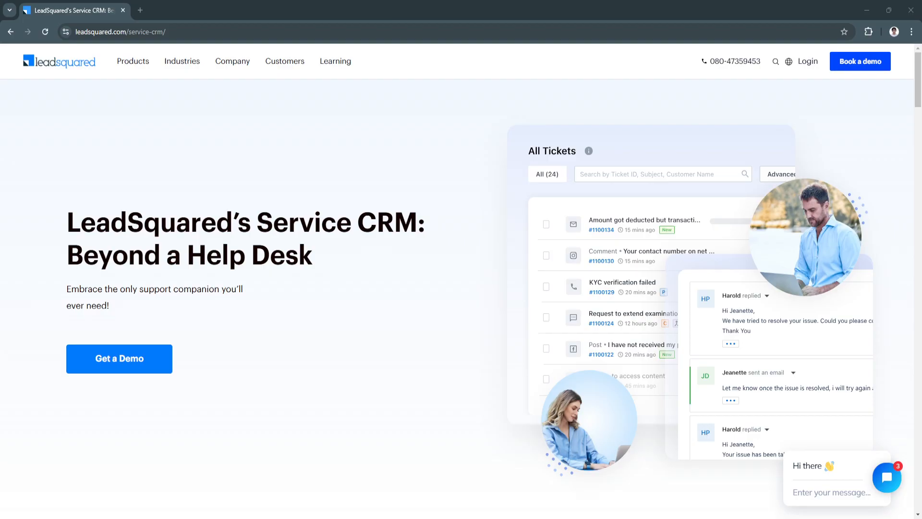
pyautogui.moveTo(75, 130)
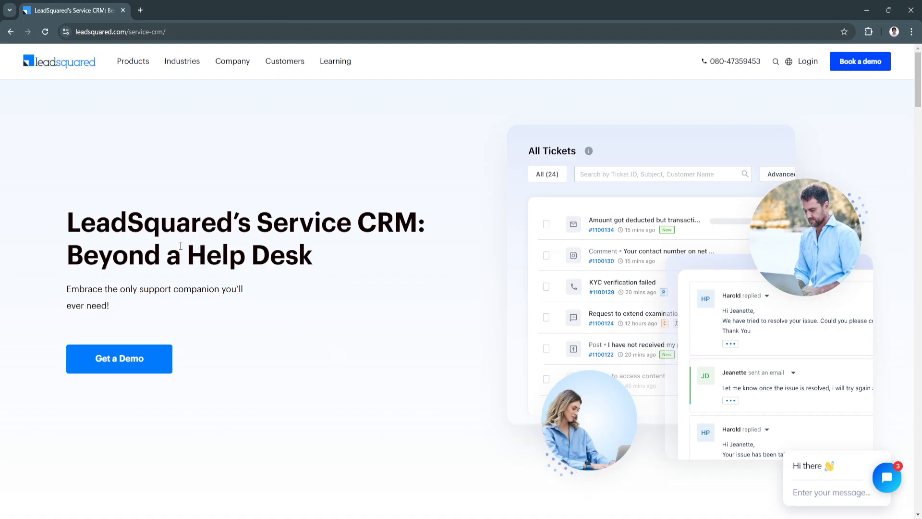
pyautogui.moveTo(124, 194)
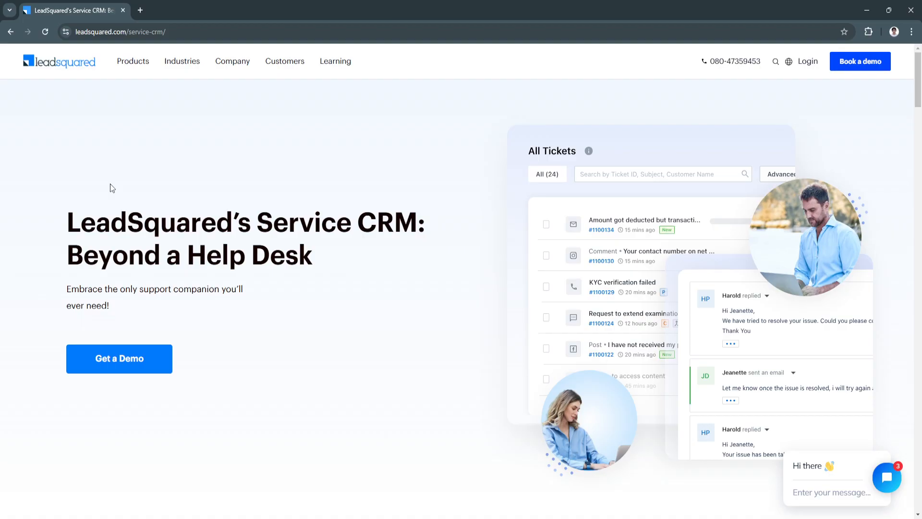
pyautogui.moveTo(72, 169)
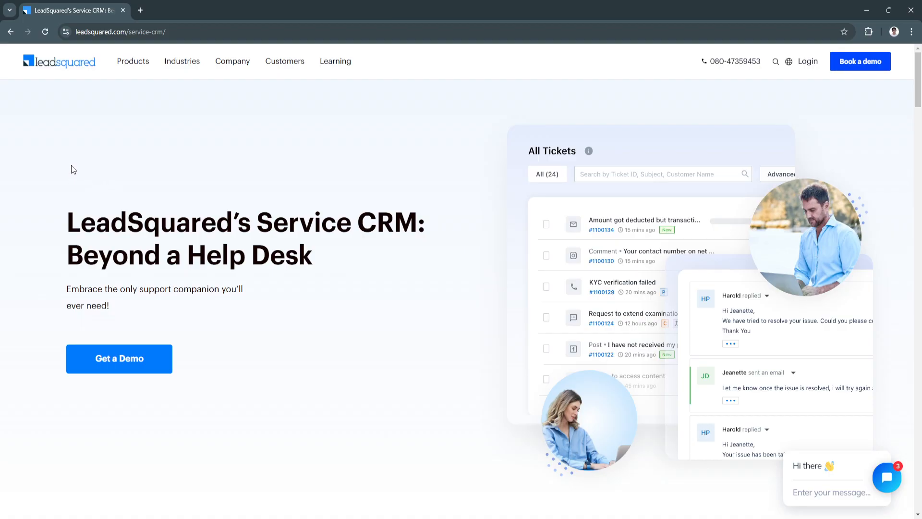
pyautogui.moveTo(54, 141)
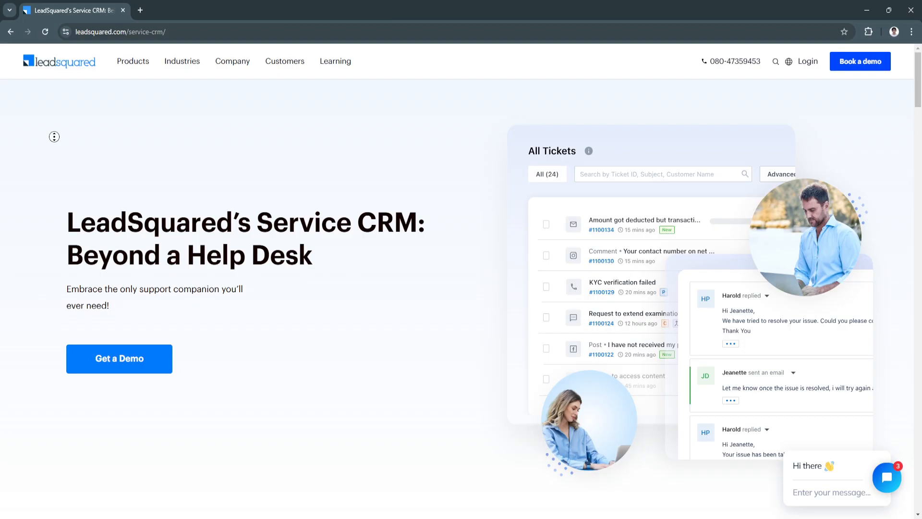
# Step: Scroll the Service CRM page past Full-Spectrum Assistance to the Simplified Customer Service section
pyautogui.scroll(-3)
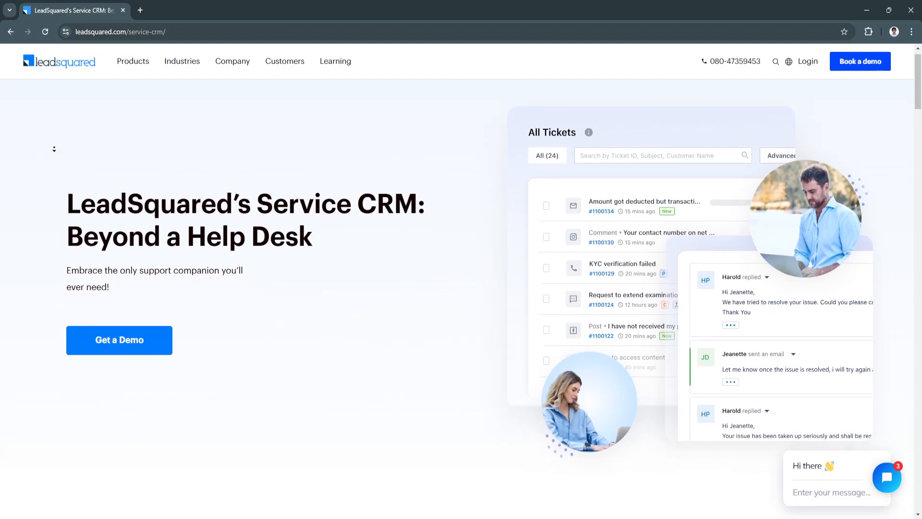
pyautogui.scroll(-3)
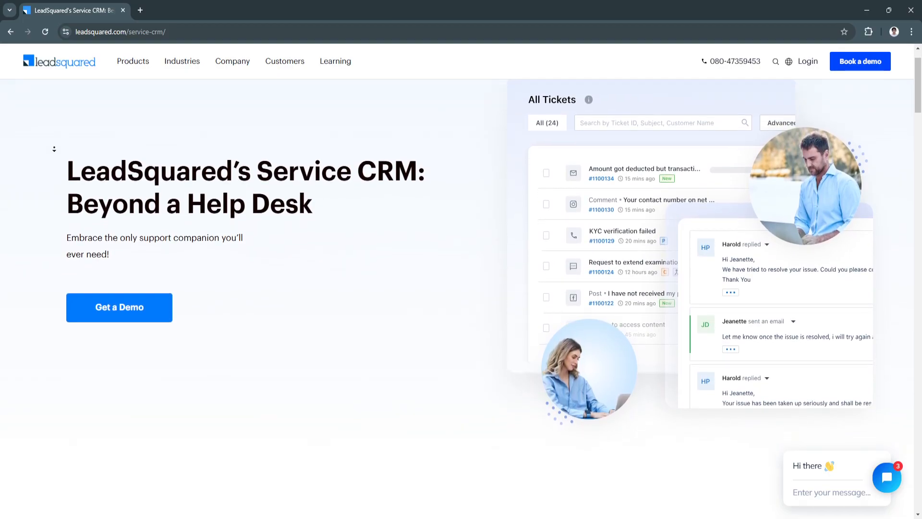
pyautogui.scroll(-3)
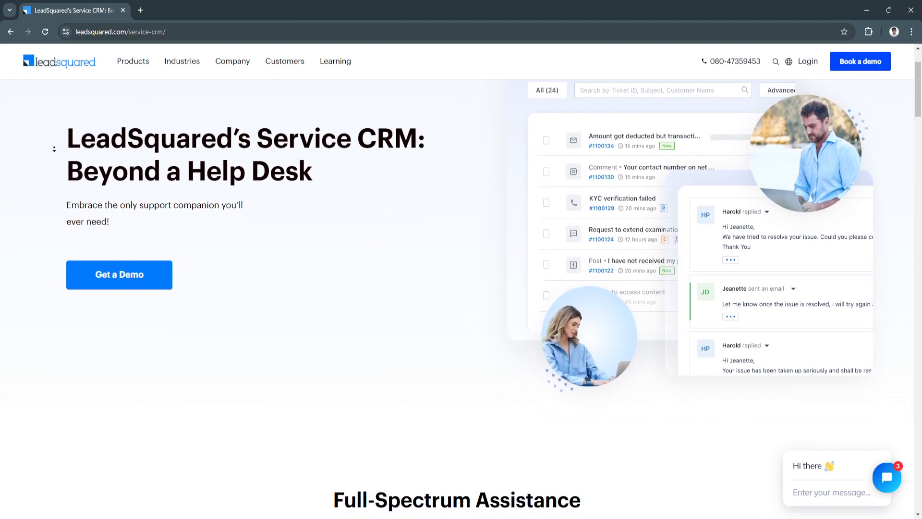
pyautogui.scroll(-3)
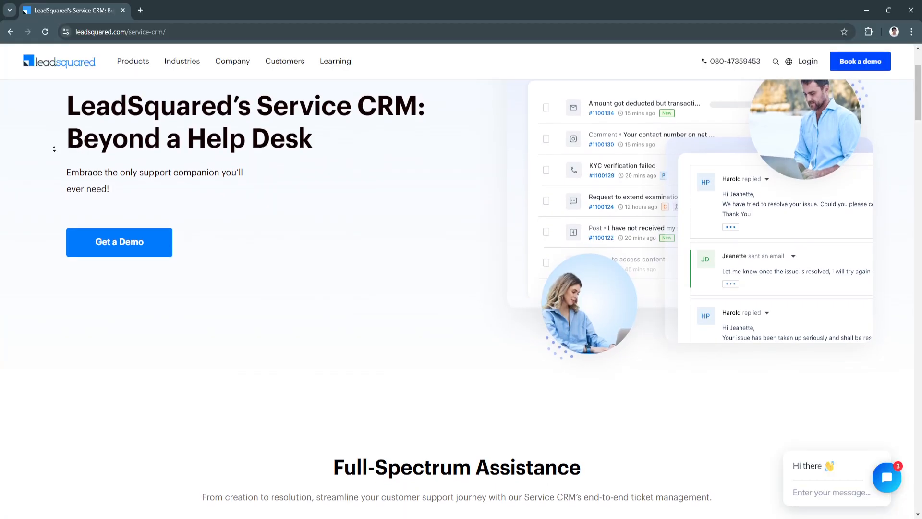
pyautogui.scroll(-3)
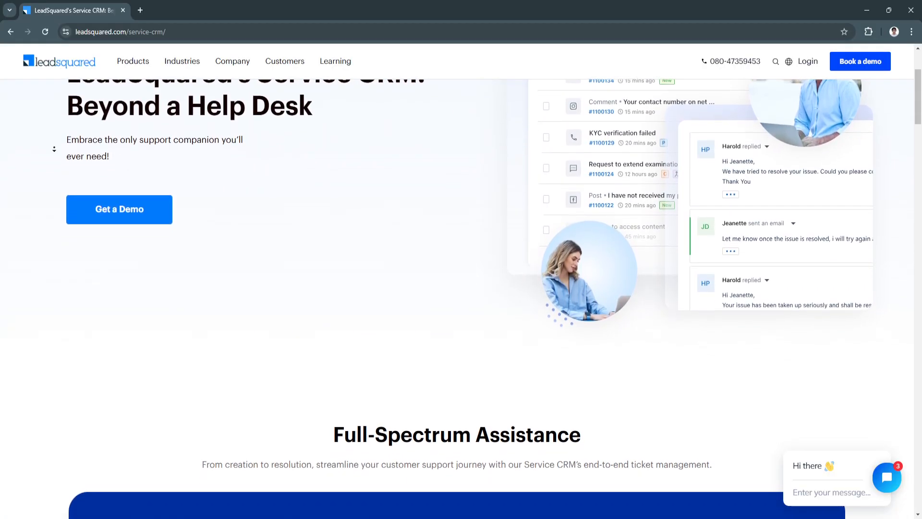
pyautogui.scroll(-3)
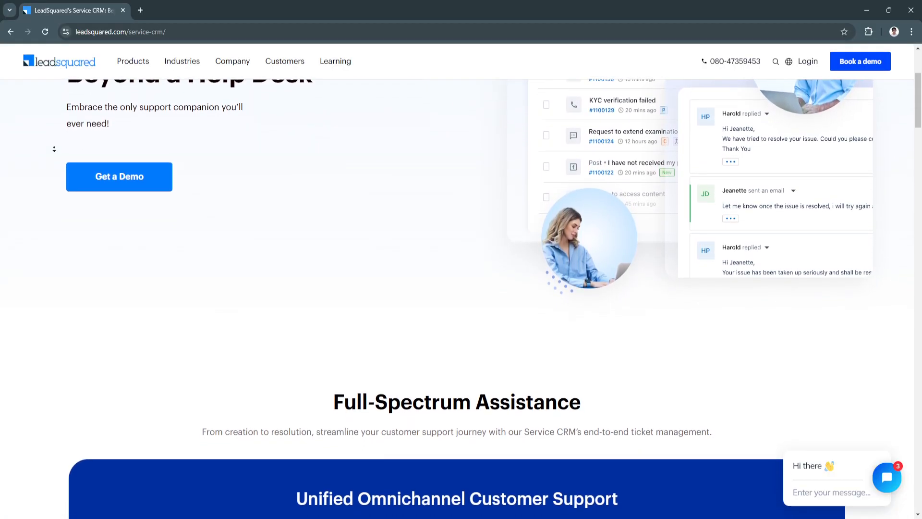
pyautogui.scroll(-3)
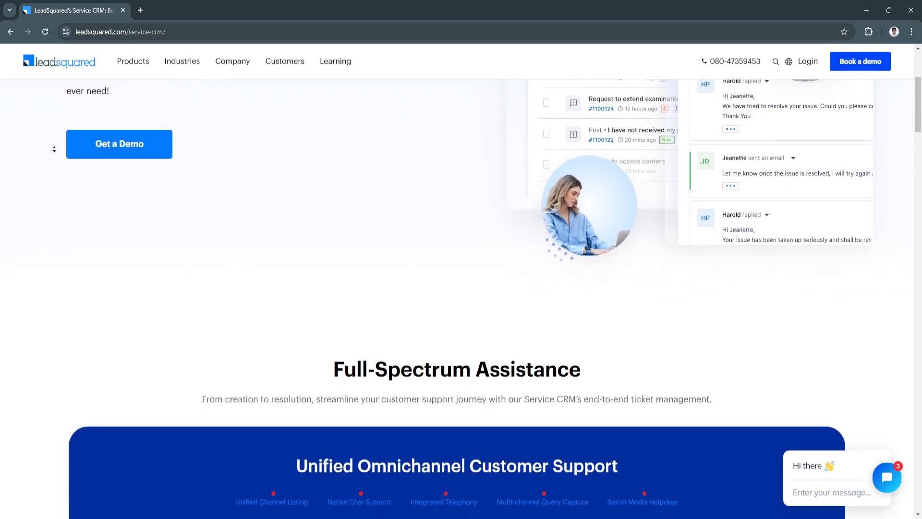
pyautogui.scroll(-3)
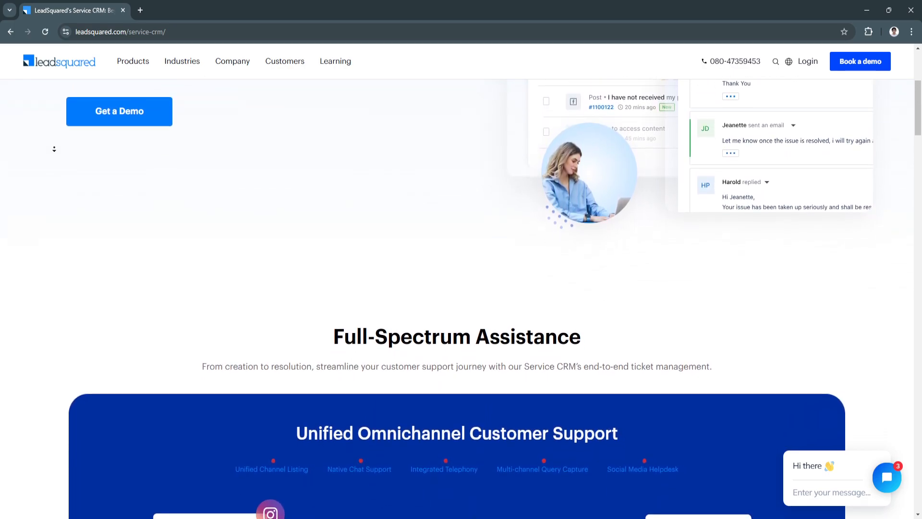
pyautogui.scroll(-3)
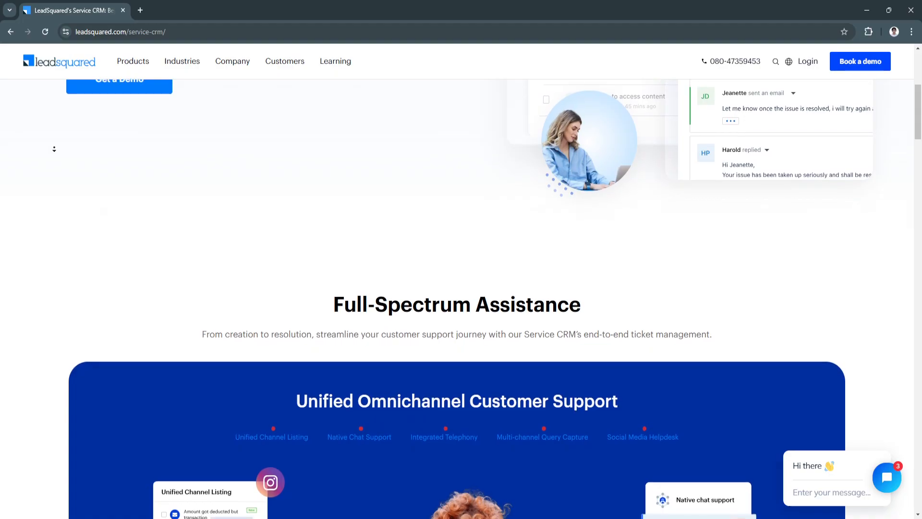
pyautogui.scroll(-3)
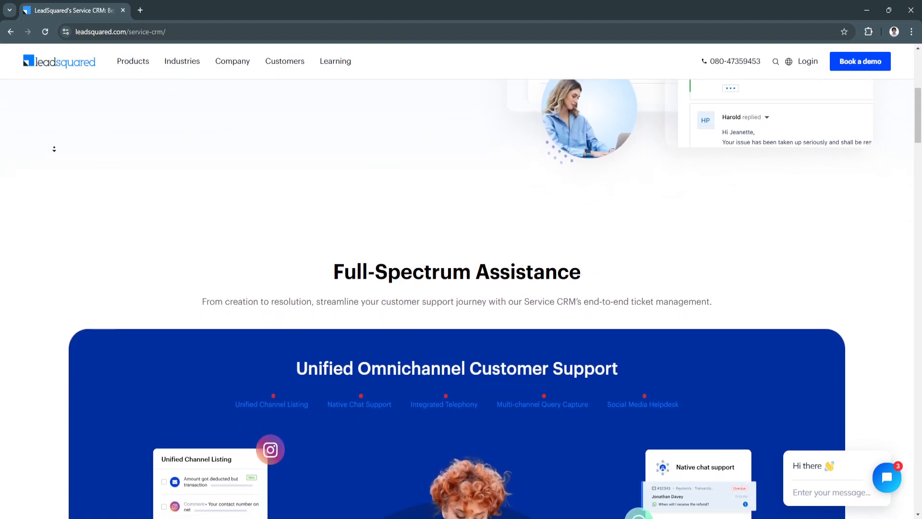
pyautogui.scroll(-3)
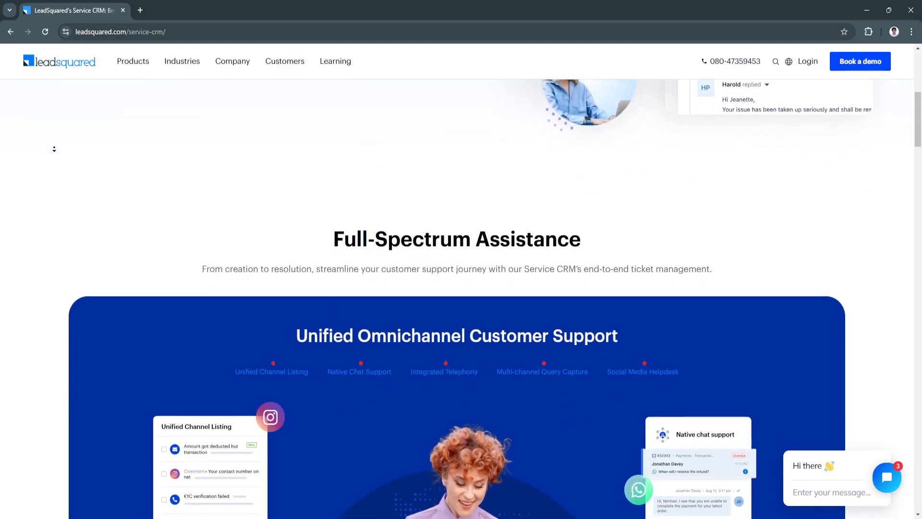
pyautogui.scroll(-3)
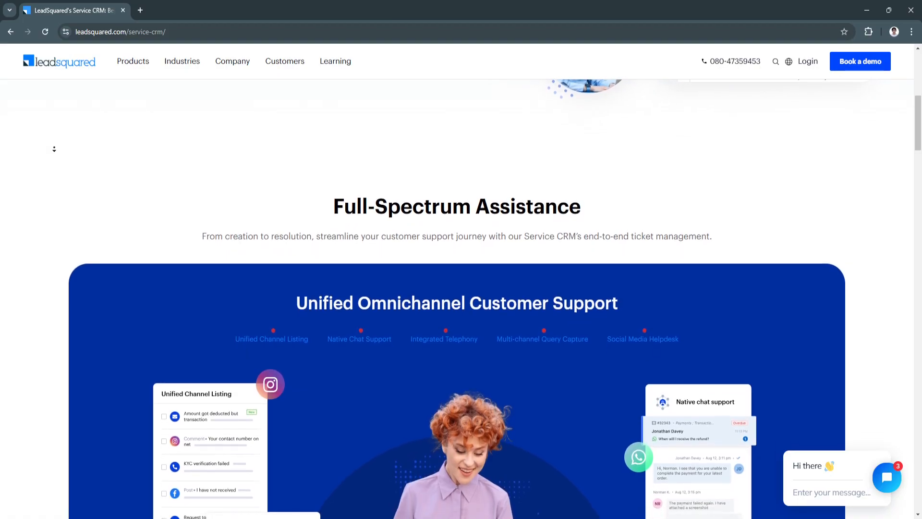
pyautogui.scroll(-3)
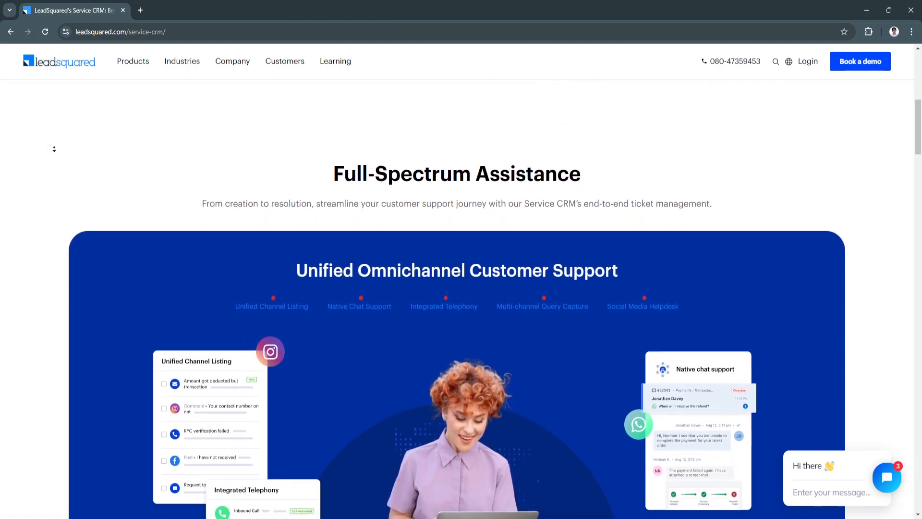
pyautogui.scroll(-3)
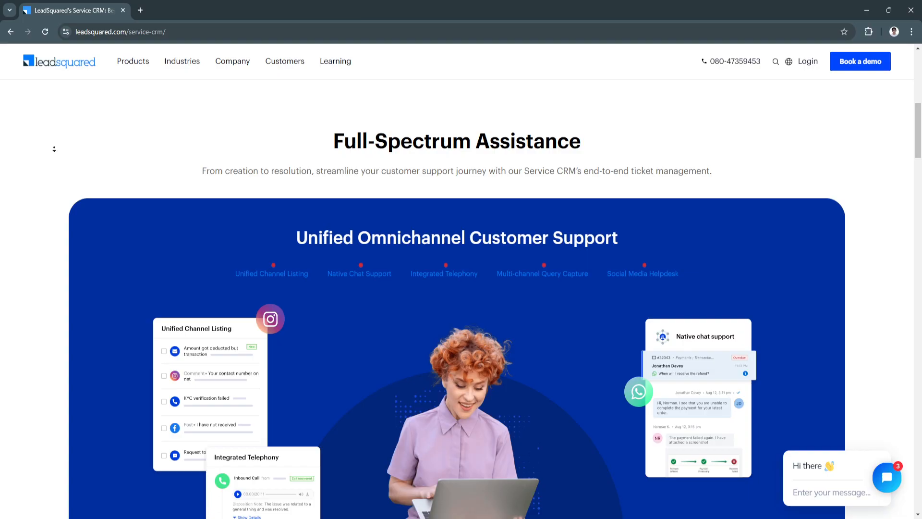
pyautogui.scroll(-3)
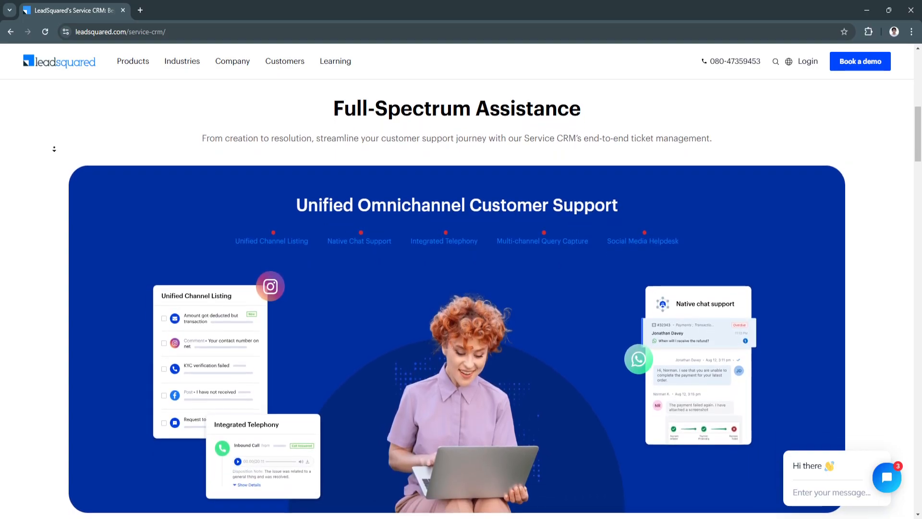
pyautogui.scroll(-3)
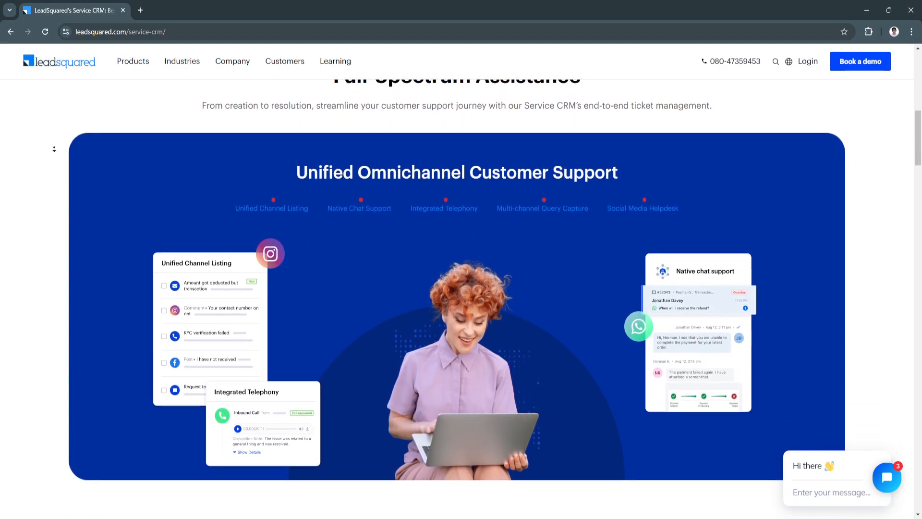
pyautogui.scroll(-3)
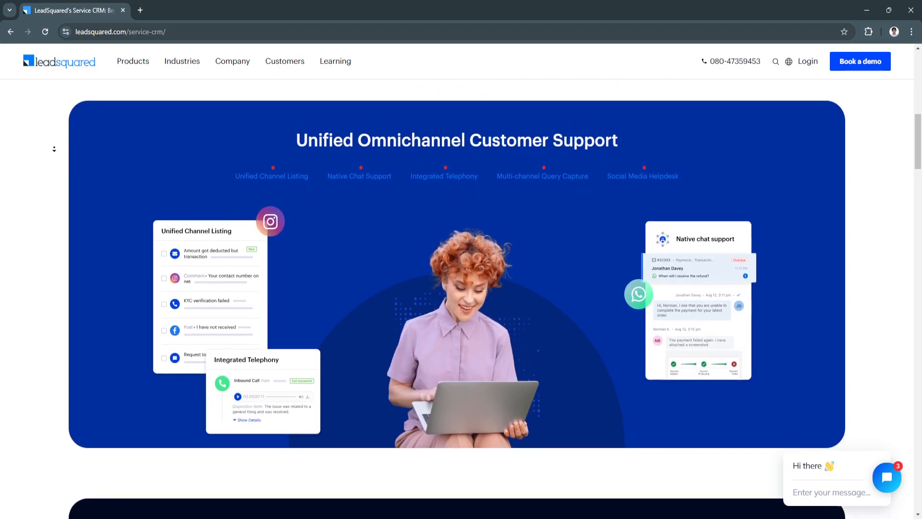
pyautogui.scroll(-3)
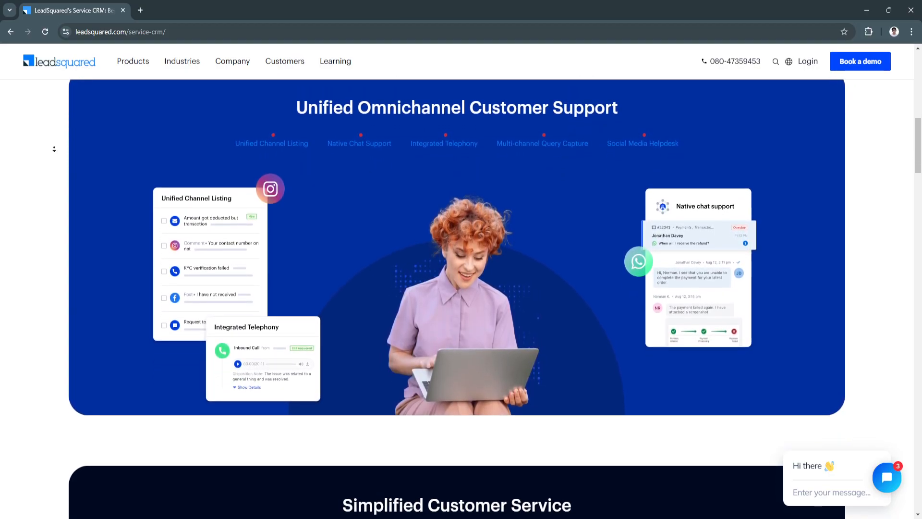
pyautogui.scroll(-3)
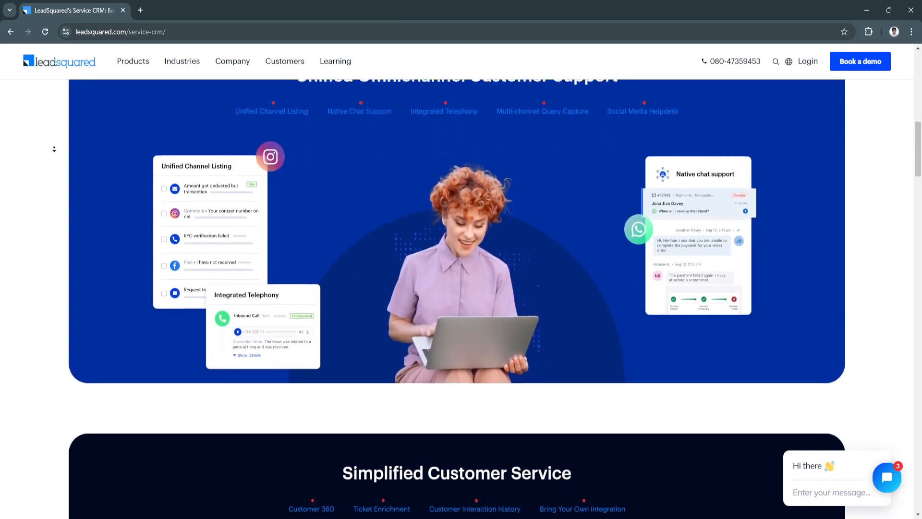
pyautogui.scroll(-3)
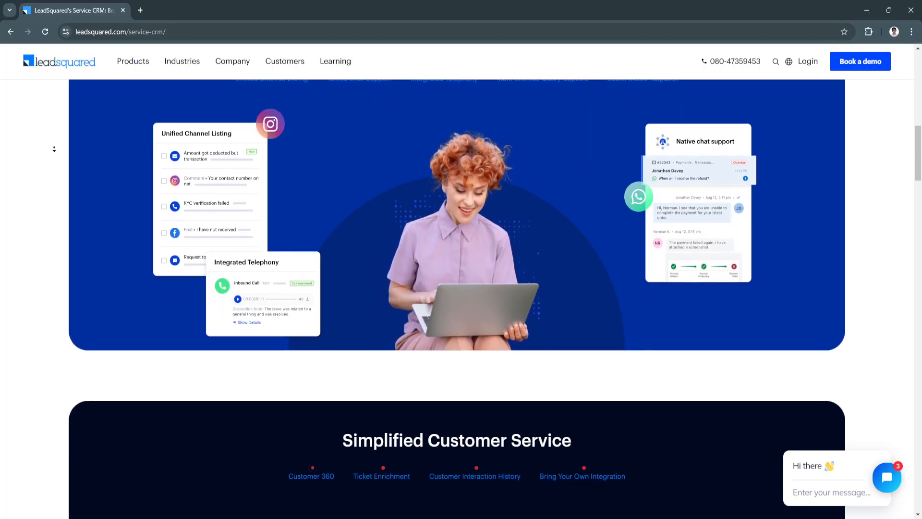
# Step: Scroll through the Simplified Customer Service section toward Automated Workflows
pyautogui.scroll(-3)
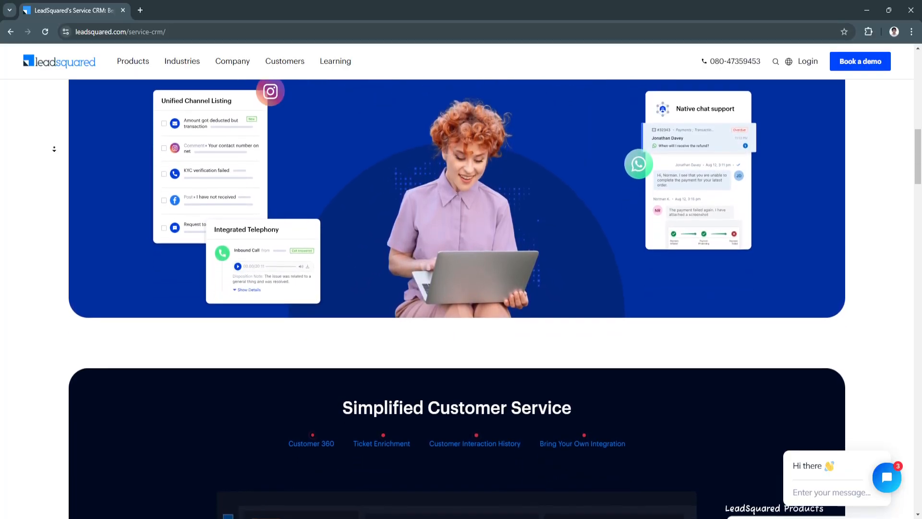
pyautogui.scroll(-3)
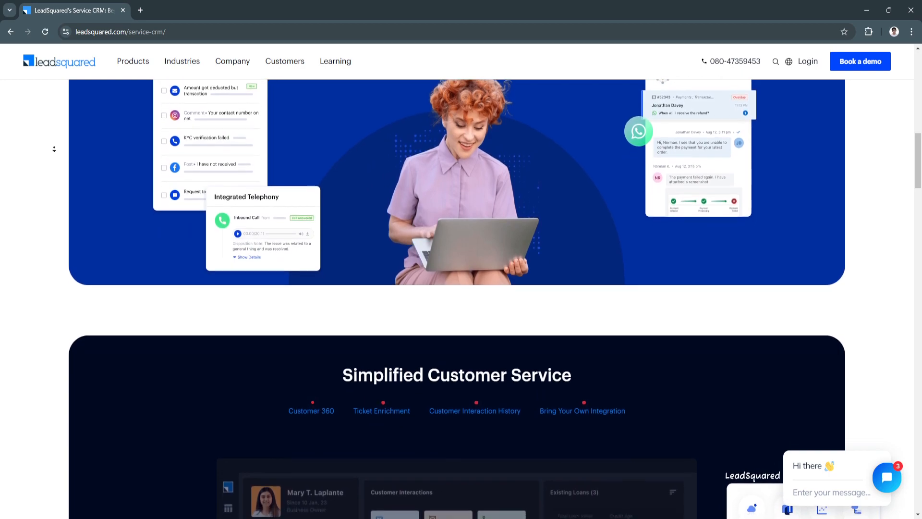
pyautogui.scroll(-3)
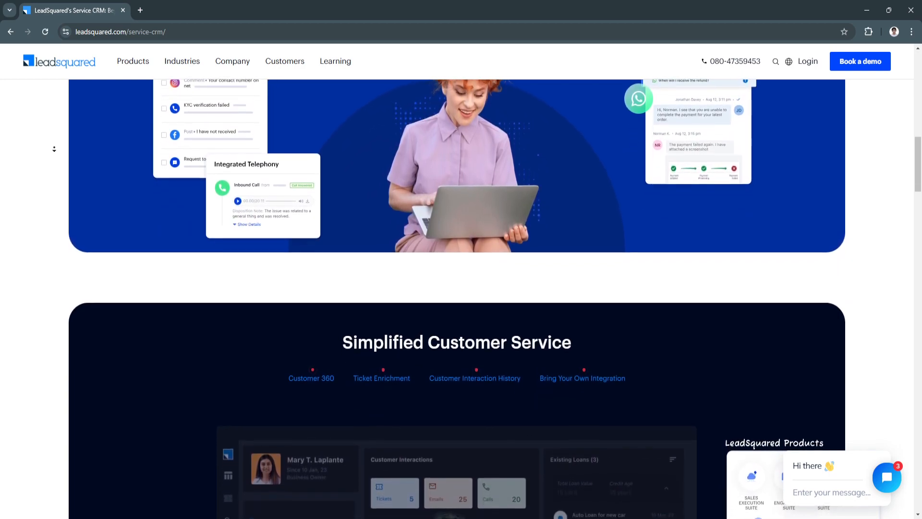
pyautogui.scroll(-3)
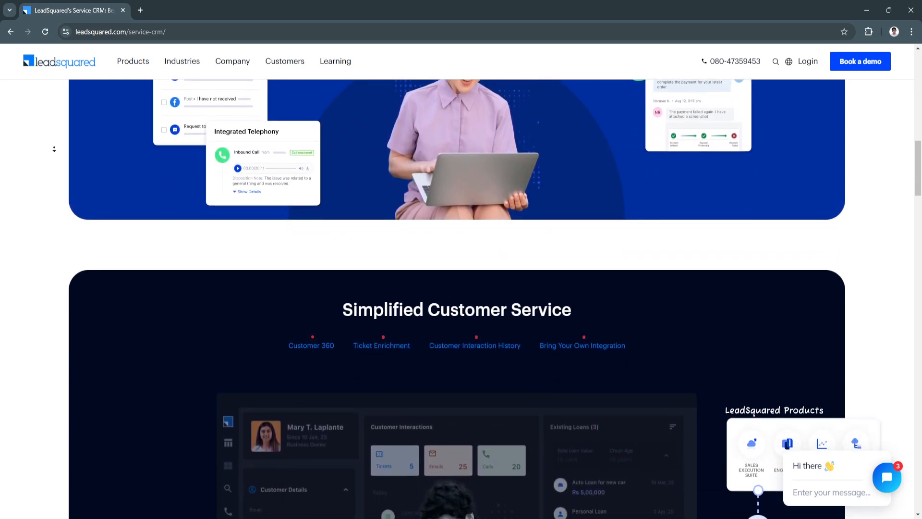
pyautogui.scroll(-3)
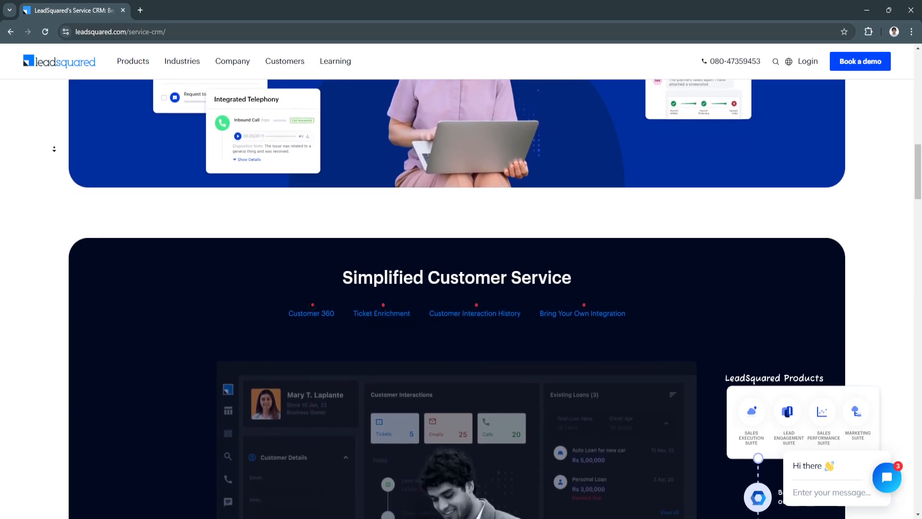
pyautogui.scroll(-3)
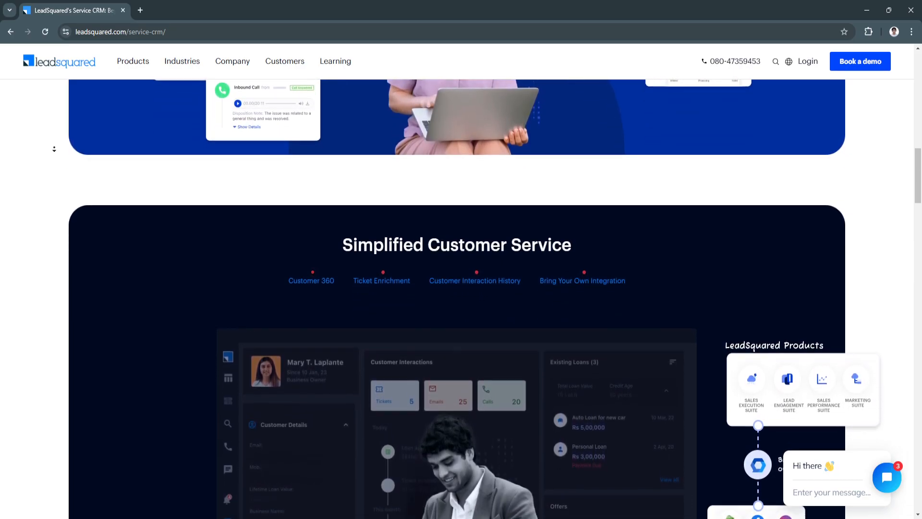
pyautogui.scroll(-3)
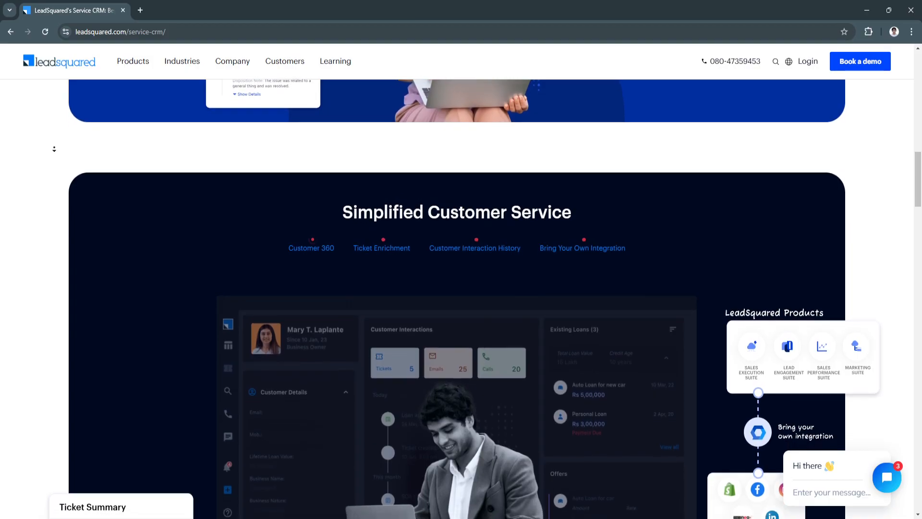
pyautogui.scroll(-3)
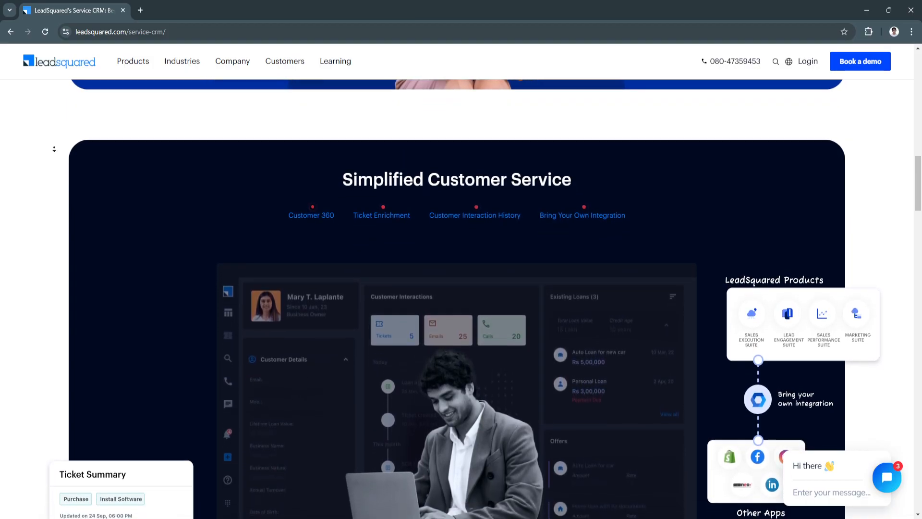
pyautogui.scroll(-3)
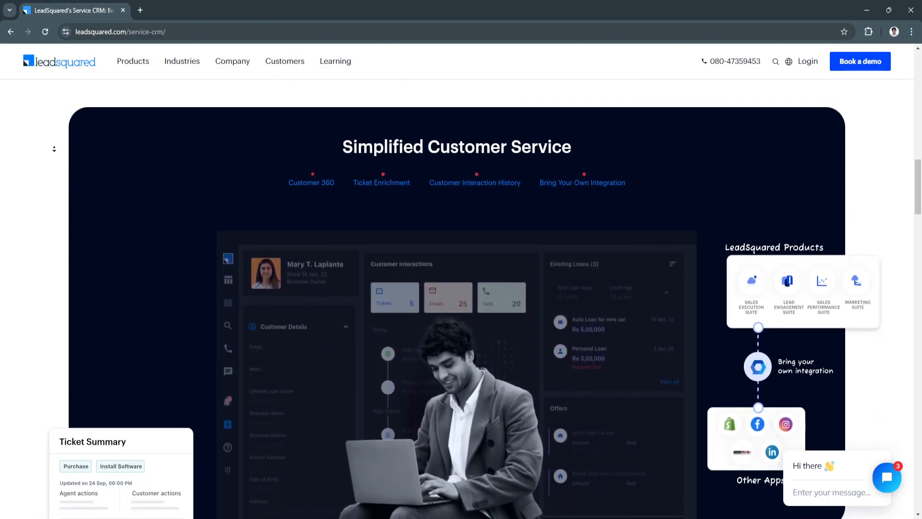
pyautogui.scroll(-3)
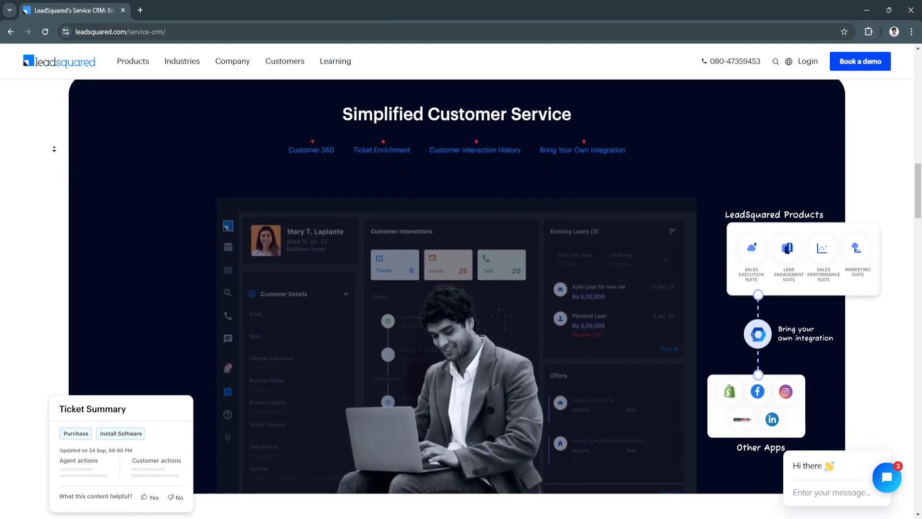
pyautogui.scroll(-3)
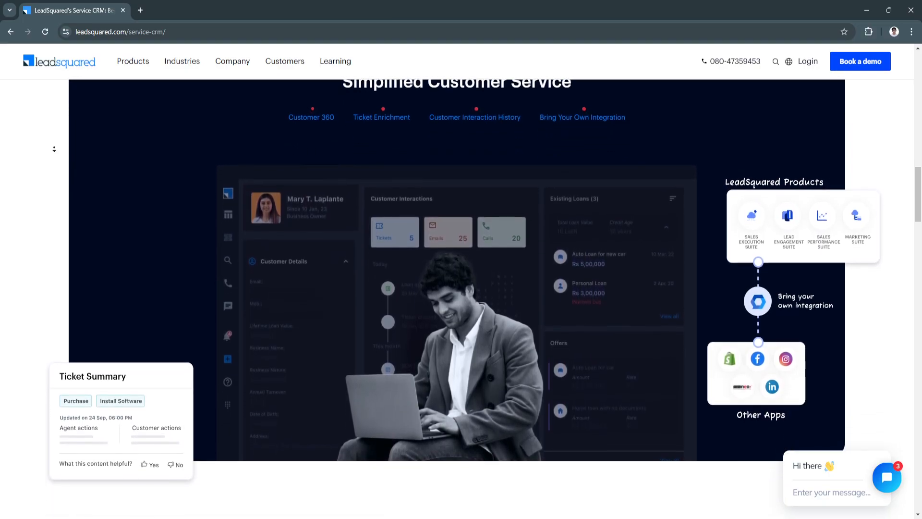
pyautogui.scroll(-3)
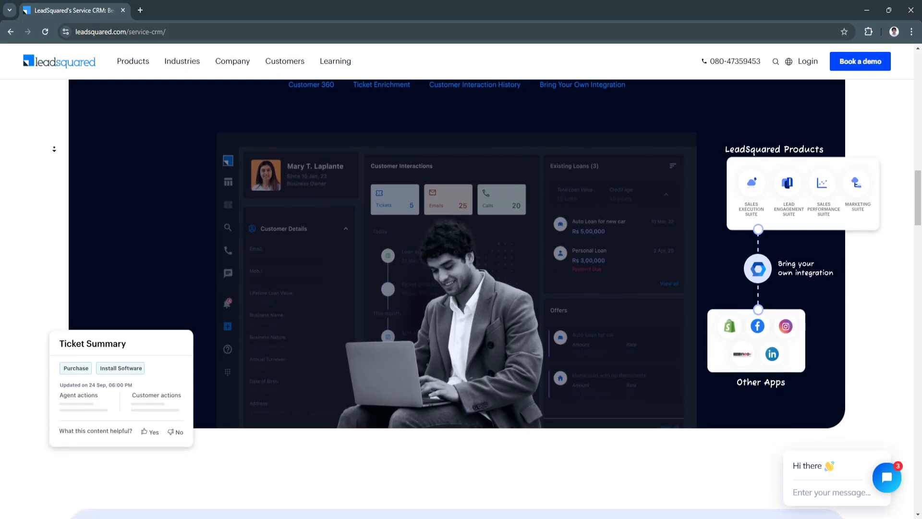
pyautogui.scroll(-3)
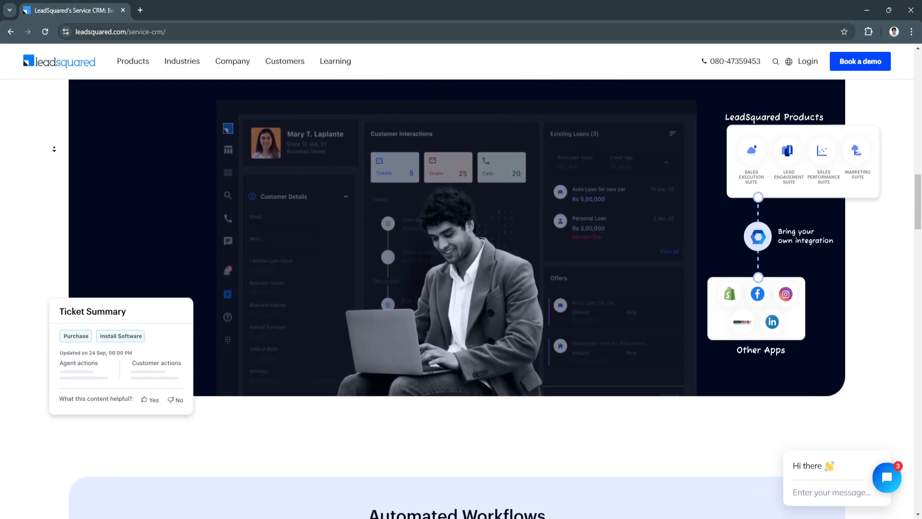
pyautogui.scroll(-3)
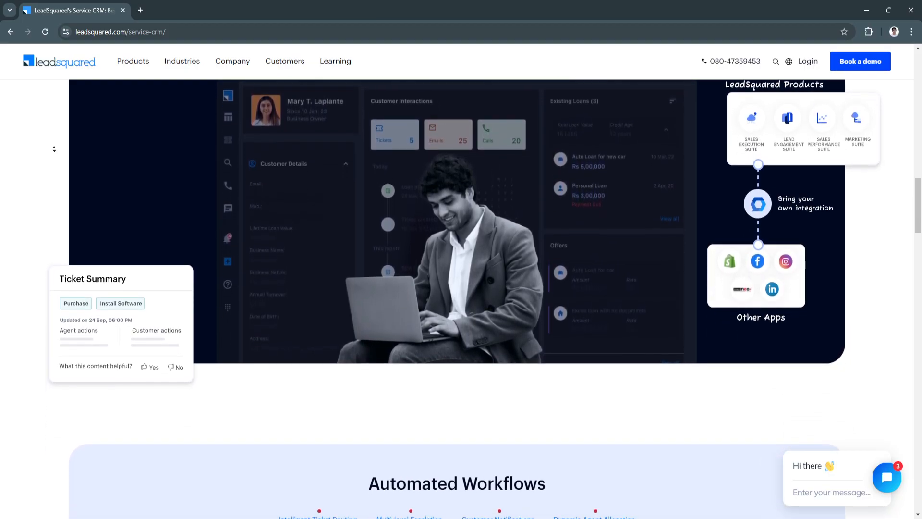
pyautogui.scroll(-3)
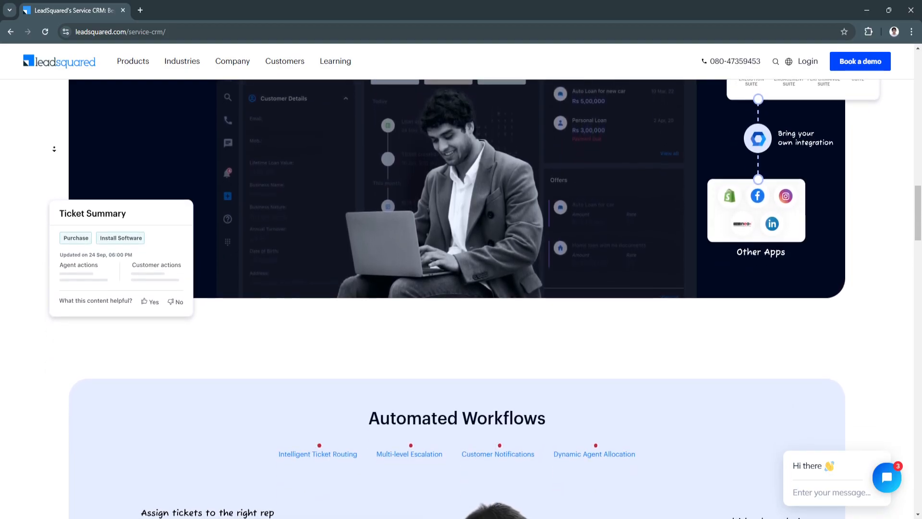
# Step: Scroll past Automated Workflows until Improved Team Collaboration comes into view
pyautogui.scroll(-3)
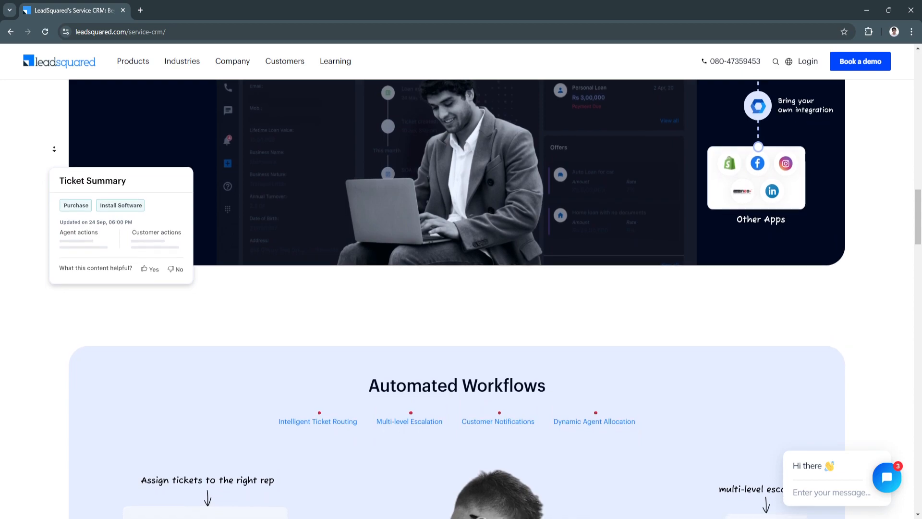
pyautogui.scroll(-3)
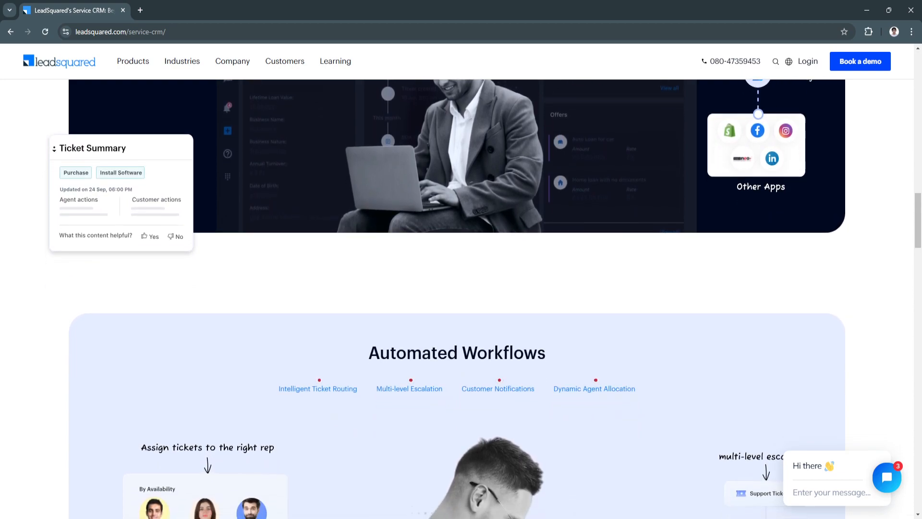
pyautogui.scroll(-3)
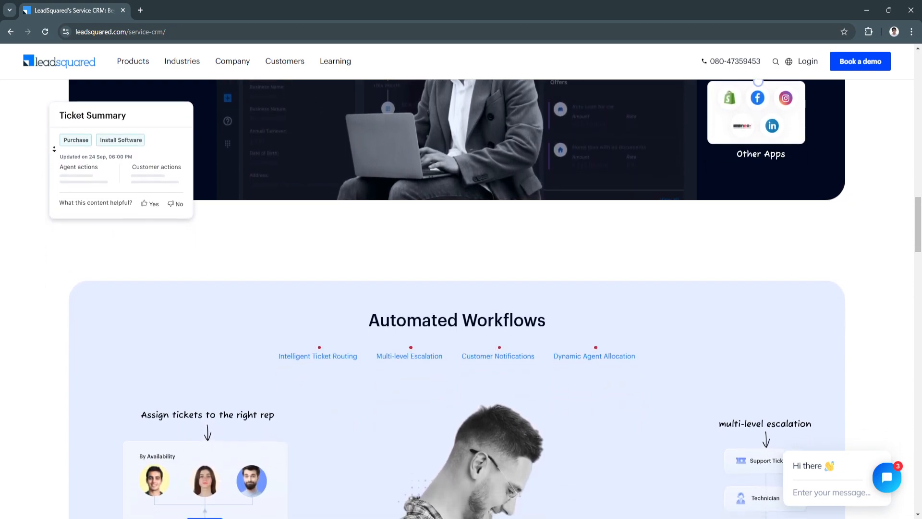
pyautogui.scroll(-3)
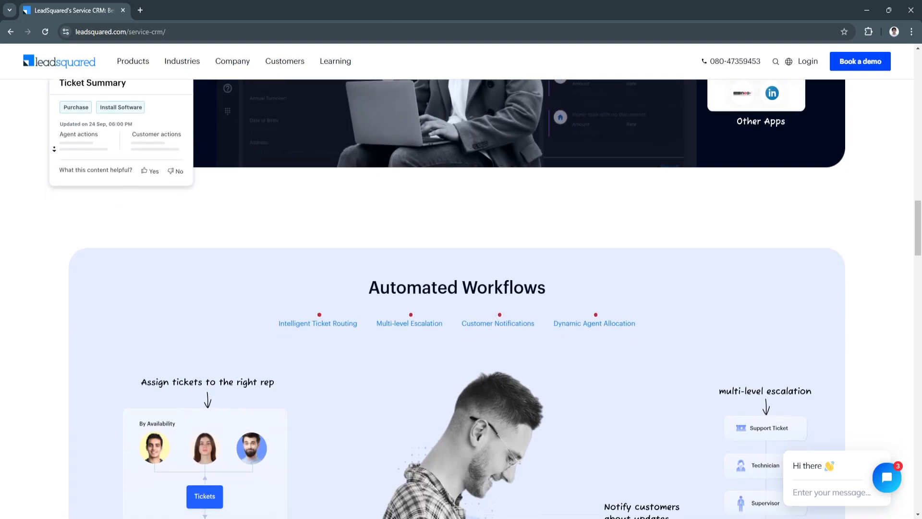
pyautogui.scroll(-3)
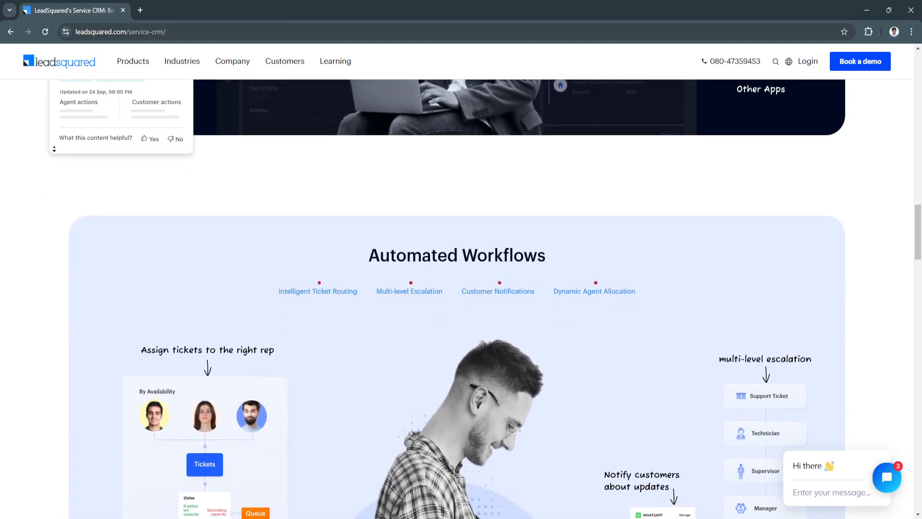
pyautogui.scroll(-3)
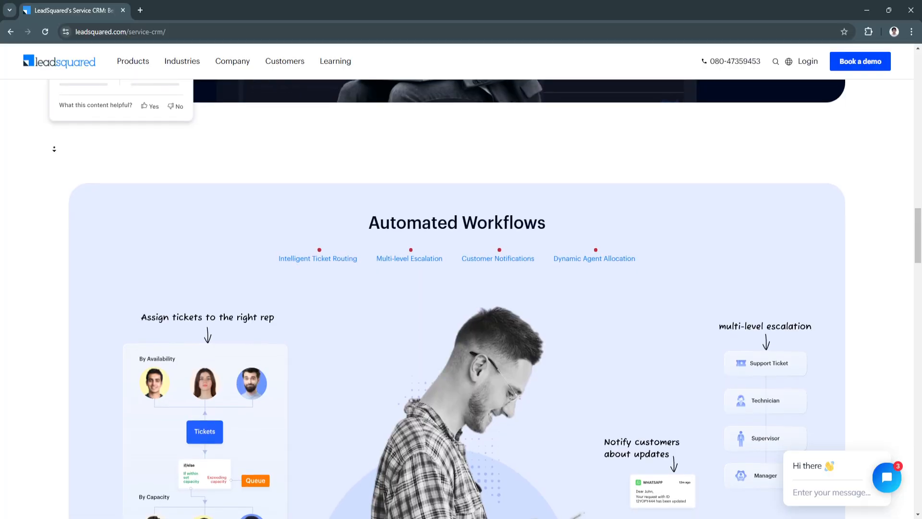
pyautogui.scroll(-3)
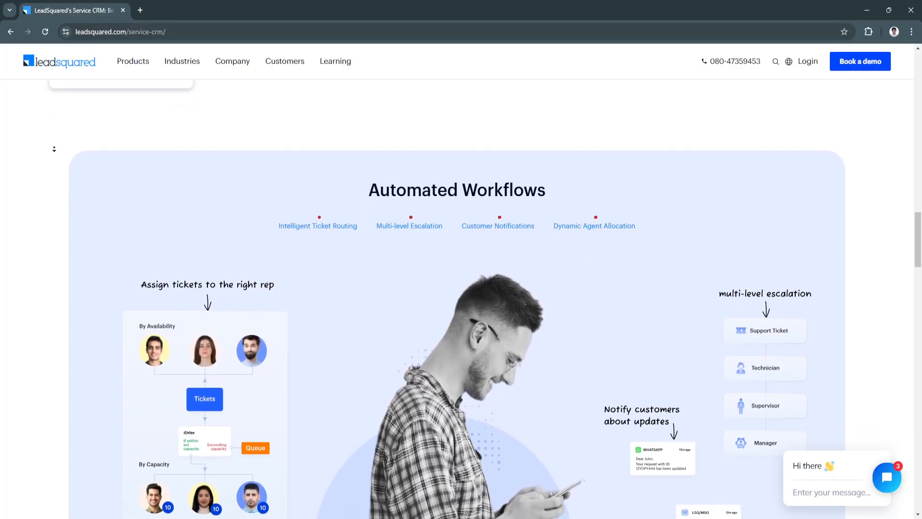
pyautogui.scroll(-3)
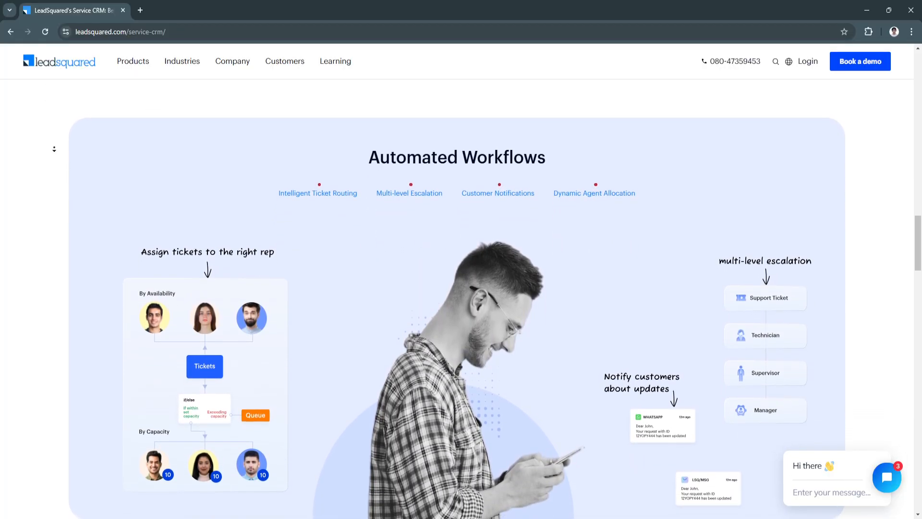
pyautogui.scroll(-3)
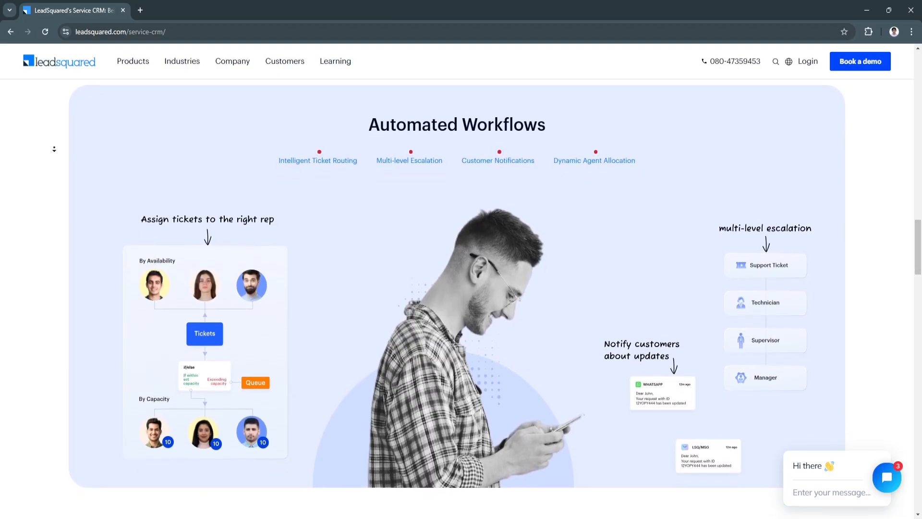
pyautogui.scroll(-3)
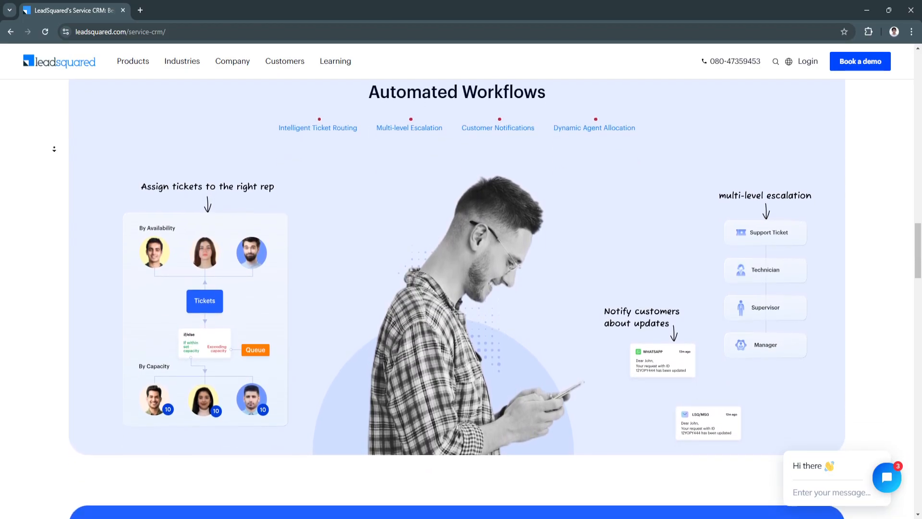
pyautogui.scroll(-3)
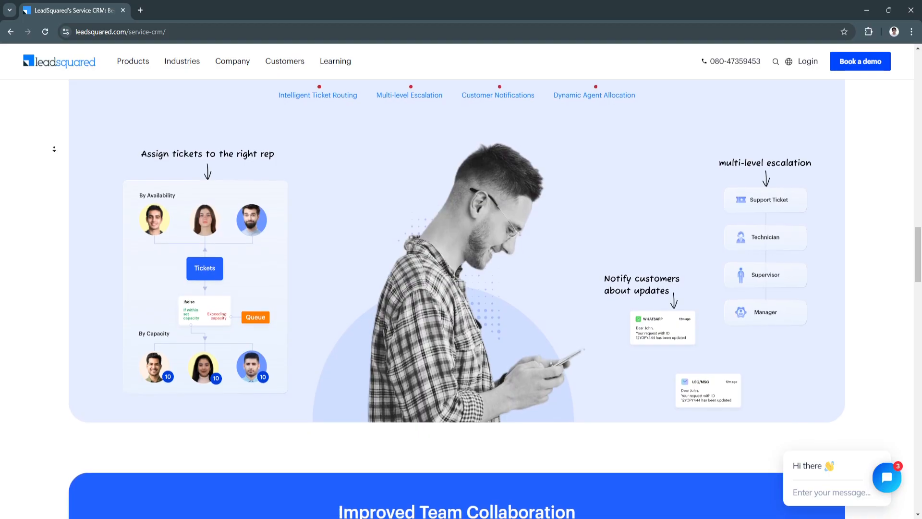
pyautogui.scroll(-3)
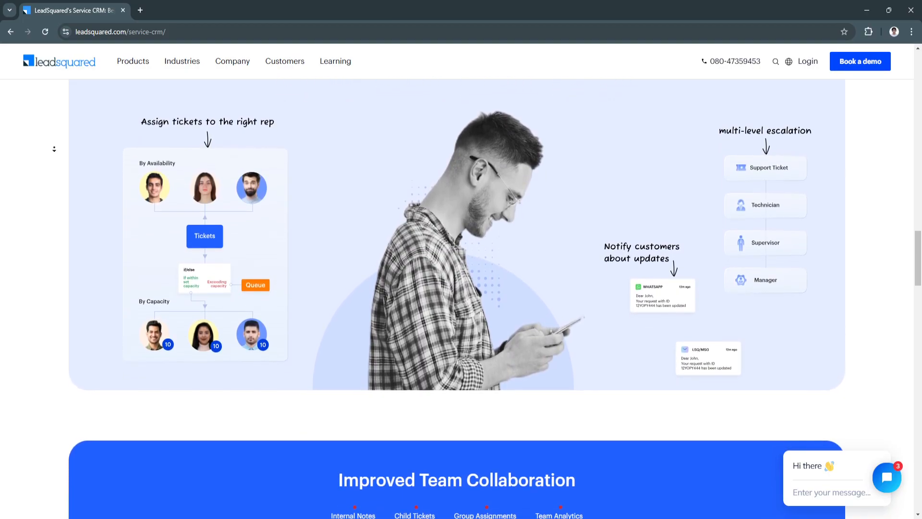
pyautogui.scroll(-3)
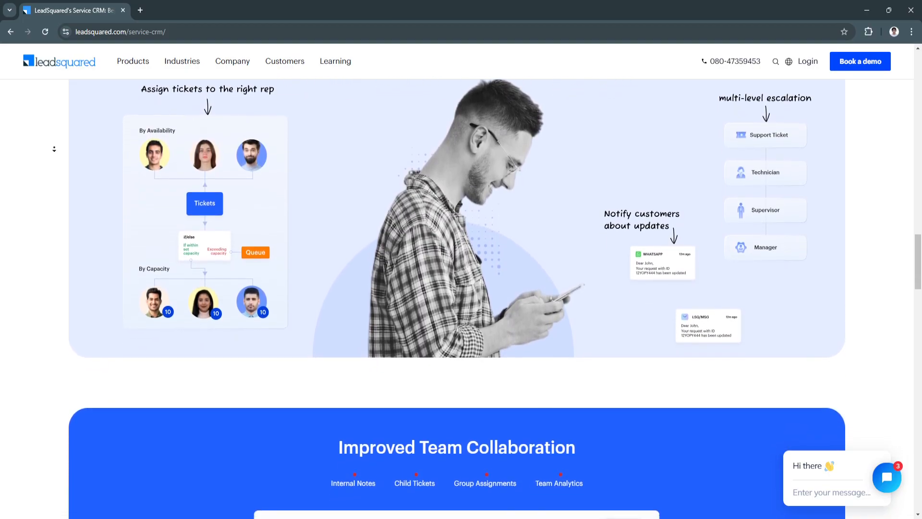
pyautogui.scroll(-3)
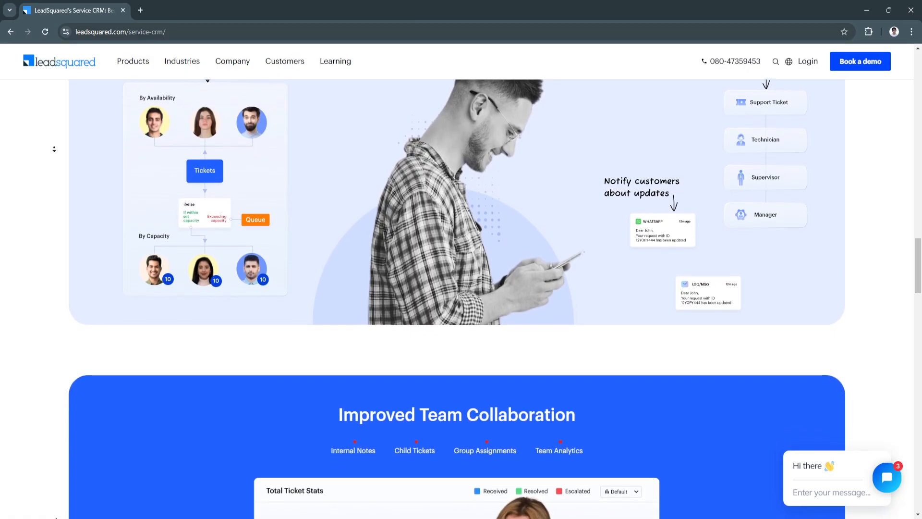
# Step: Scroll past the Improved Team Collaboration showcase to the Experience the Difference heading
pyautogui.scroll(-3)
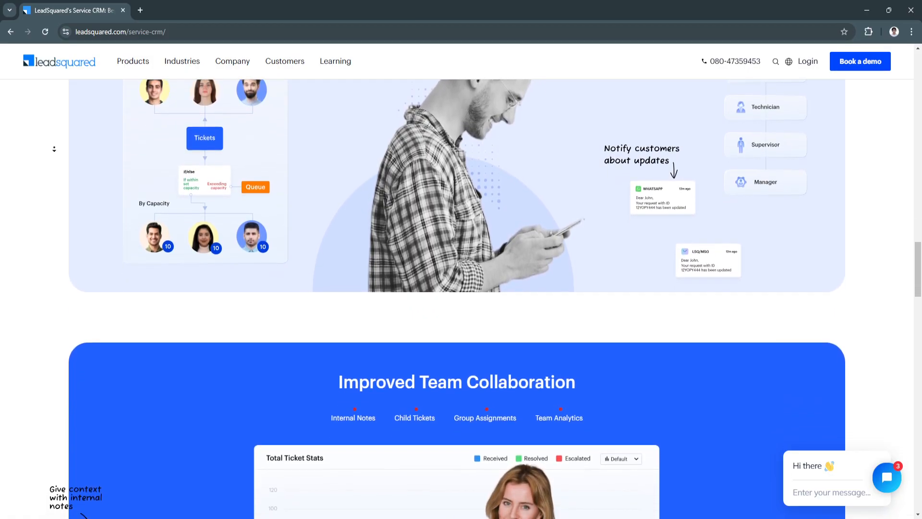
pyautogui.scroll(-3)
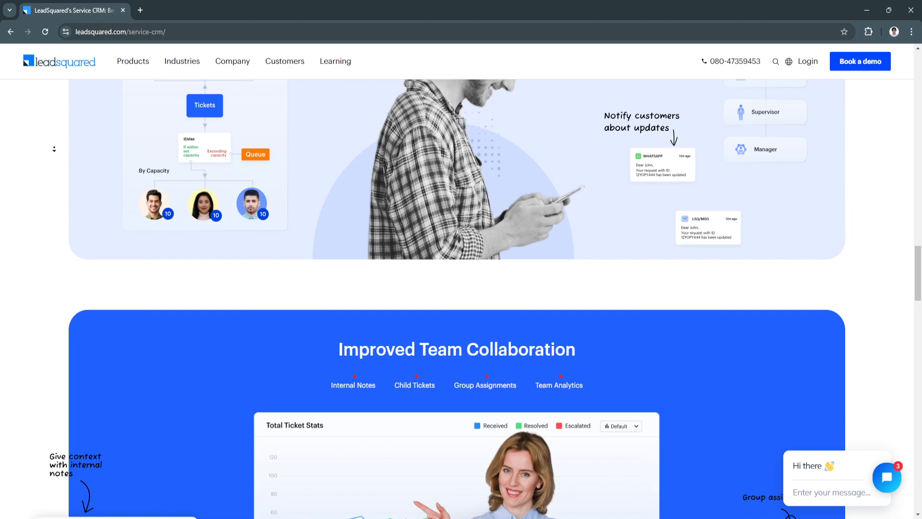
pyautogui.scroll(-3)
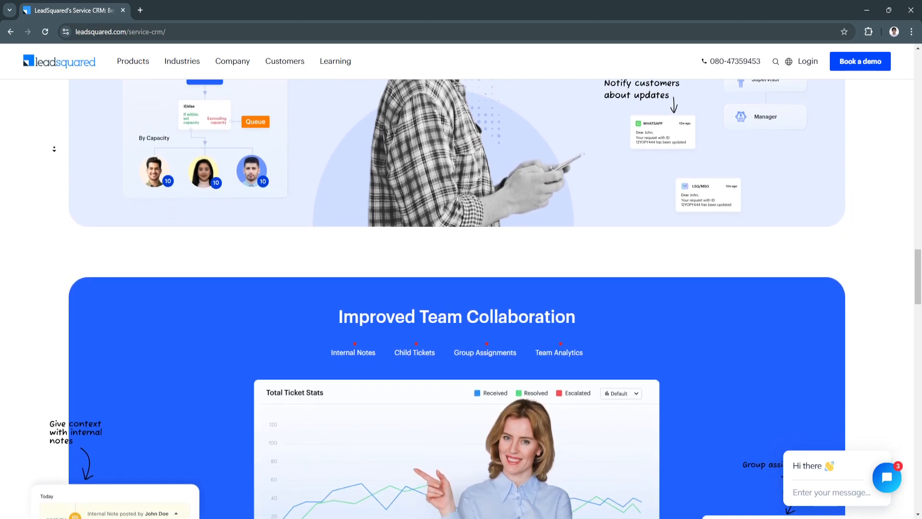
pyautogui.scroll(-3)
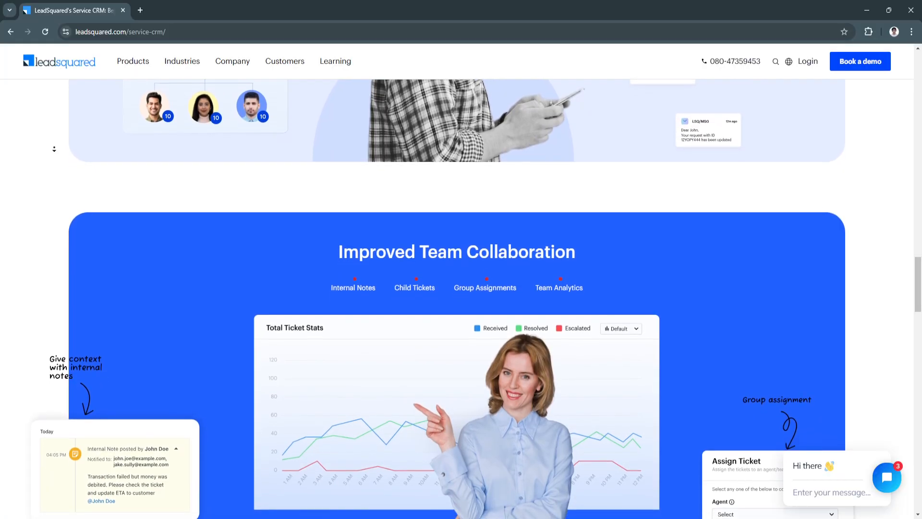
pyautogui.scroll(-3)
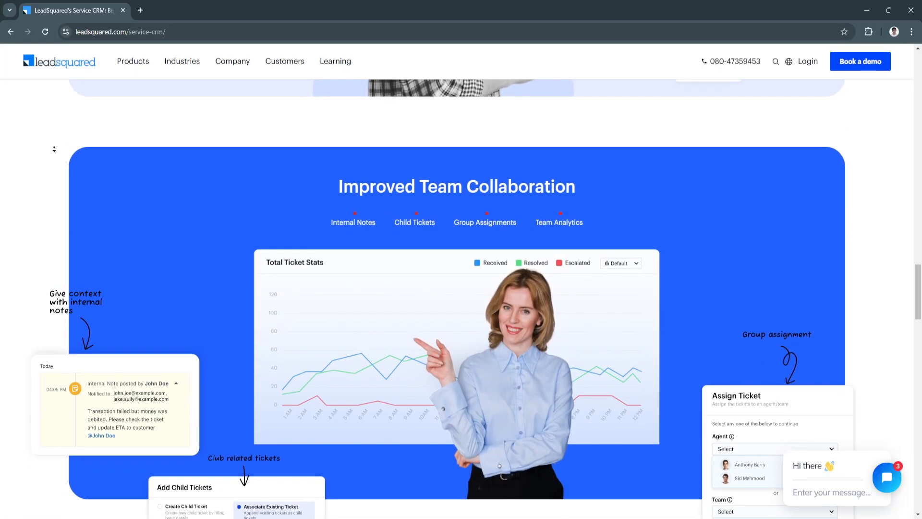
pyautogui.scroll(-3)
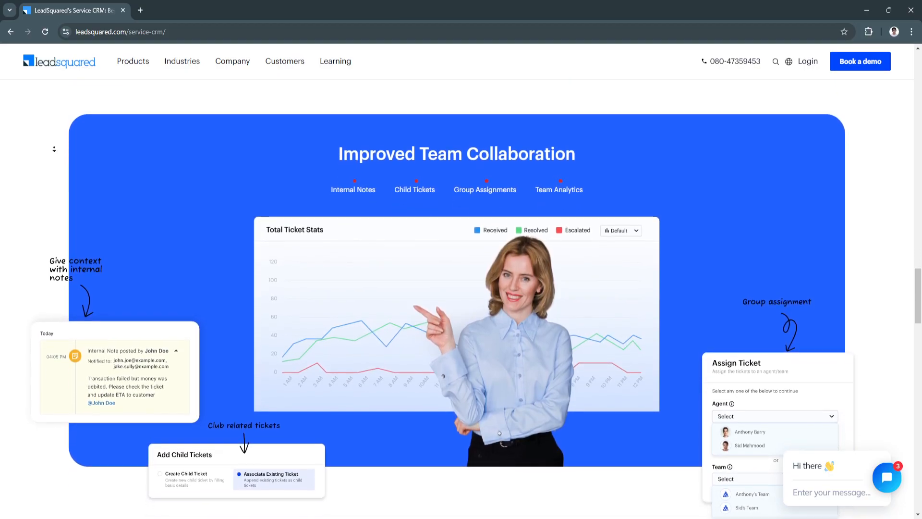
pyautogui.scroll(-3)
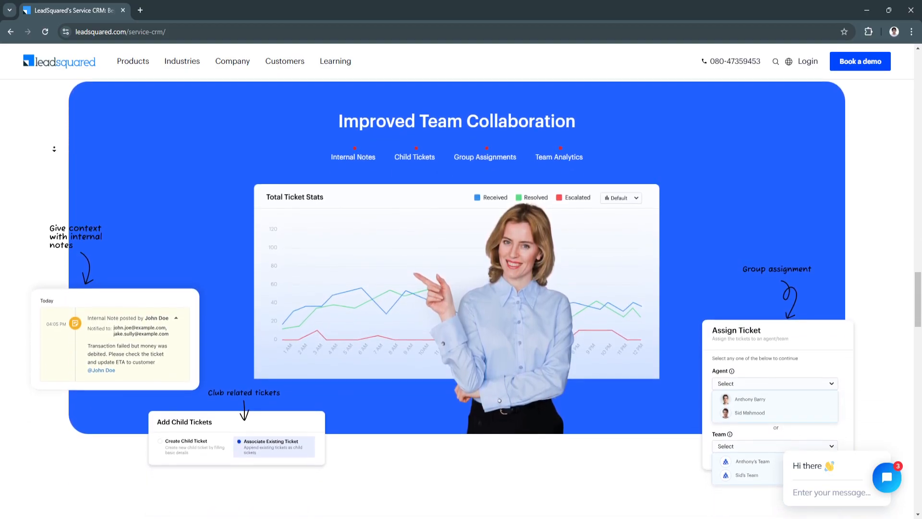
pyautogui.scroll(-3)
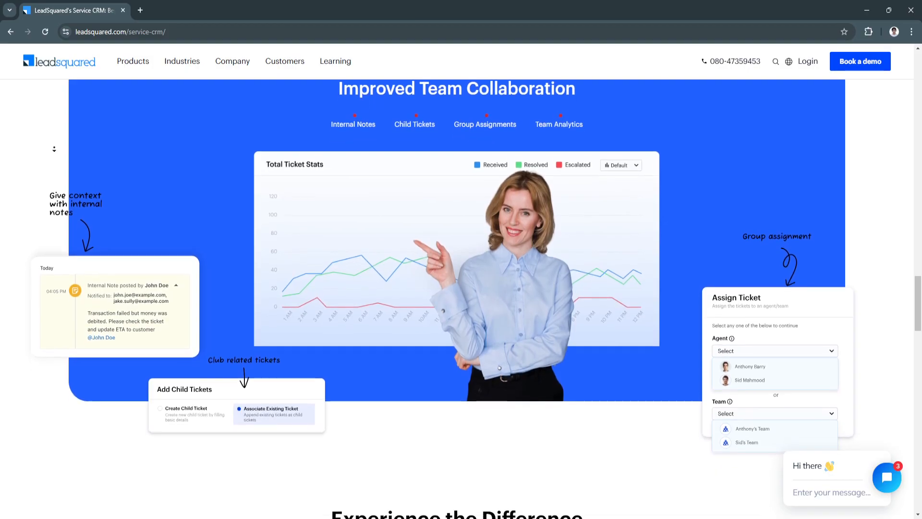
pyautogui.scroll(-3)
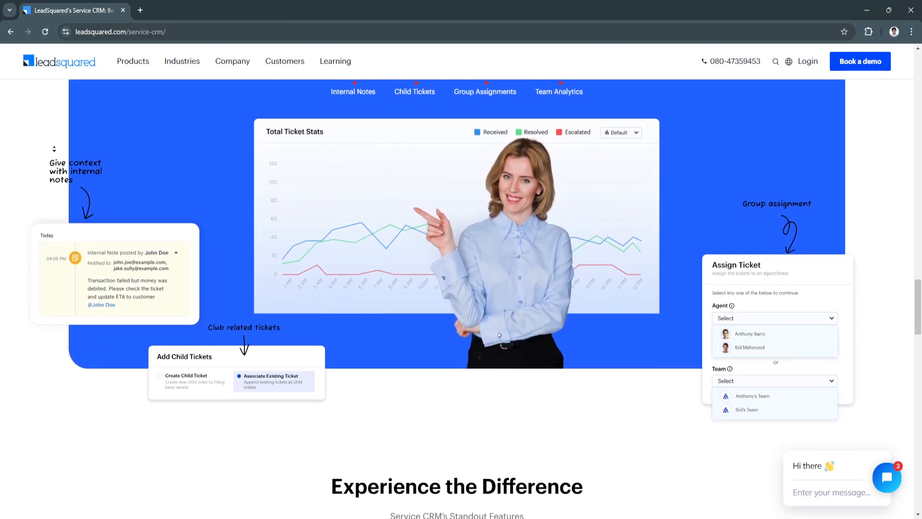
pyautogui.scroll(-3)
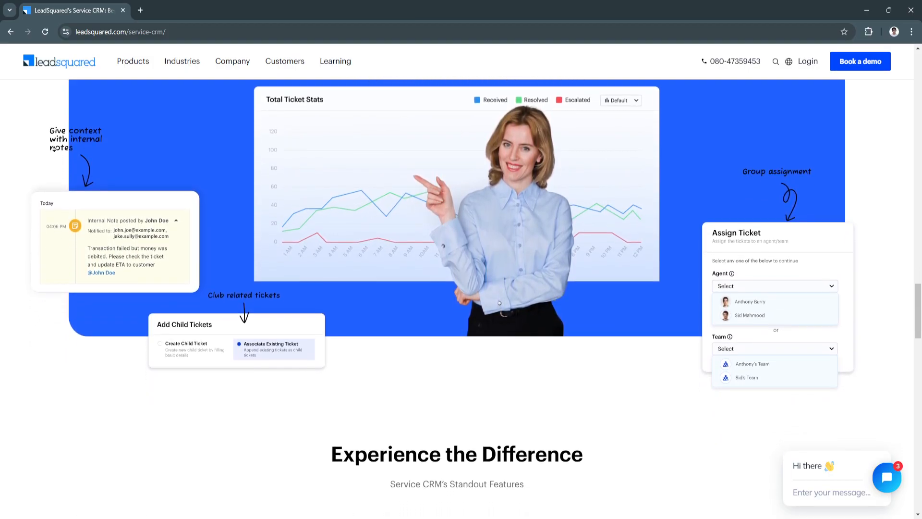
pyautogui.scroll(-3)
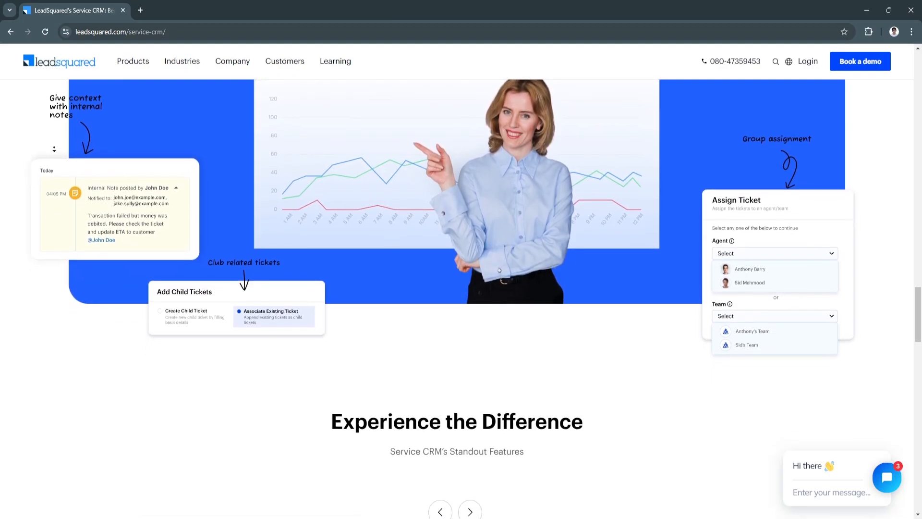
pyautogui.scroll(-3)
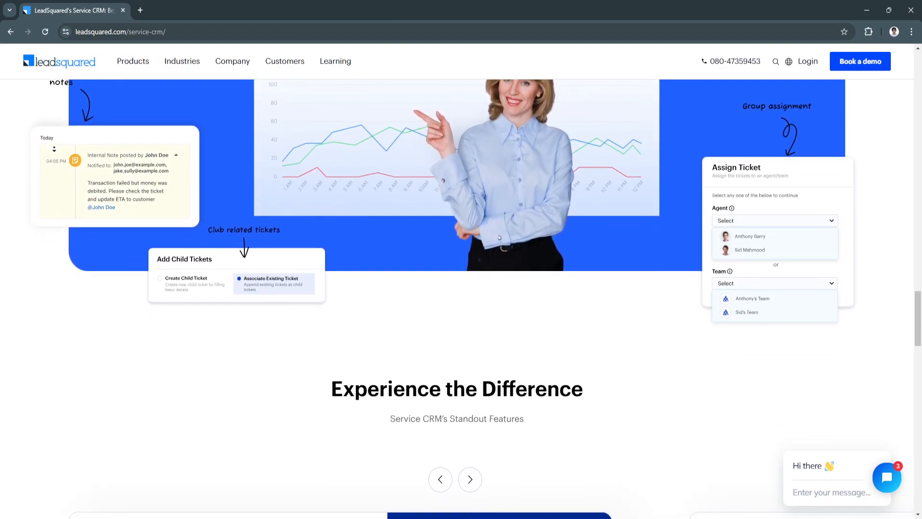
pyautogui.scroll(-3)
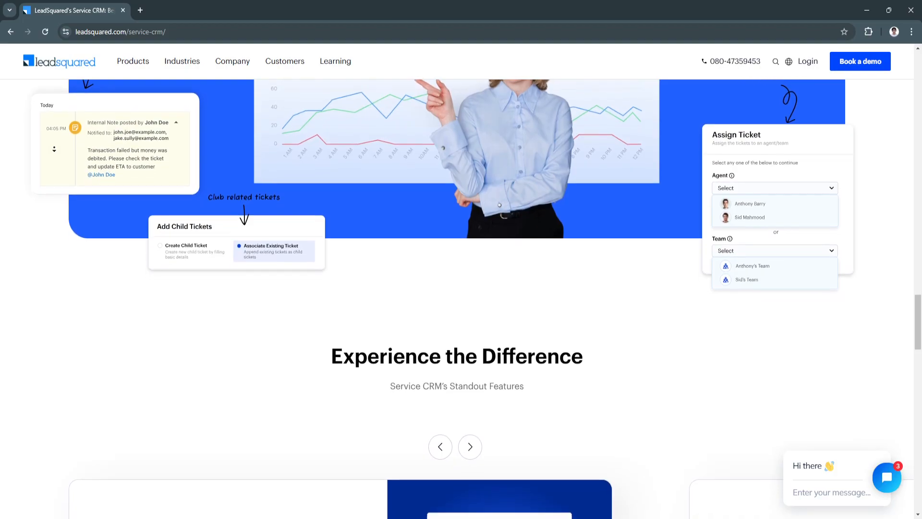
# Step: Scroll past the Standout Features cards to the 'LeadSquared's Impact, as Told by Clients' section
pyautogui.scroll(-3)
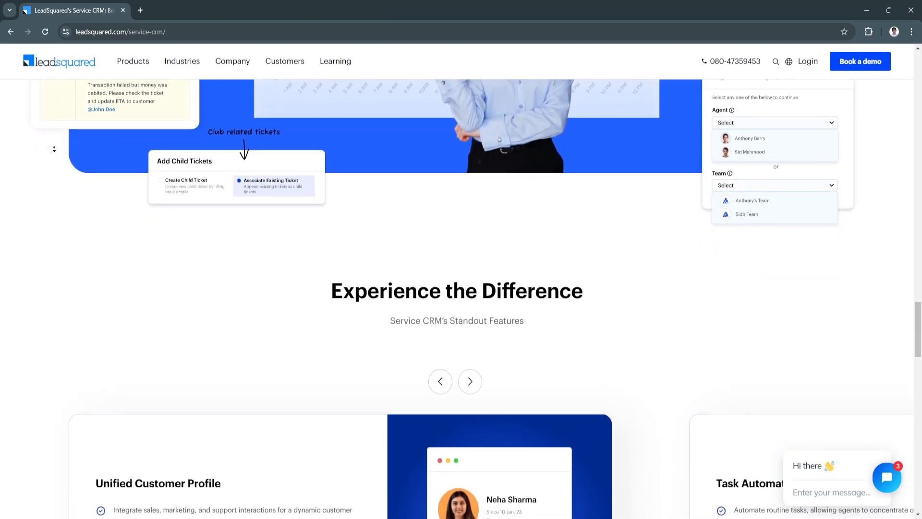
pyautogui.scroll(-3)
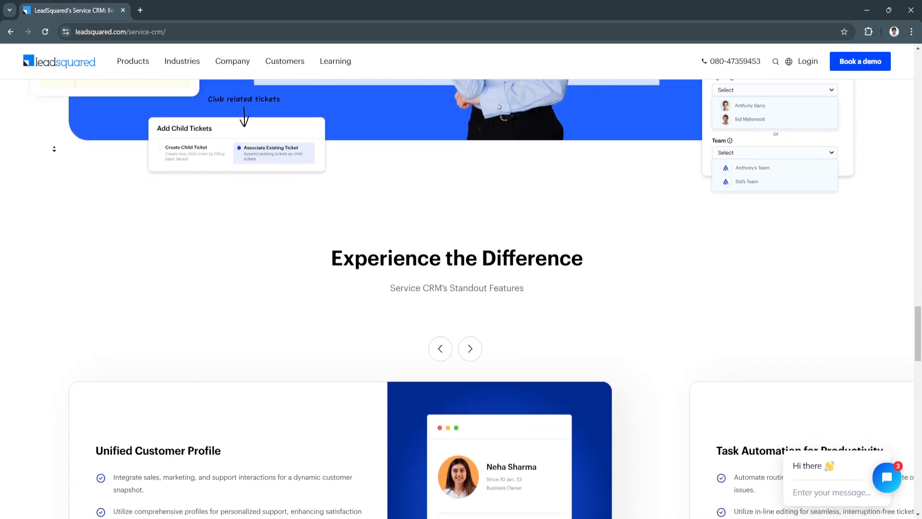
pyautogui.scroll(-3)
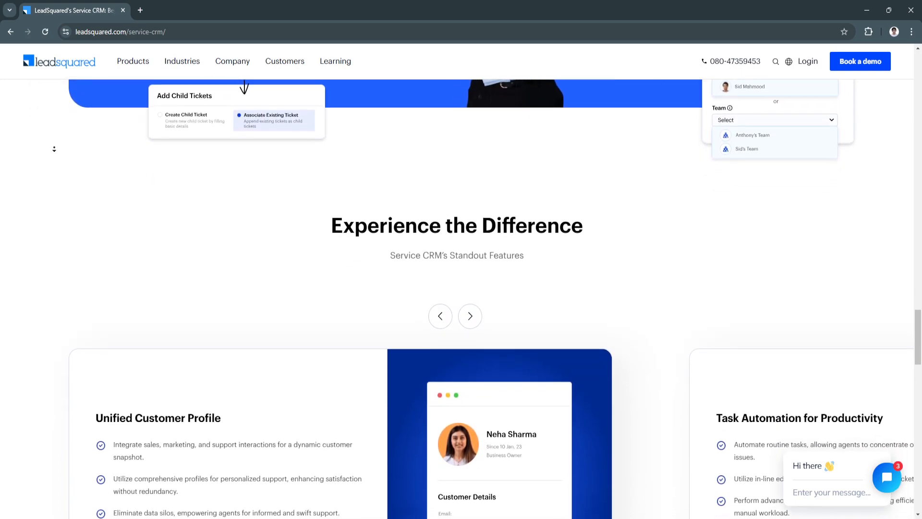
pyautogui.scroll(-3)
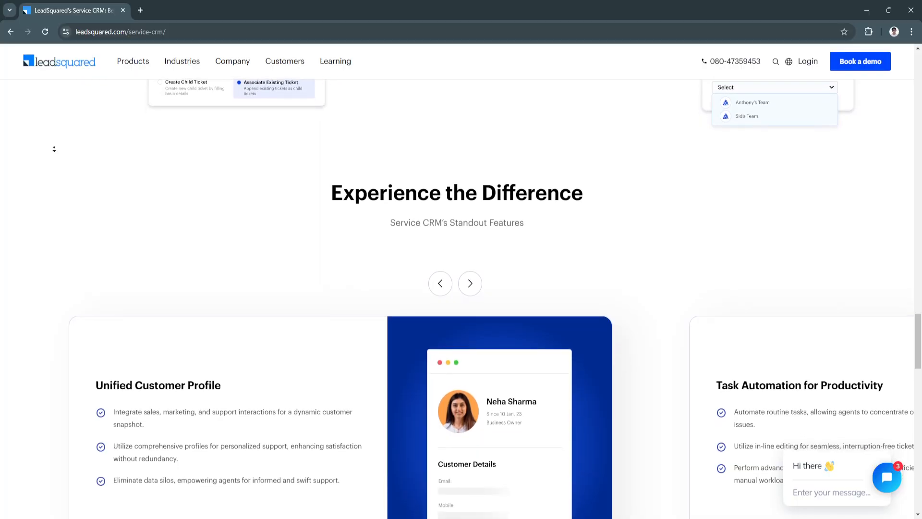
pyautogui.scroll(-3)
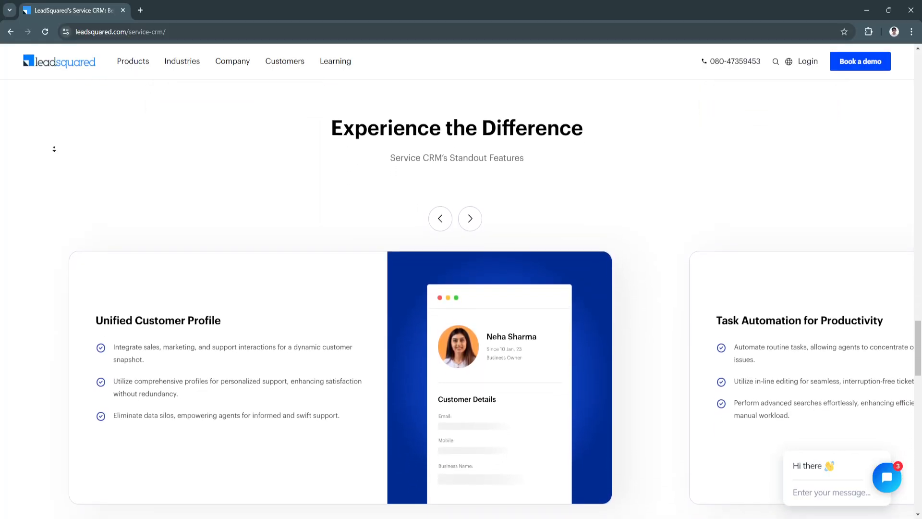
pyautogui.scroll(-3)
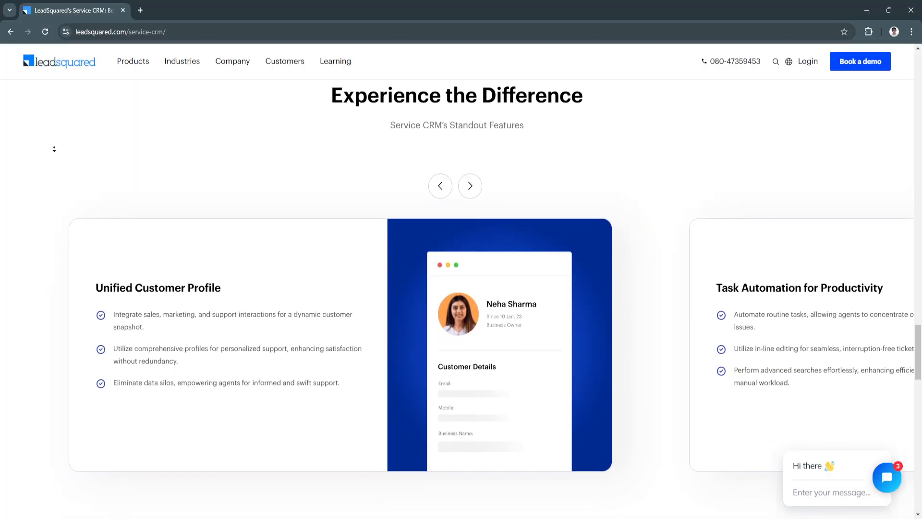
pyautogui.scroll(-3)
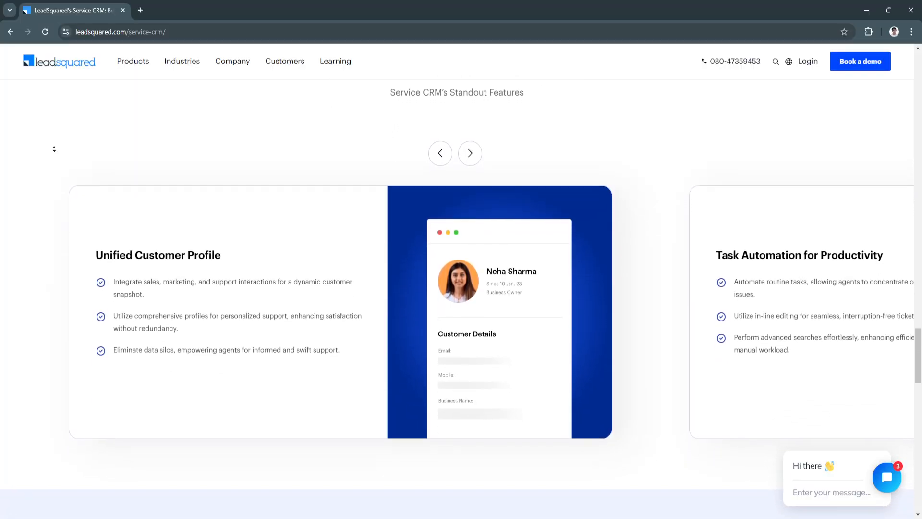
pyautogui.scroll(-3)
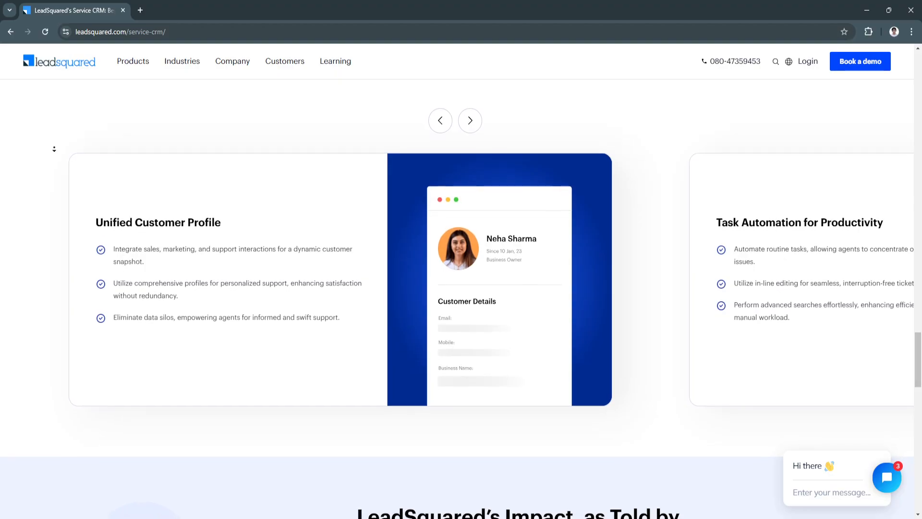
pyautogui.scroll(-3)
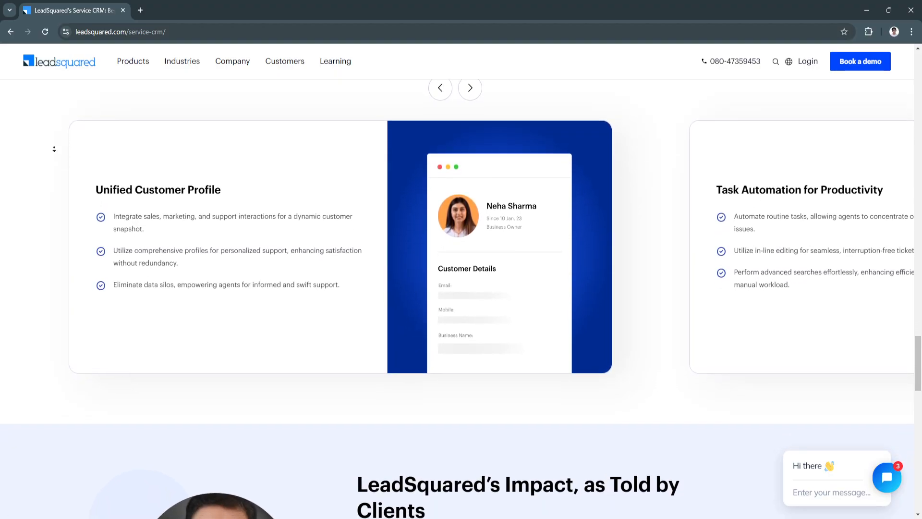
pyautogui.scroll(-3)
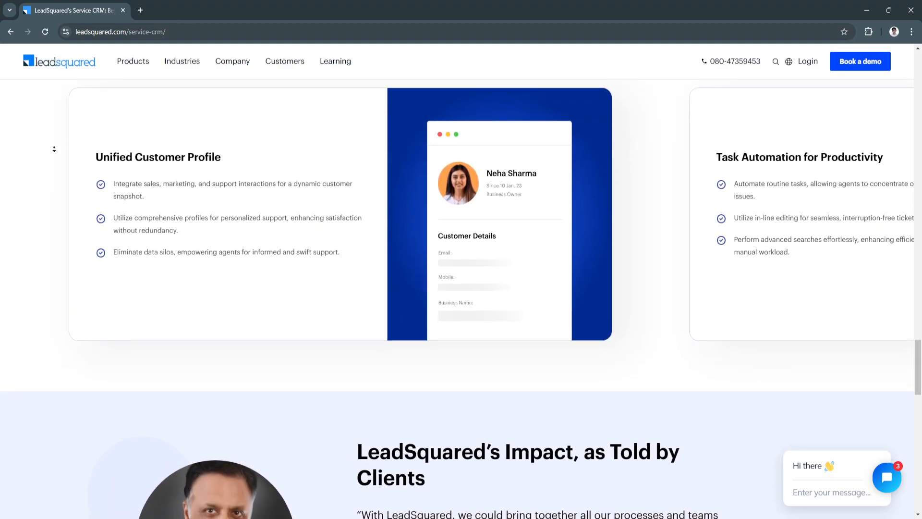
pyautogui.scroll(-3)
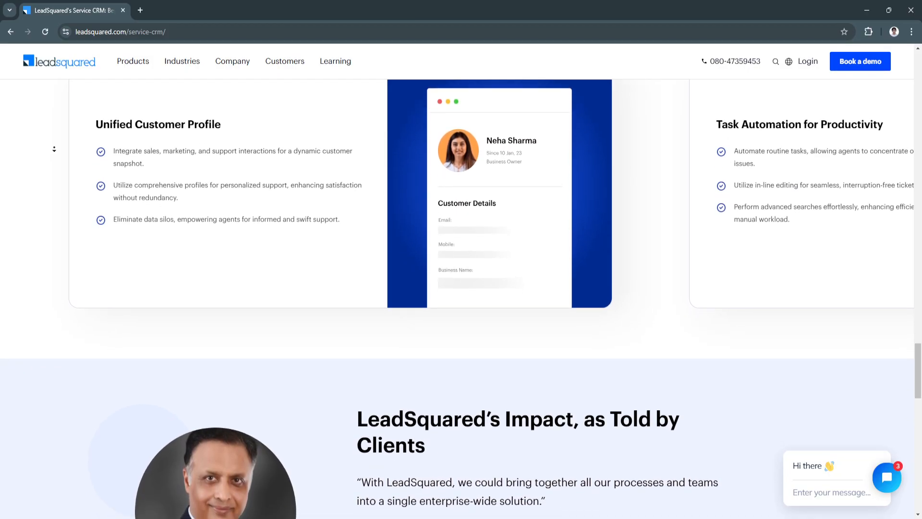
# Step: Scroll past the testimonials and demo banner until all six FAQ questions are visible
pyautogui.scroll(-3)
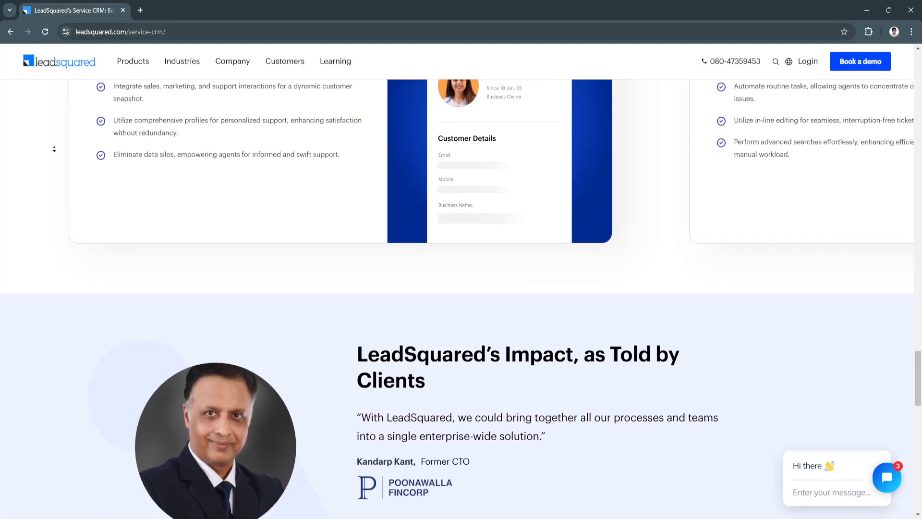
pyautogui.scroll(-3)
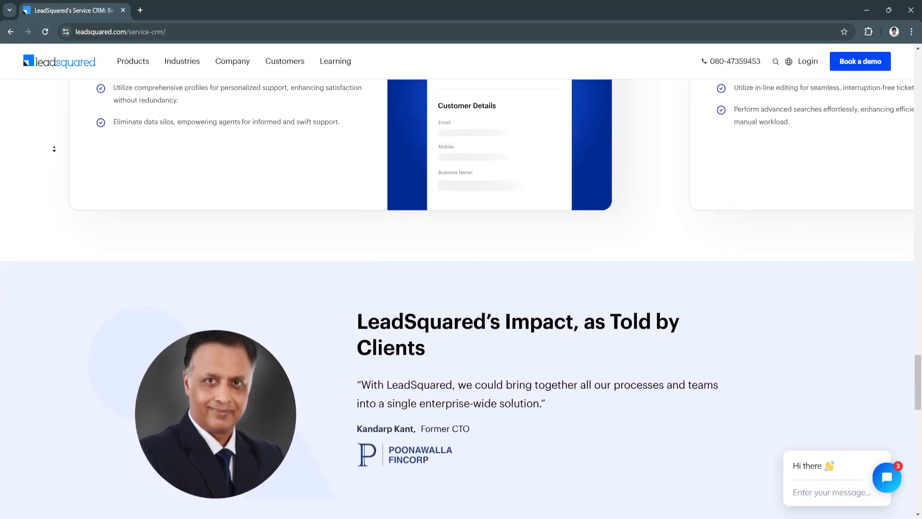
pyautogui.scroll(-3)
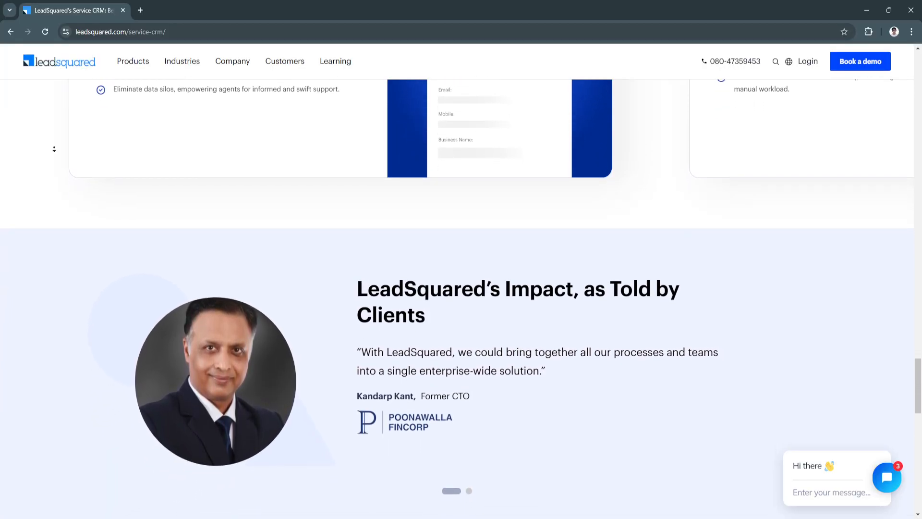
pyautogui.scroll(-3)
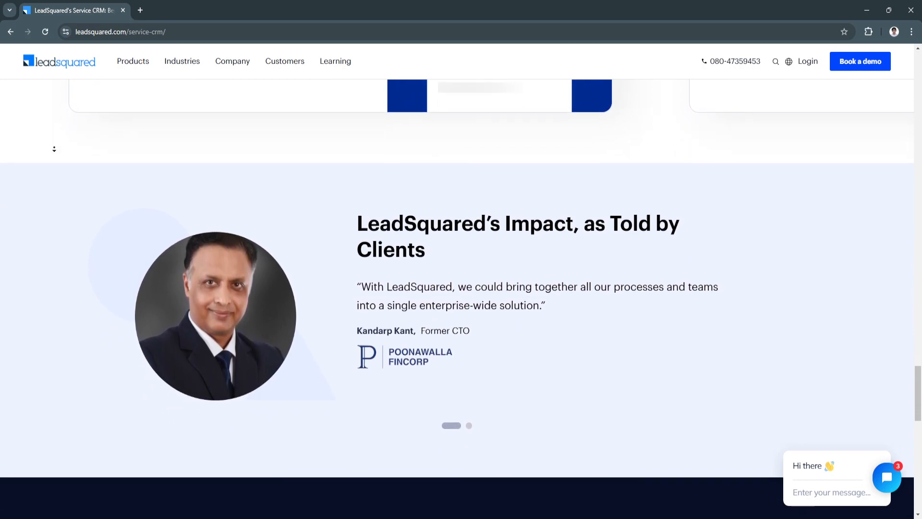
pyautogui.scroll(-3)
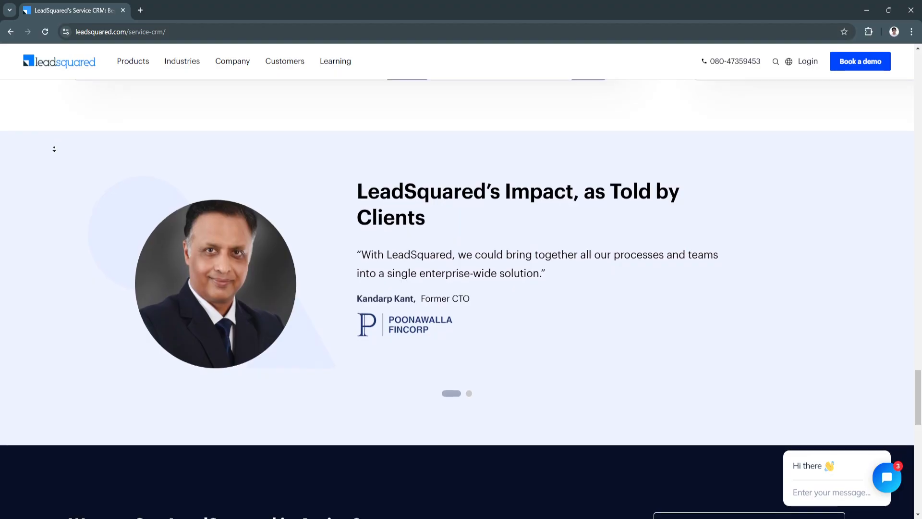
pyautogui.scroll(-3)
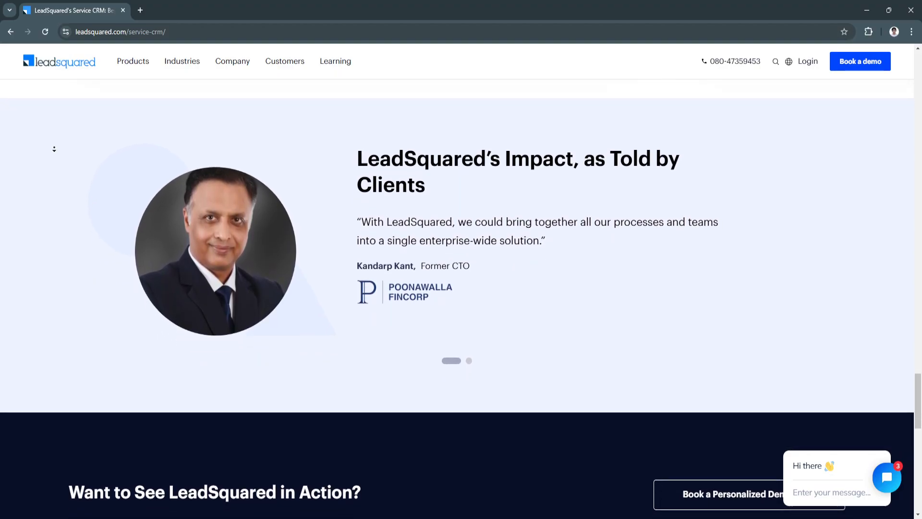
pyautogui.scroll(-3)
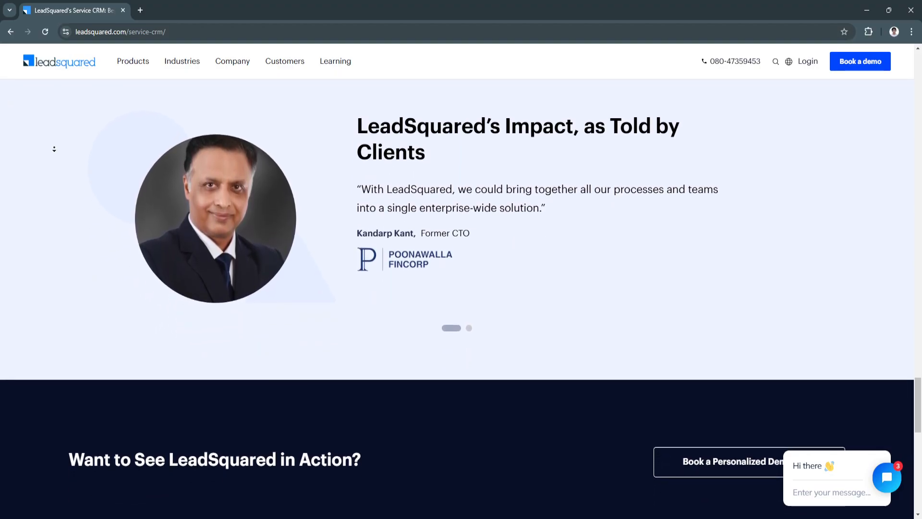
pyautogui.scroll(-3)
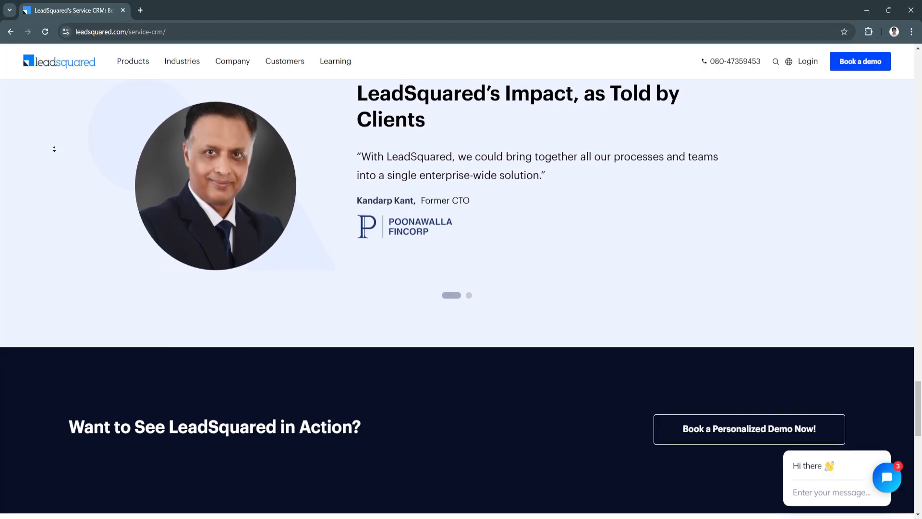
pyautogui.scroll(-3)
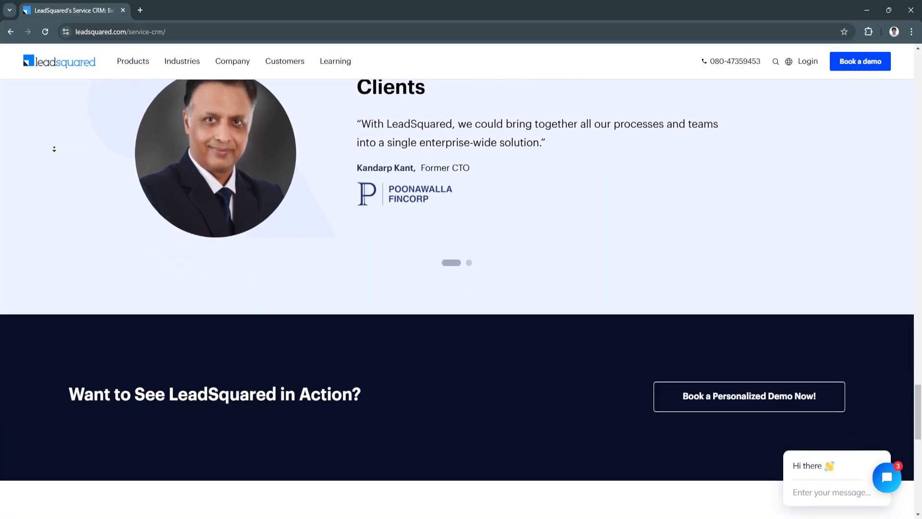
pyautogui.scroll(-3)
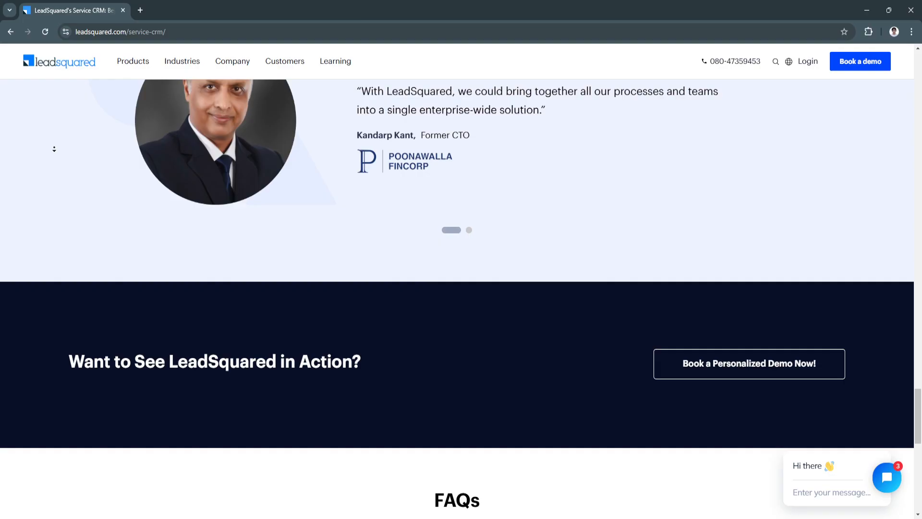
pyautogui.scroll(-3)
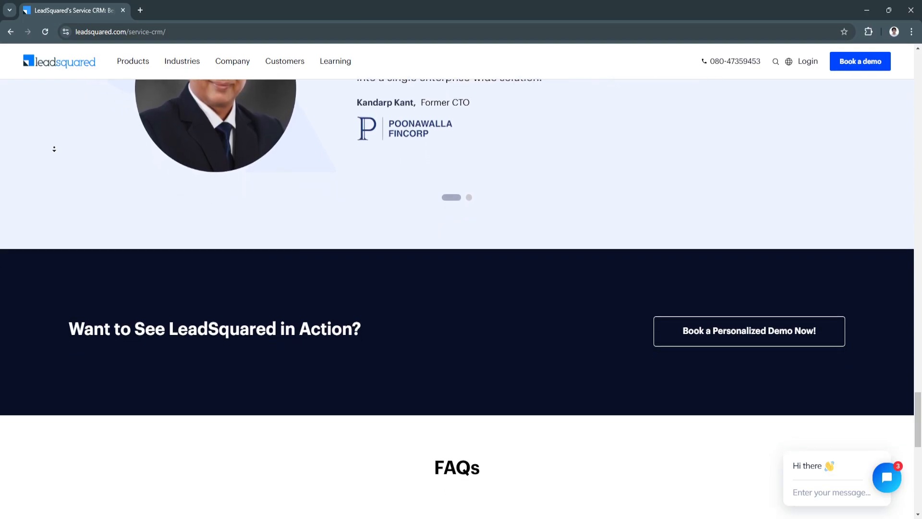
pyautogui.scroll(-3)
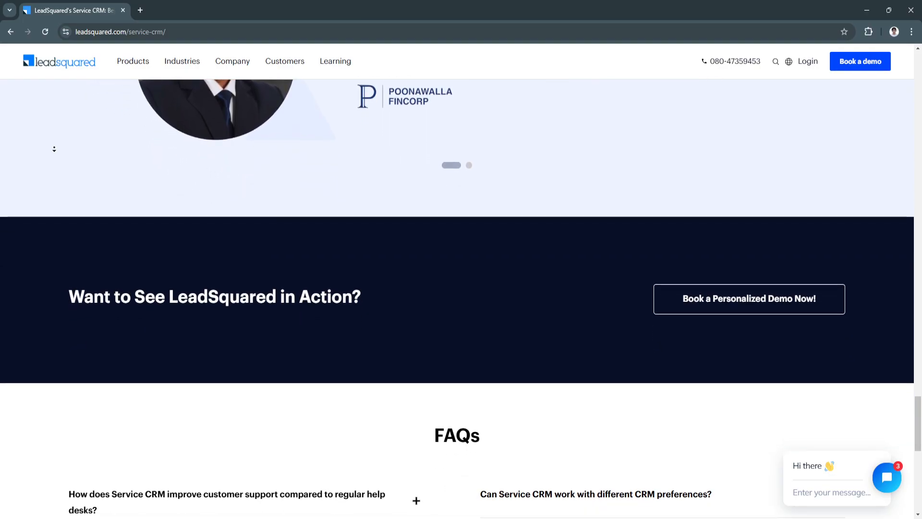
pyautogui.scroll(-3)
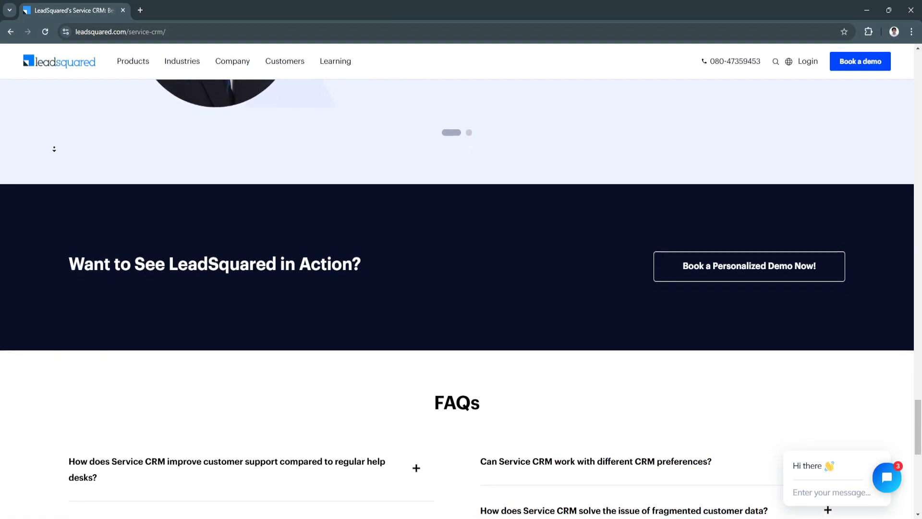
pyautogui.scroll(-3)
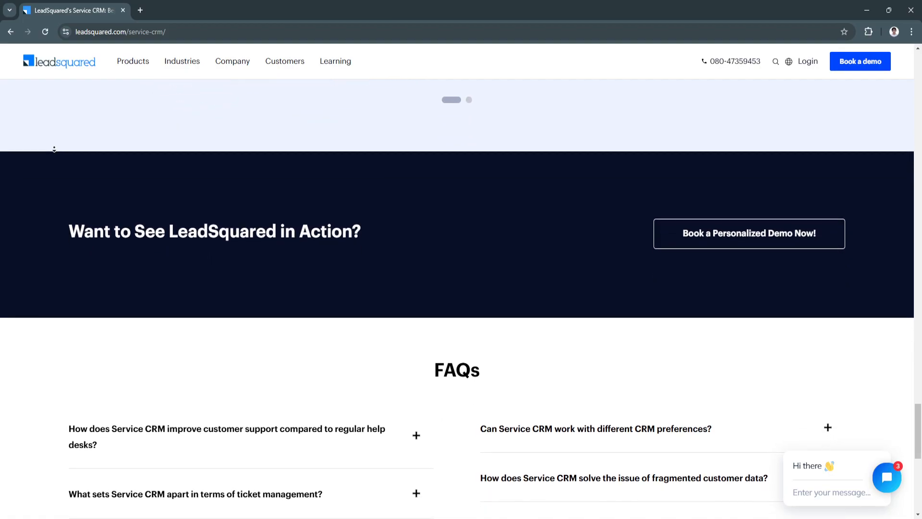
pyautogui.scroll(-3)
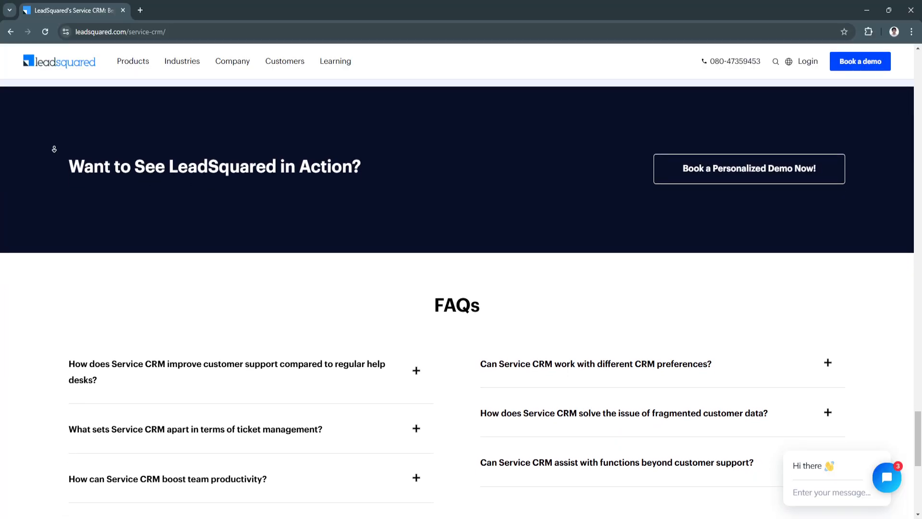
pyautogui.scroll(-3)
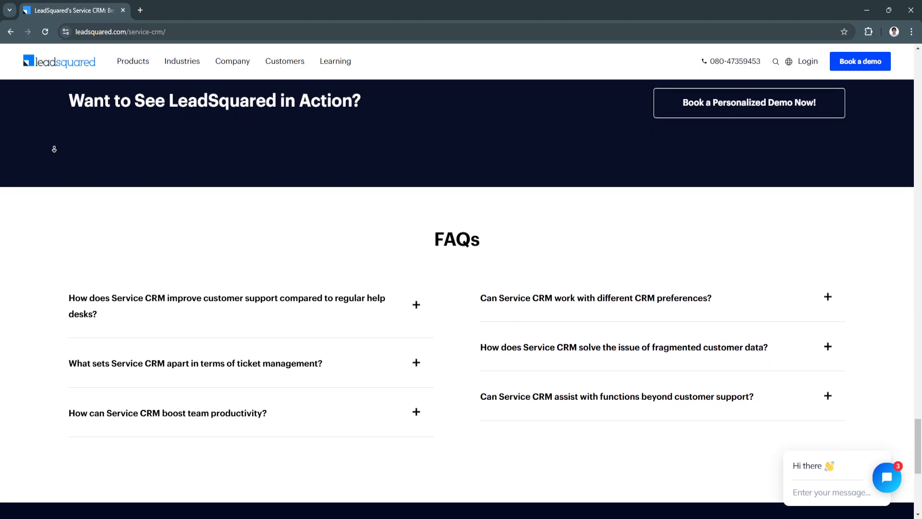
# Step: Scroll below the FAQs to the footer's Products, Industries, Resources, Company and Get in touch columns
pyautogui.scroll(-3)
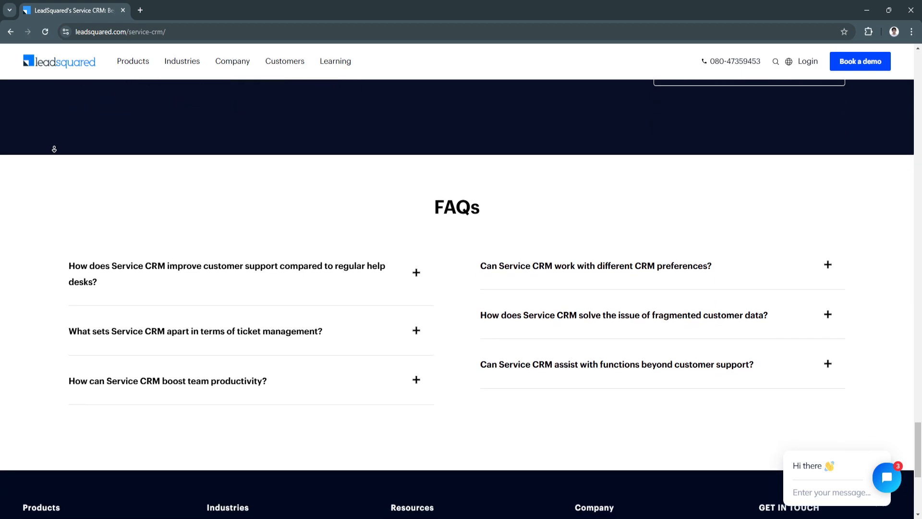
pyautogui.scroll(-3)
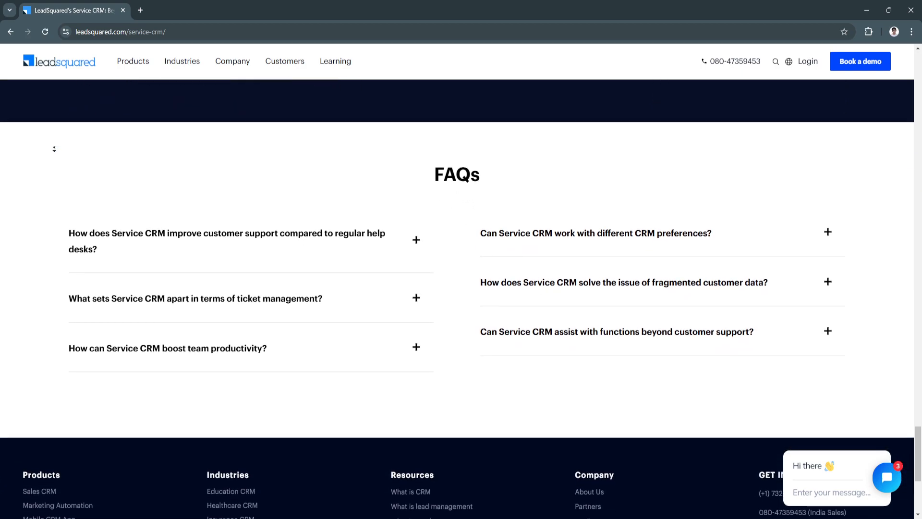
pyautogui.scroll(-3)
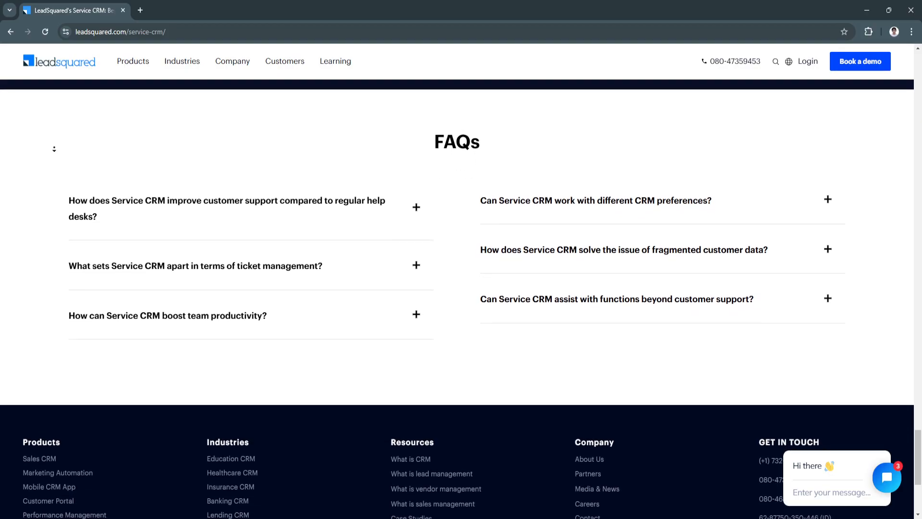
pyautogui.scroll(-3)
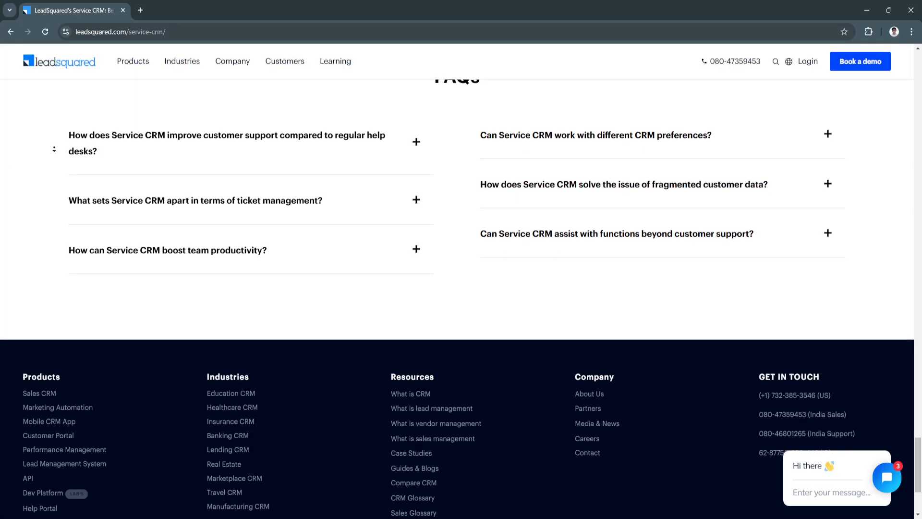
pyautogui.scroll(-3)
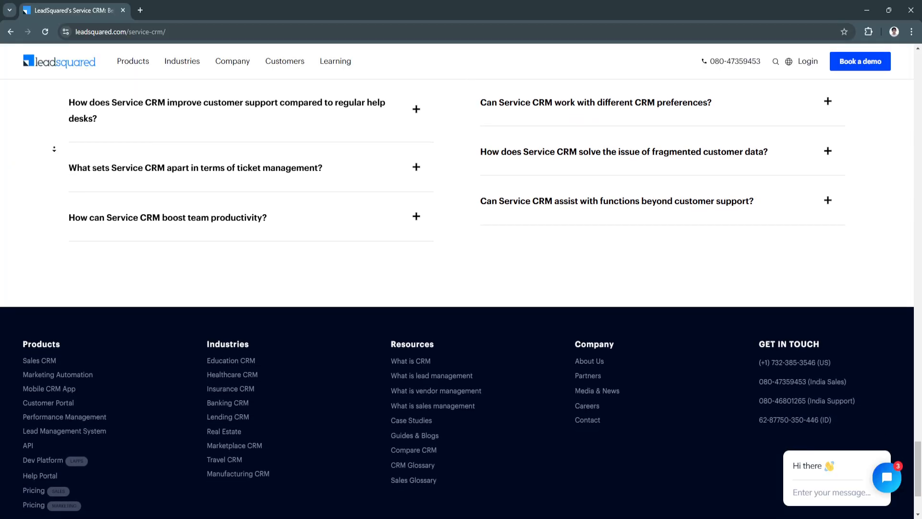
pyautogui.scroll(-3)
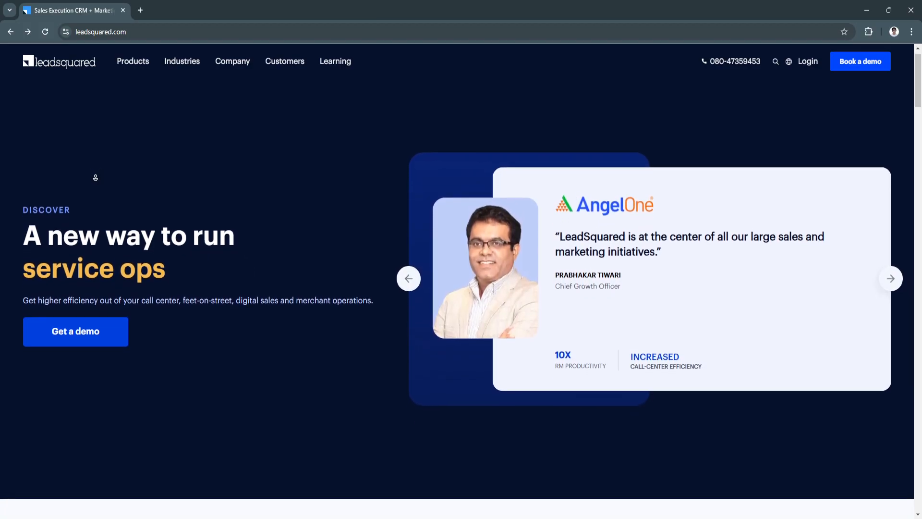
# Step: Scroll the homepage past the hero to the Education, Healthcare, Financial Services and Manufacturing industry cards
pyautogui.scroll(-3)
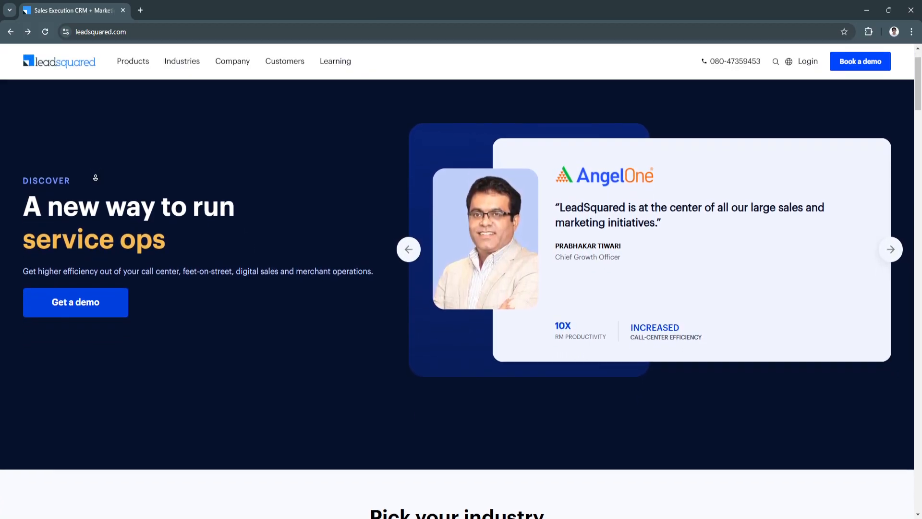
pyautogui.scroll(-3)
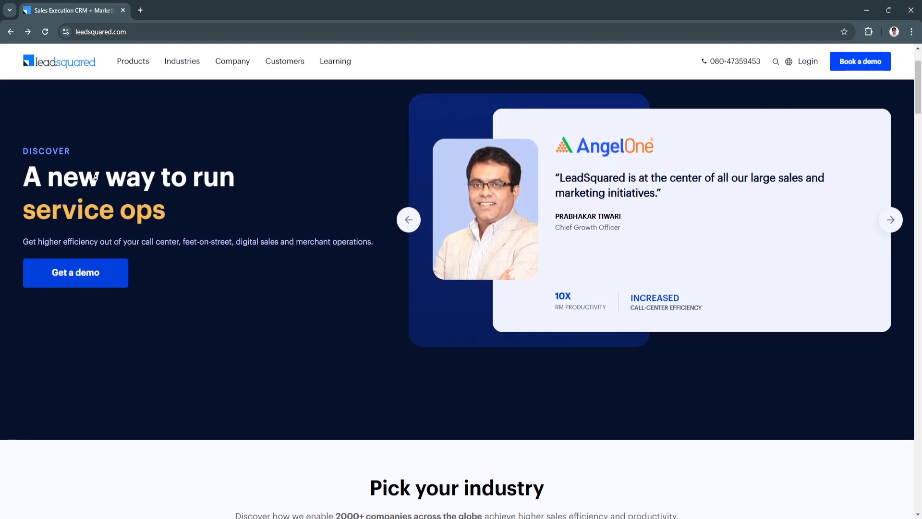
pyautogui.scroll(-3)
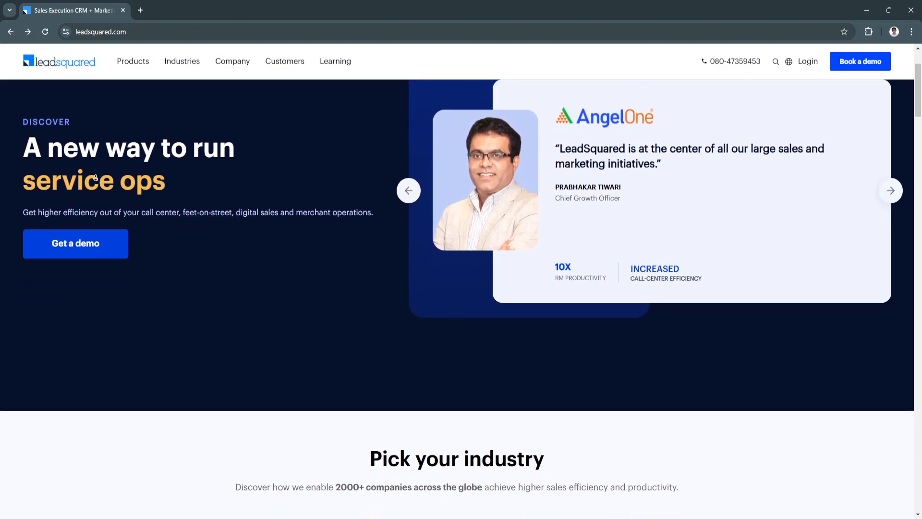
pyautogui.scroll(-3)
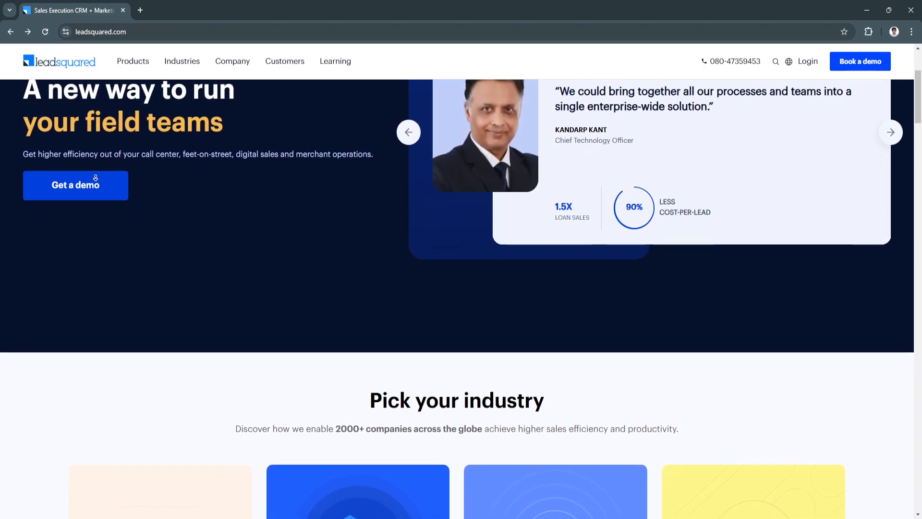
pyautogui.scroll(-3)
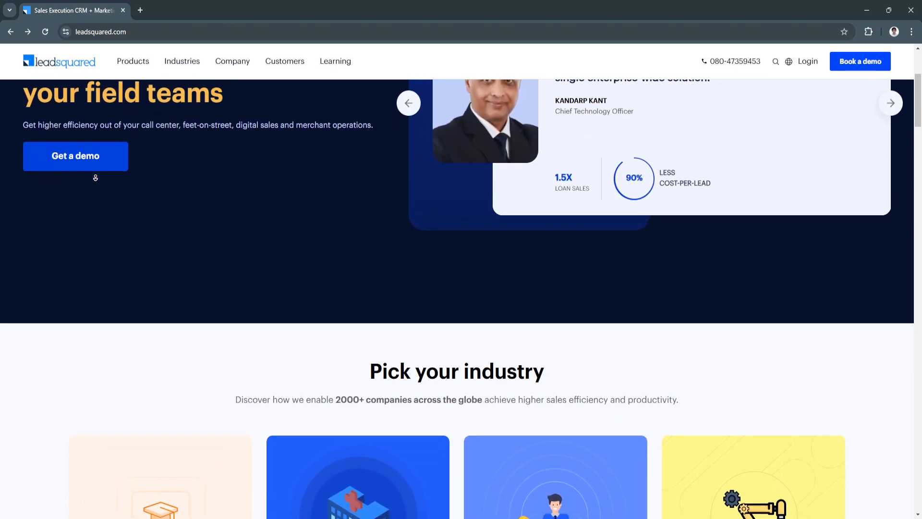
pyautogui.scroll(-3)
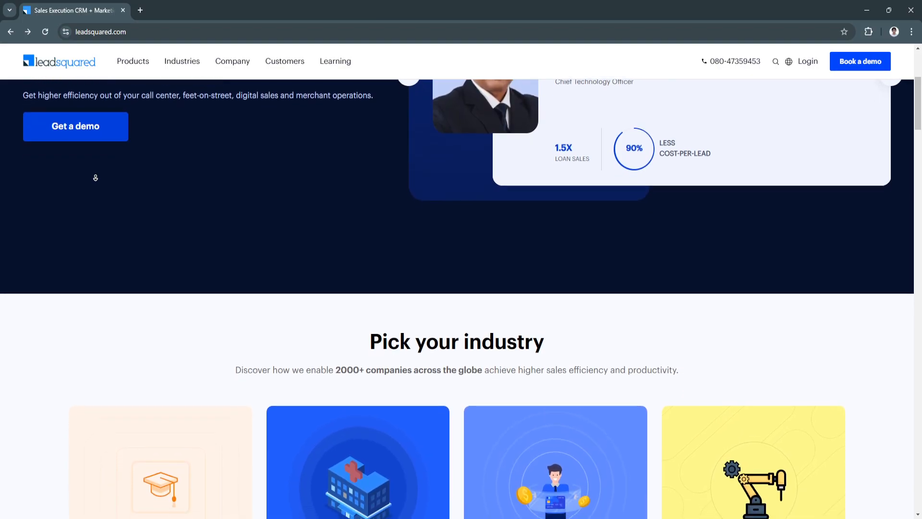
pyautogui.scroll(-3)
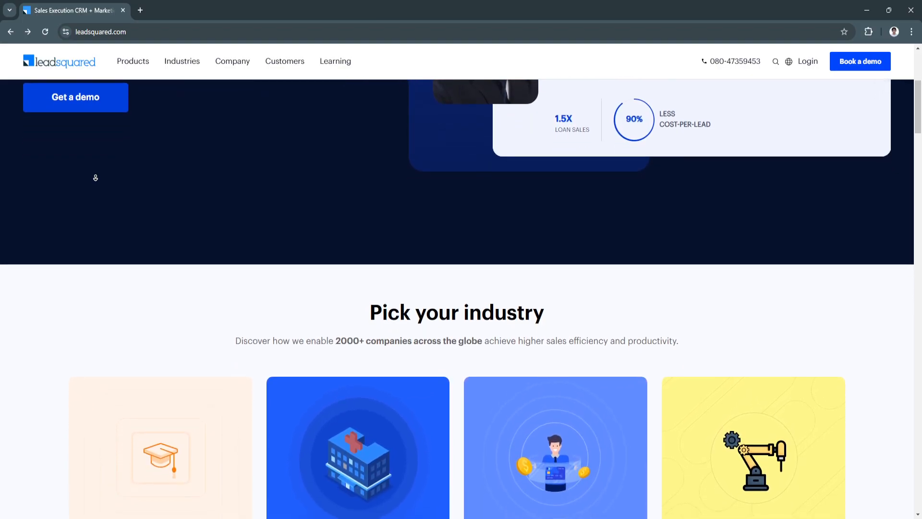
pyautogui.scroll(-3)
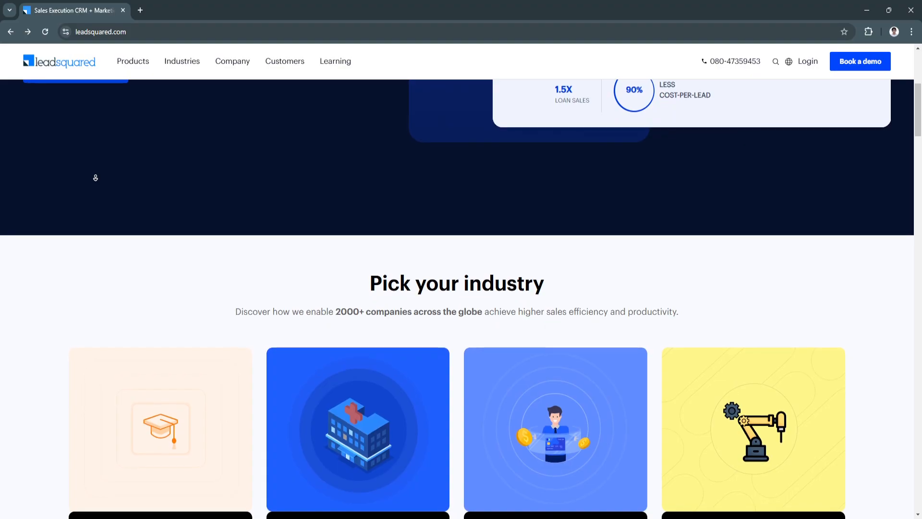
pyautogui.scroll(-3)
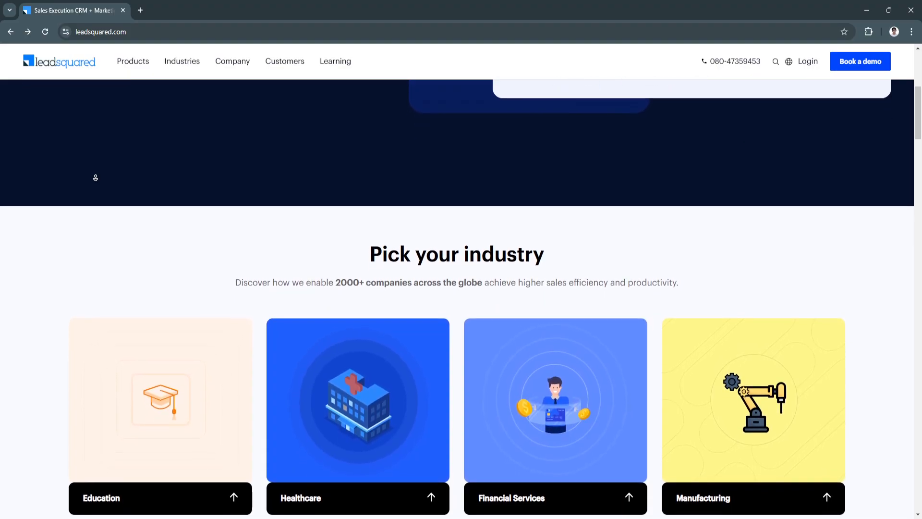
# Step: Scroll past Real Estate, Automotive, Tech Marketplaces and Others cards to the 'Loved by' heading
pyautogui.scroll(-3)
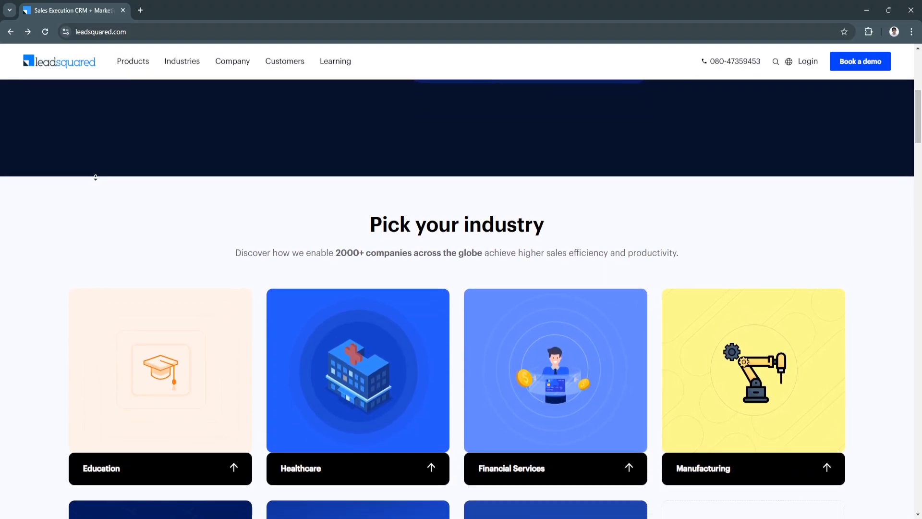
pyautogui.scroll(-3)
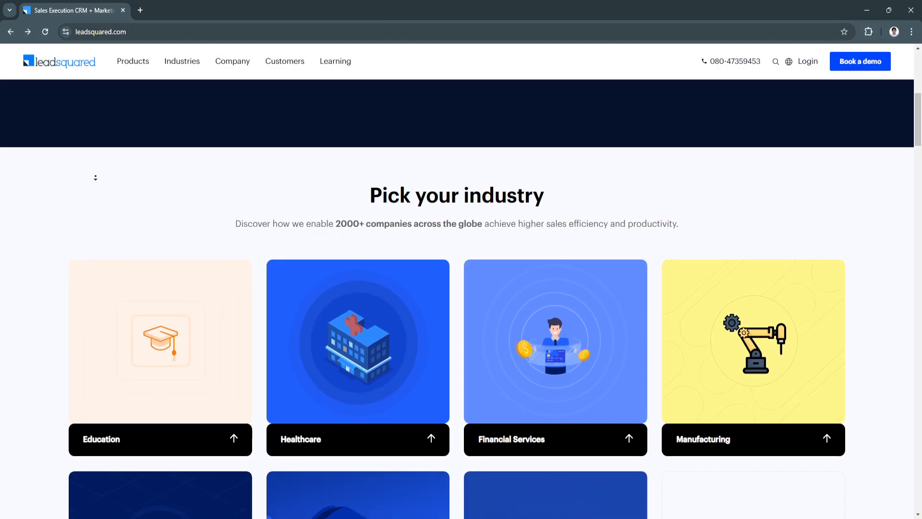
pyautogui.scroll(-3)
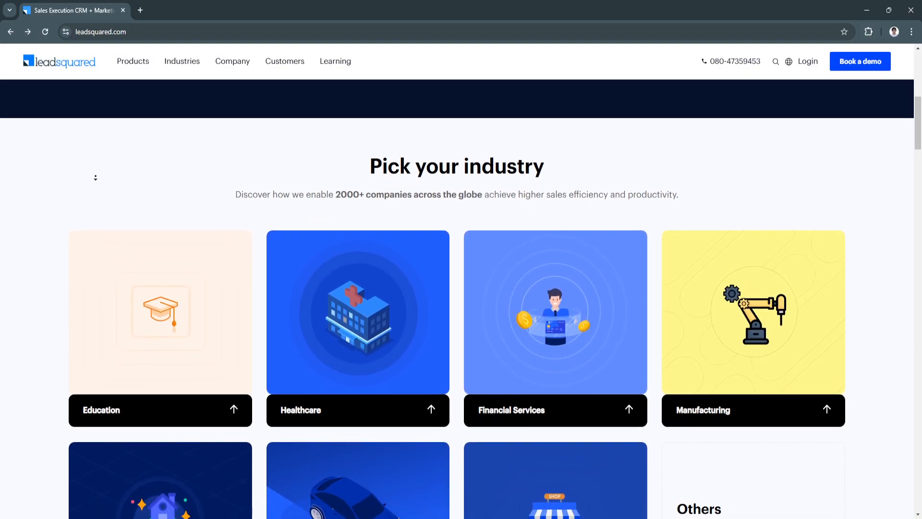
pyautogui.scroll(-3)
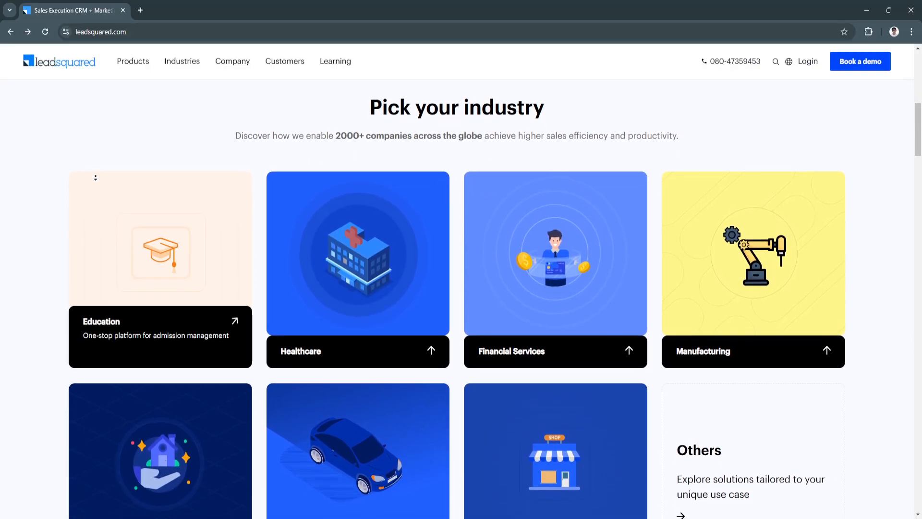
pyautogui.scroll(-3)
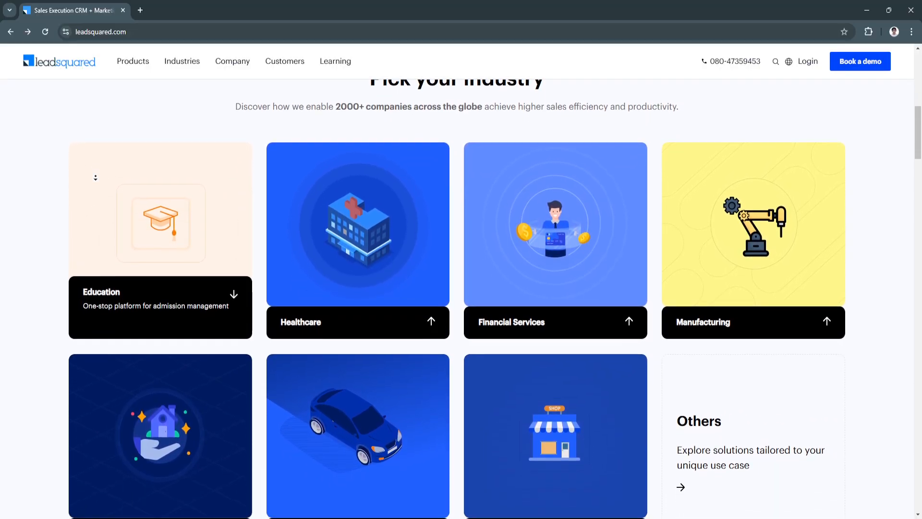
pyautogui.scroll(-3)
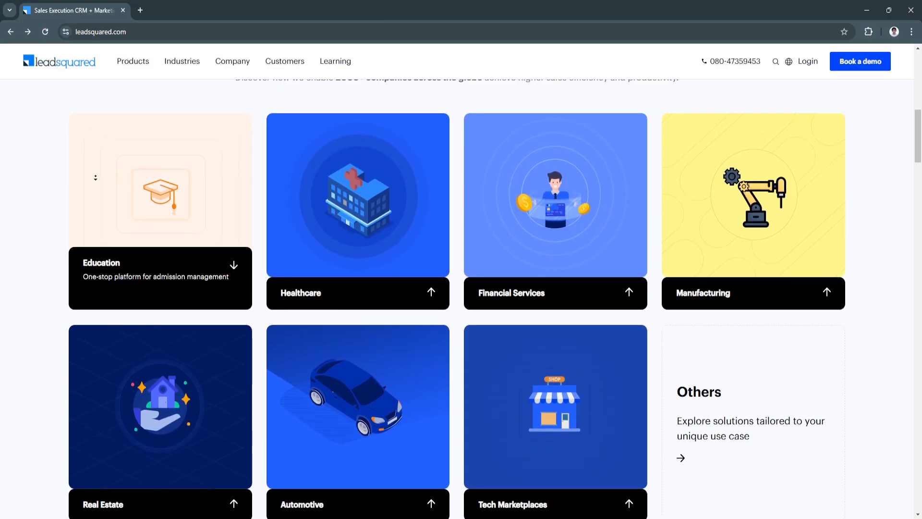
pyautogui.scroll(-3)
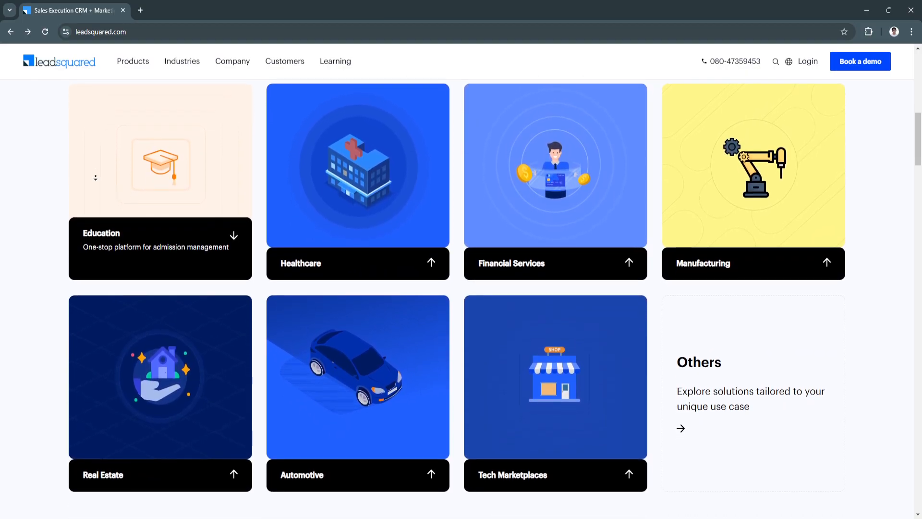
pyautogui.scroll(-3)
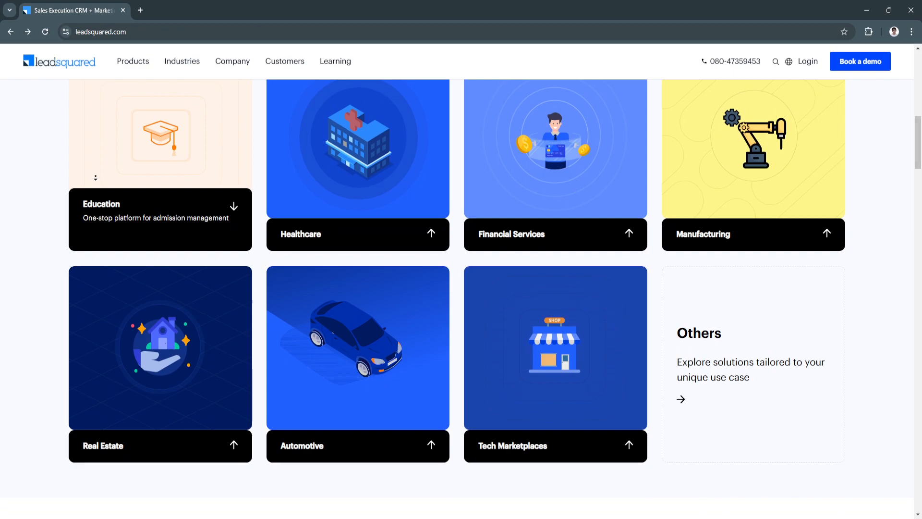
pyautogui.scroll(-3)
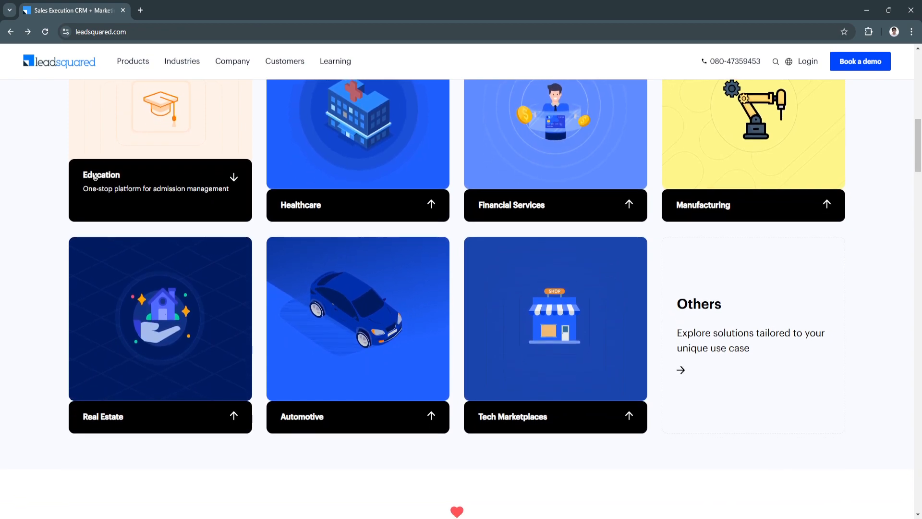
pyautogui.scroll(-3)
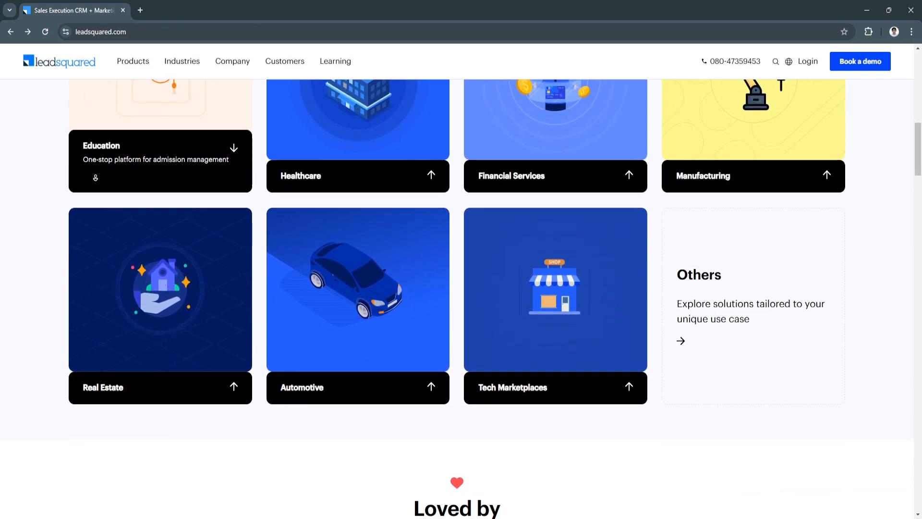
pyautogui.scroll(-3)
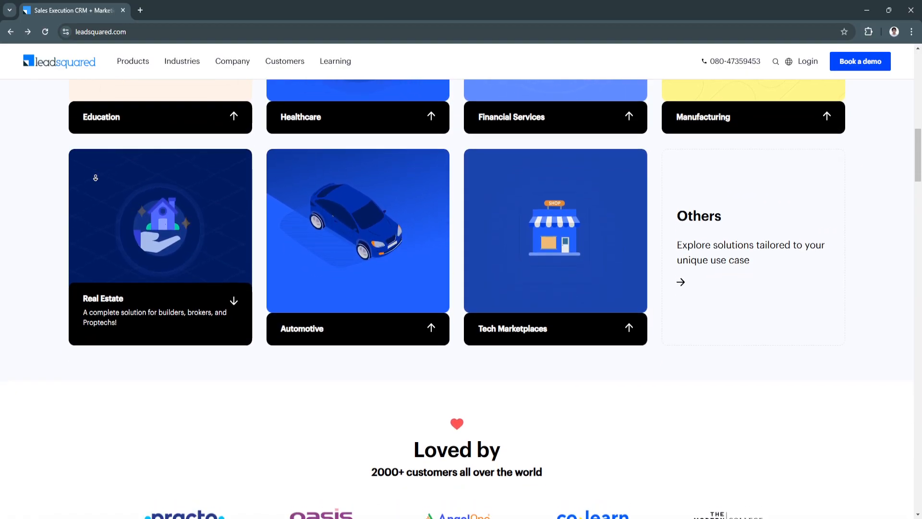
# Step: Scroll past the customer logos to the 'Get higher productivity from all your teams' section
pyautogui.scroll(-3)
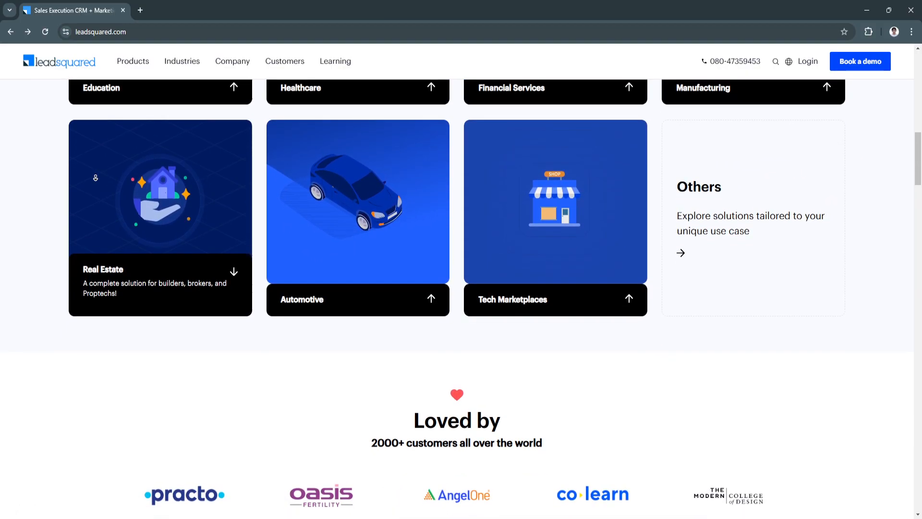
pyautogui.scroll(-3)
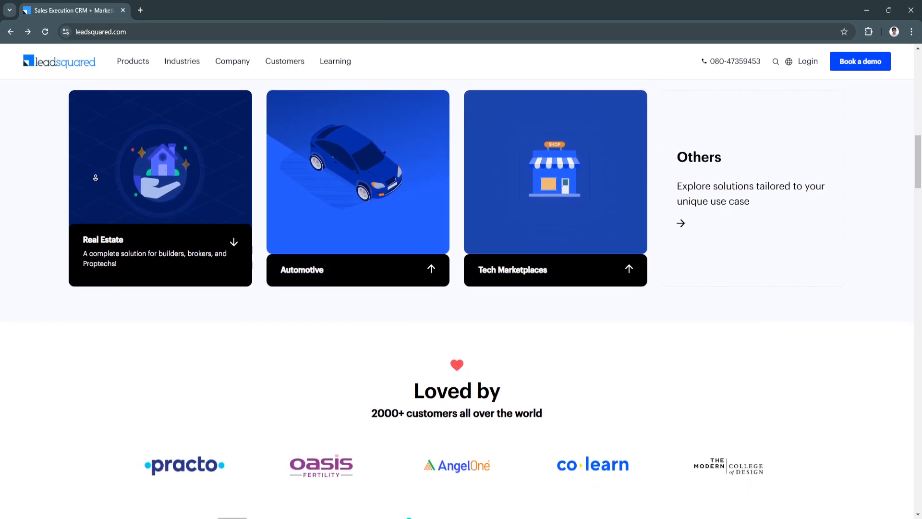
pyautogui.scroll(-3)
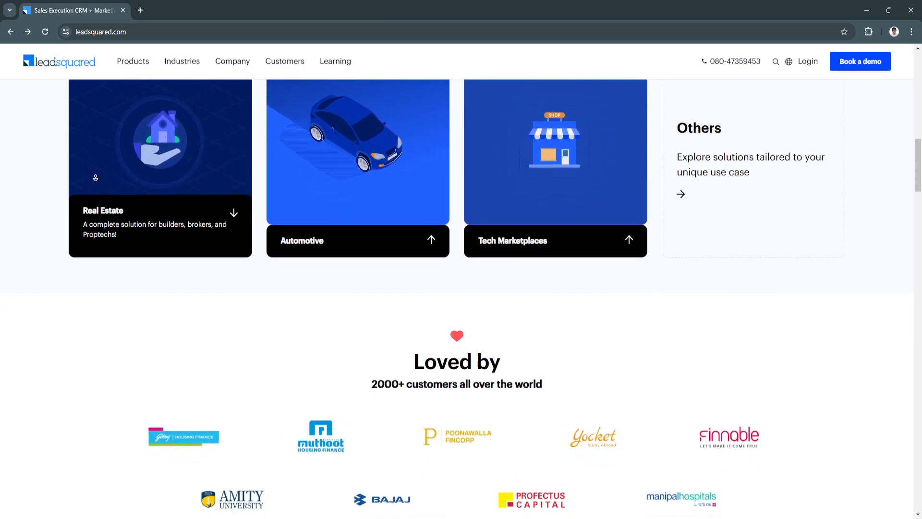
pyautogui.scroll(-3)
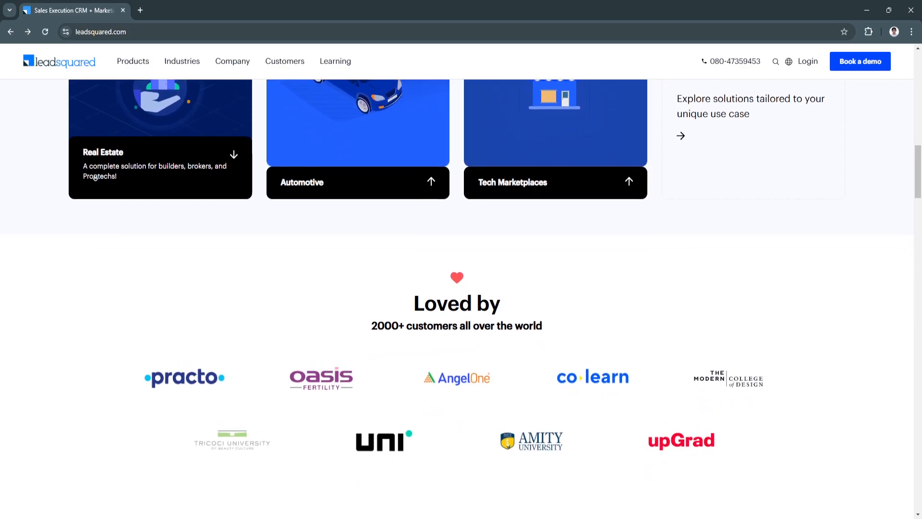
pyautogui.scroll(-3)
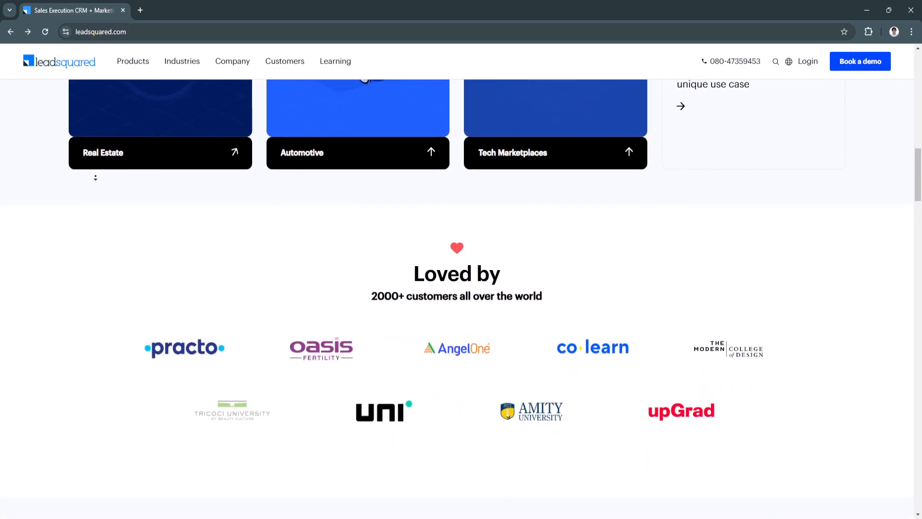
pyautogui.scroll(-3)
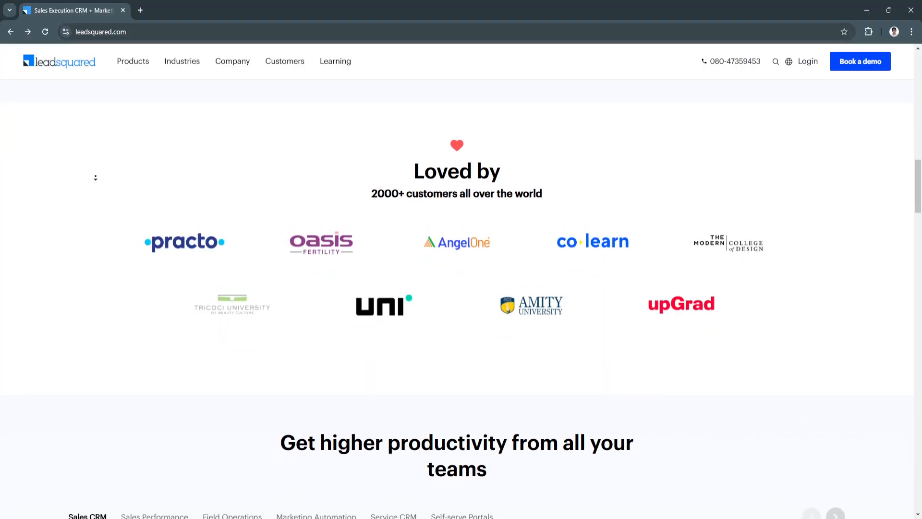
pyautogui.scroll(-3)
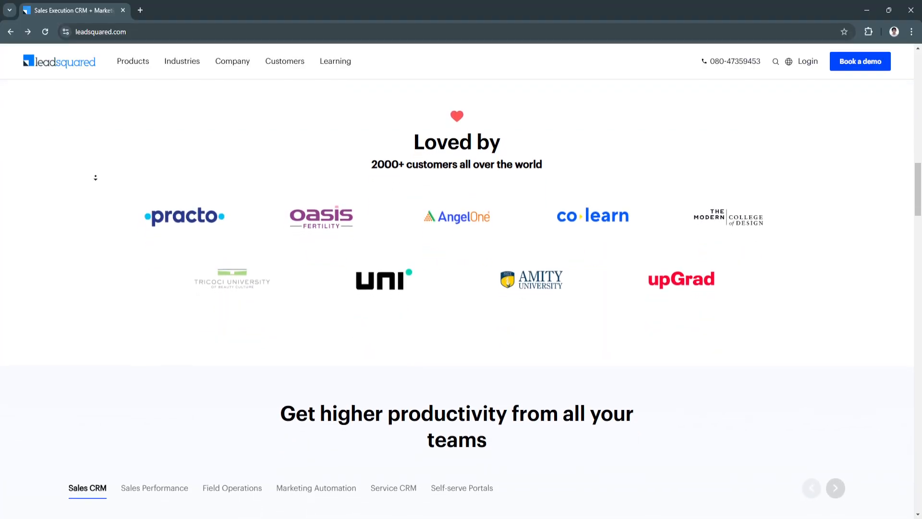
pyautogui.scroll(-3)
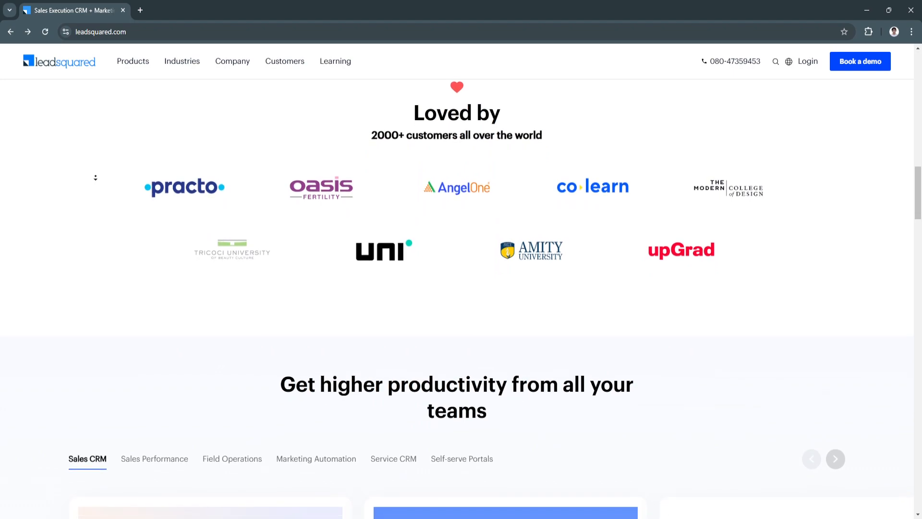
pyautogui.scroll(-3)
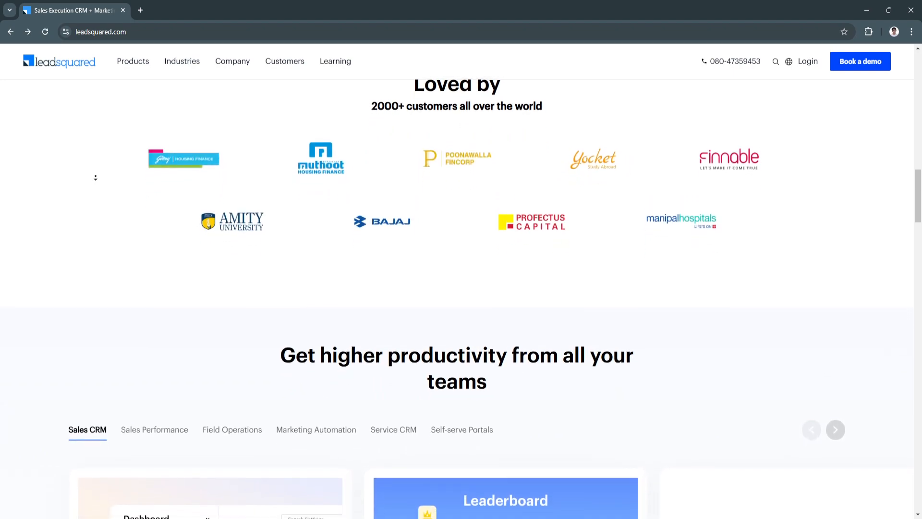
pyautogui.scroll(-3)
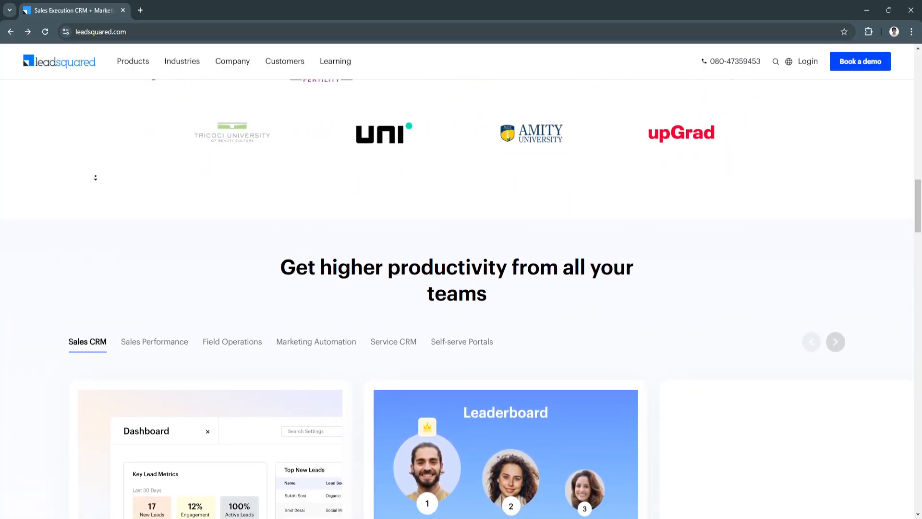
# Step: Scroll the homepage down to the 'Integrate with all the tools you use and love' section
pyautogui.scroll(-3)
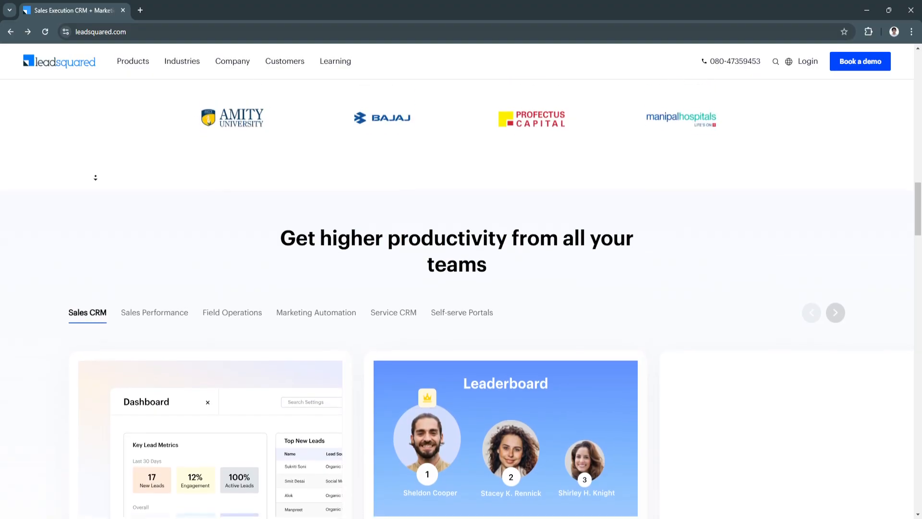
pyautogui.scroll(-3)
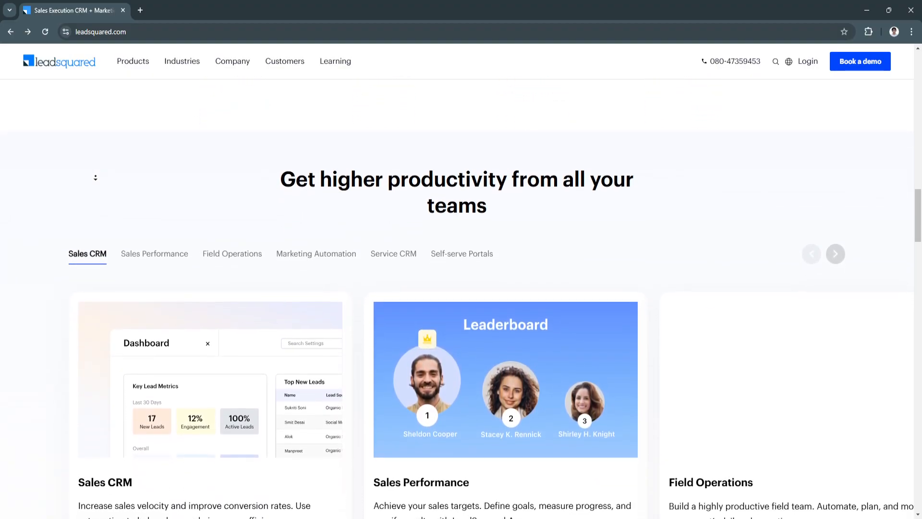
pyautogui.scroll(-3)
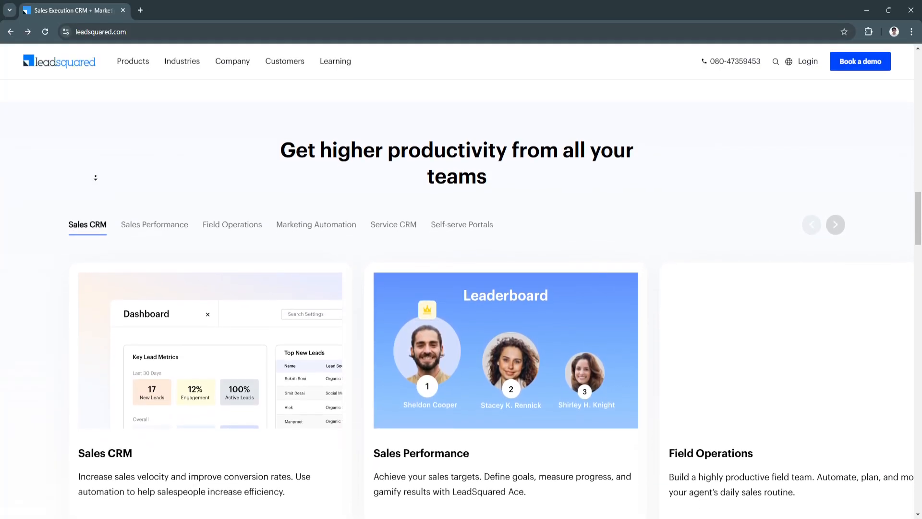
pyautogui.scroll(-3)
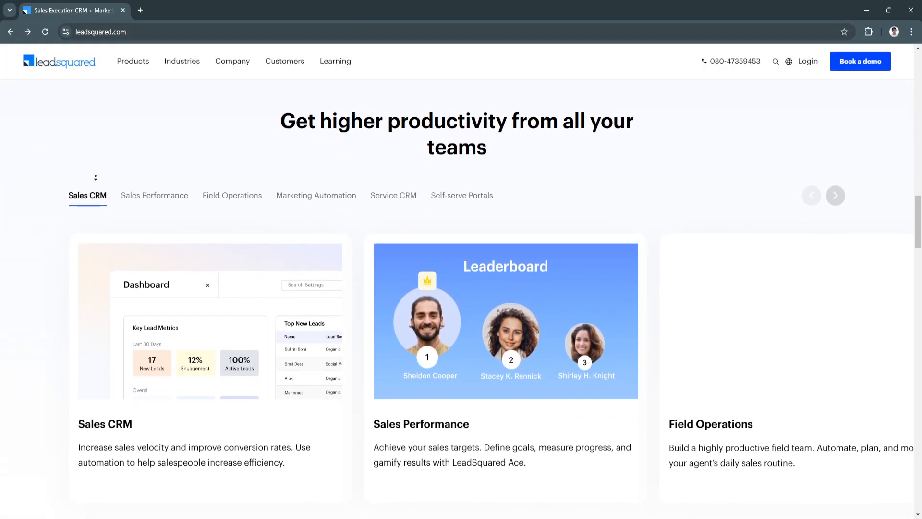
pyautogui.scroll(-3)
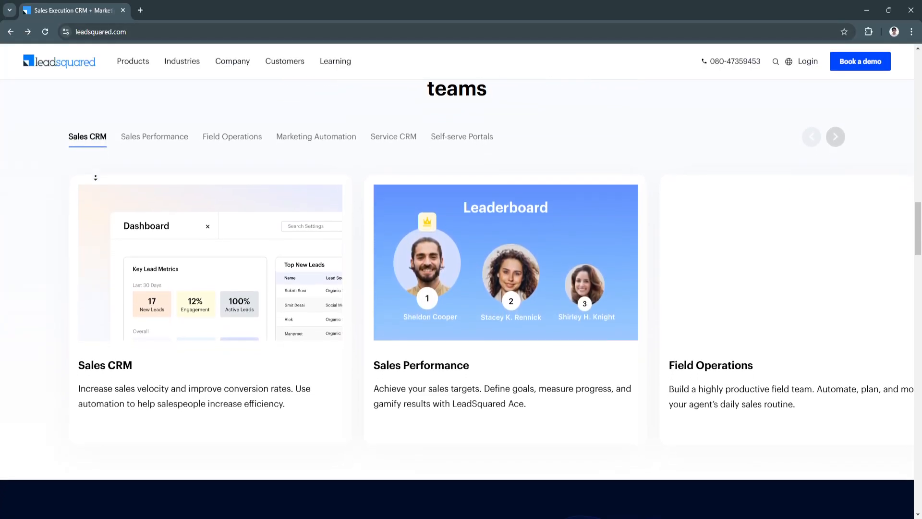
pyautogui.scroll(-3)
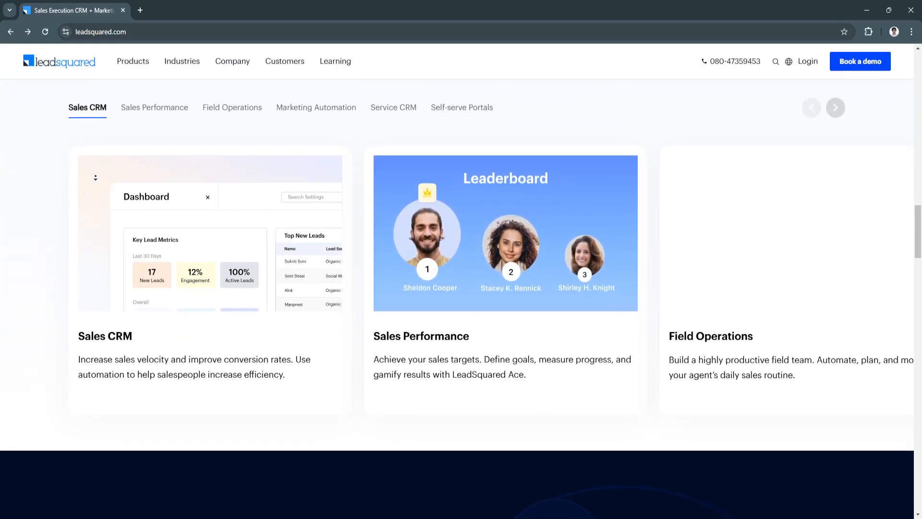
pyautogui.scroll(-3)
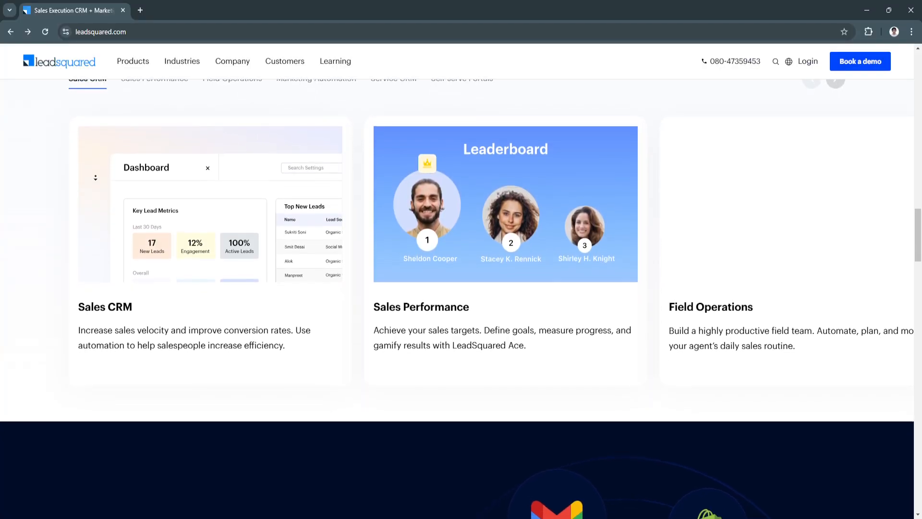
pyautogui.scroll(-3)
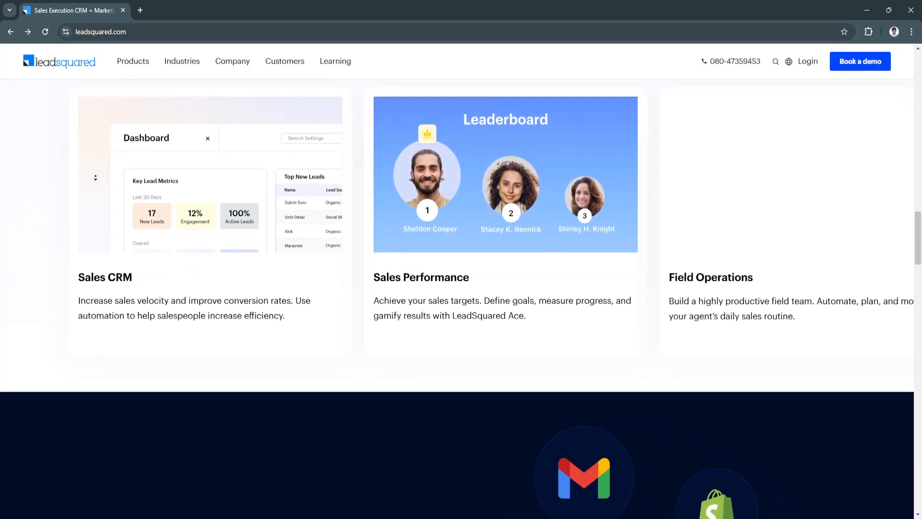
pyautogui.scroll(-3)
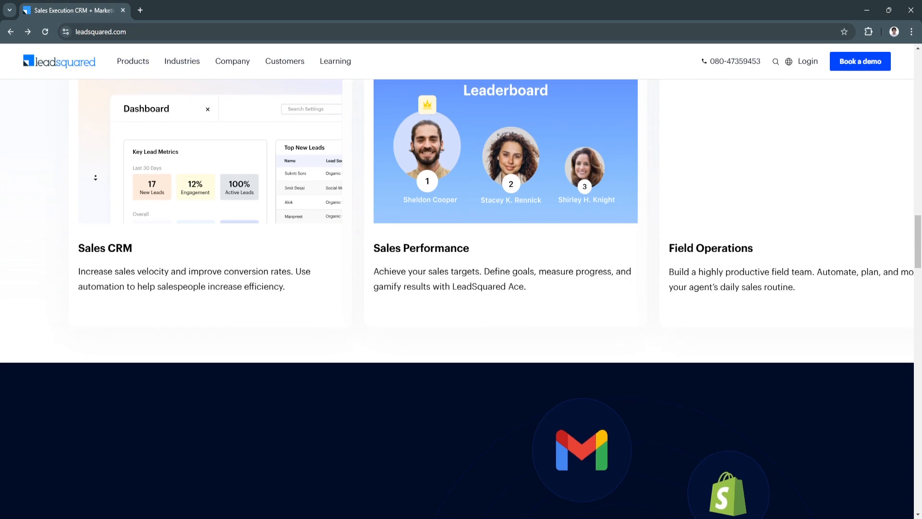
pyautogui.scroll(-3)
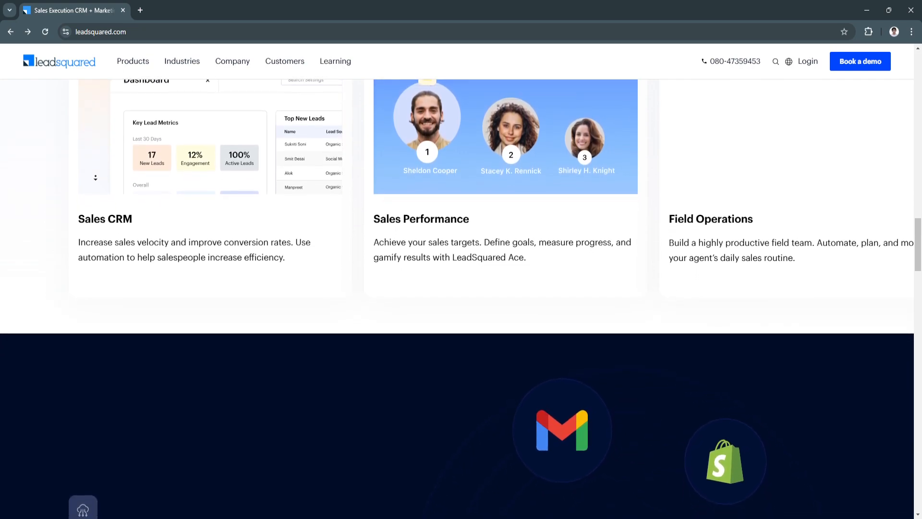
pyautogui.scroll(-3)
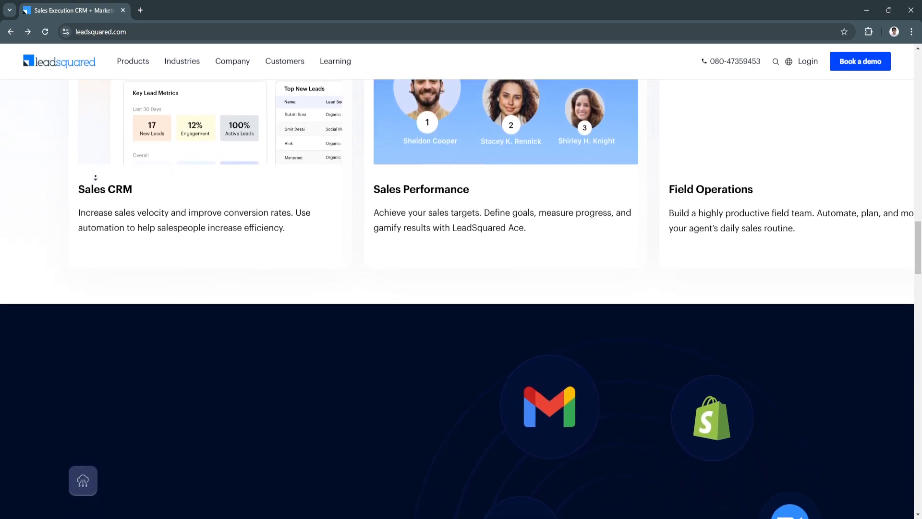
pyautogui.scroll(-3)
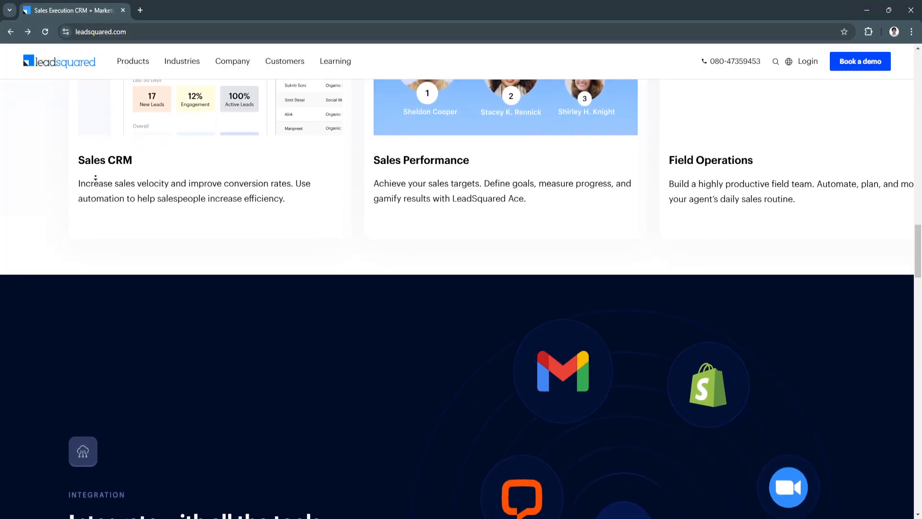
pyautogui.scroll(-3)
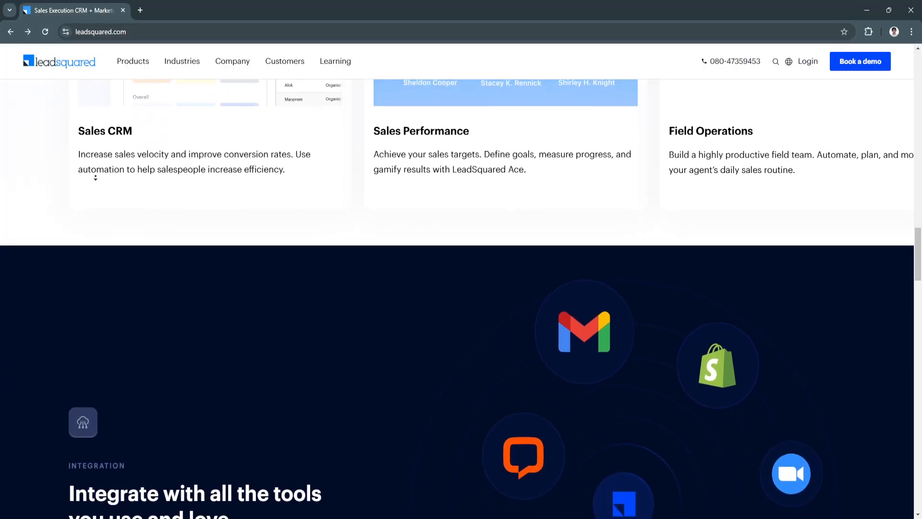
pyautogui.scroll(-3)
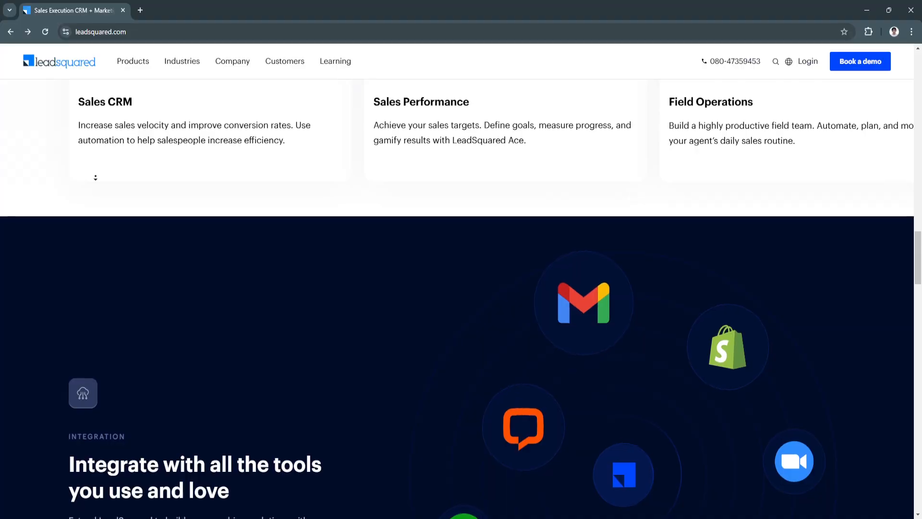
pyautogui.scroll(-3)
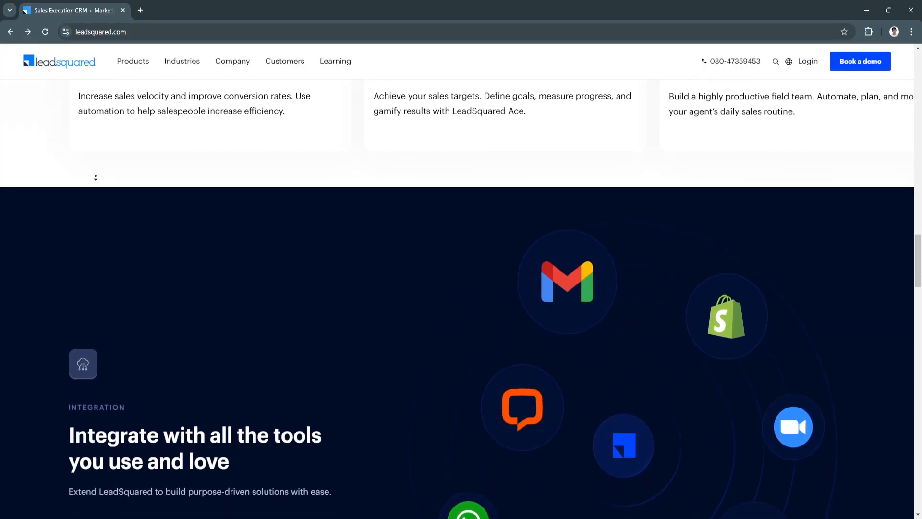
pyautogui.scroll(-3)
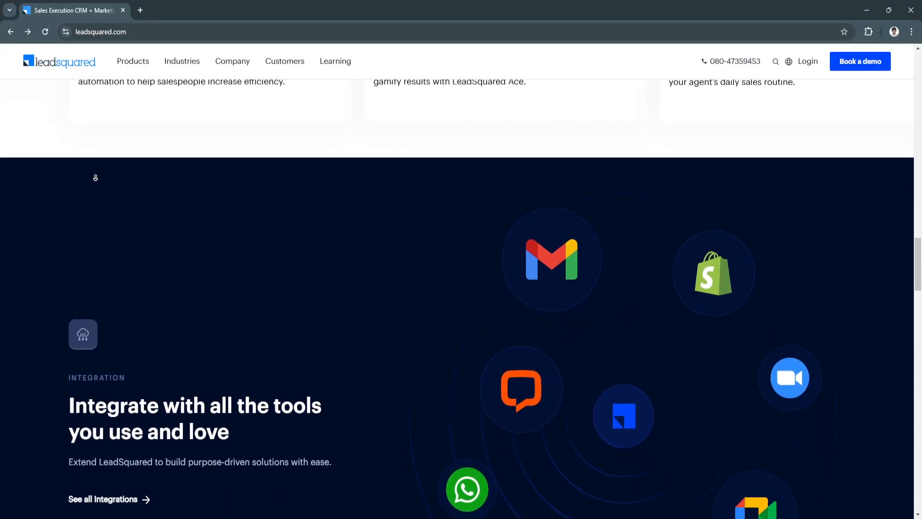
pyautogui.scroll(-3)
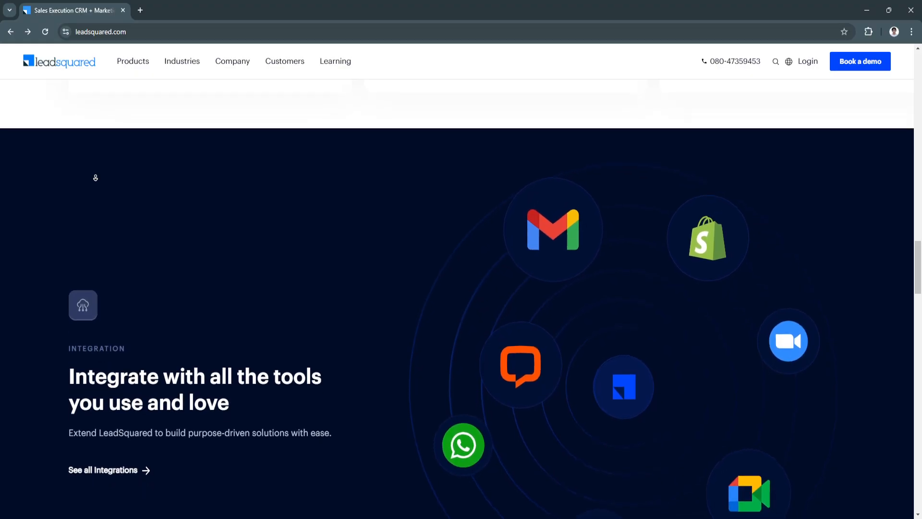
pyautogui.scroll(-3)
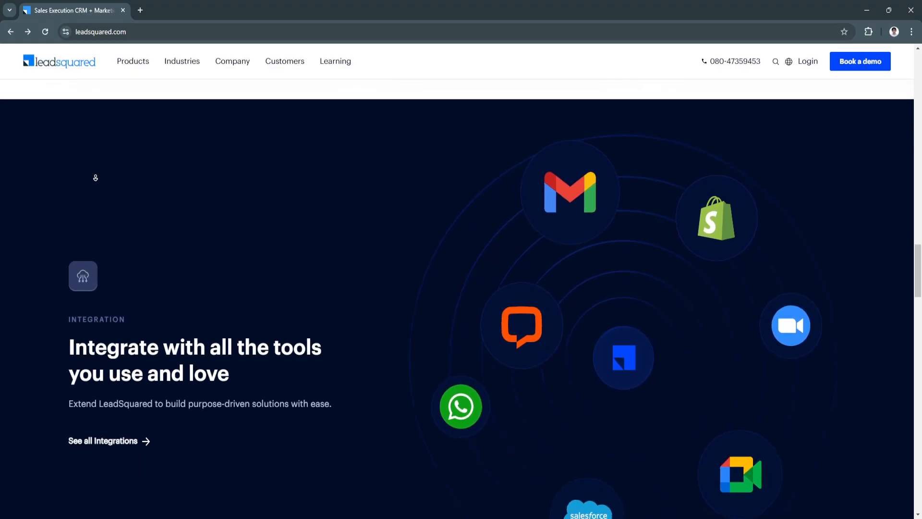
pyautogui.scroll(-3)
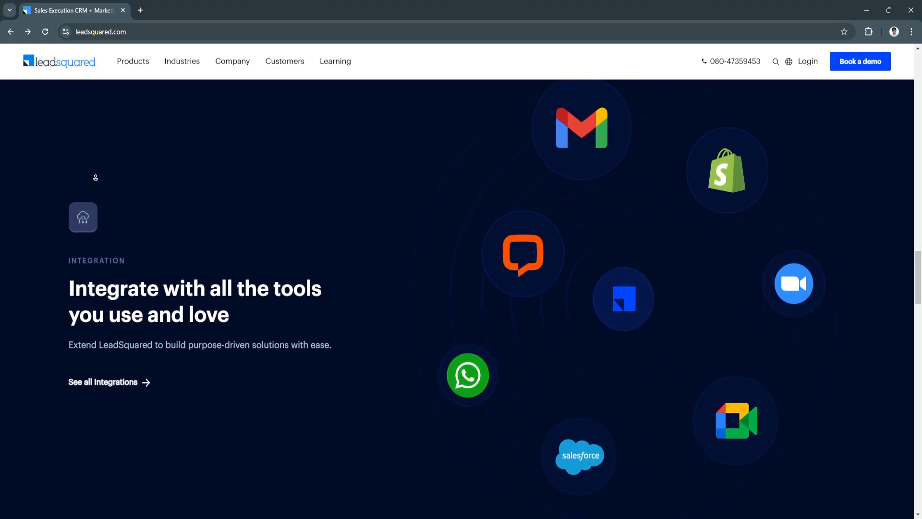
pyautogui.scroll(-3)
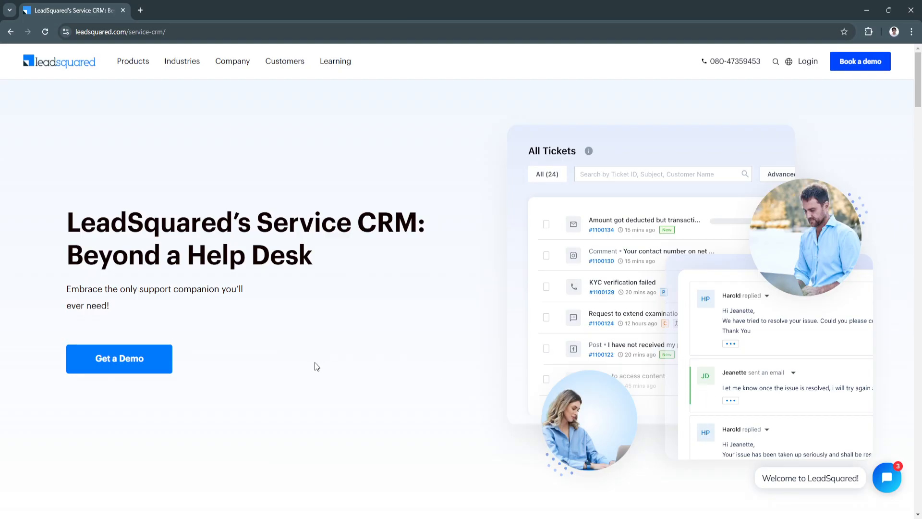
pyautogui.moveTo(328, 350)
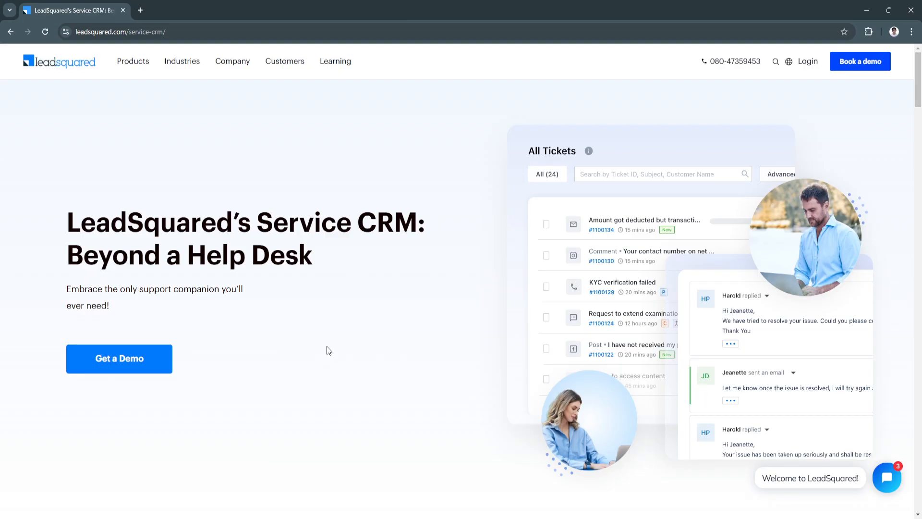
pyautogui.moveTo(640, 236)
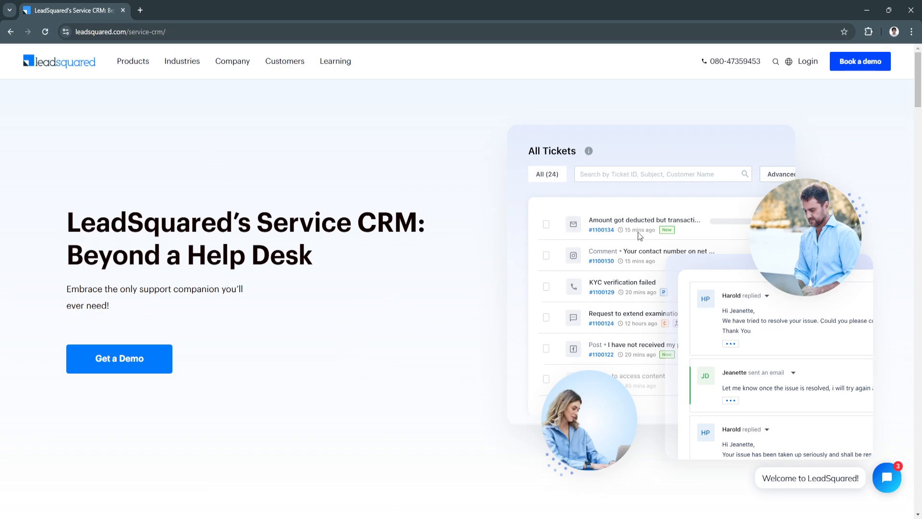
pyautogui.moveTo(431, 272)
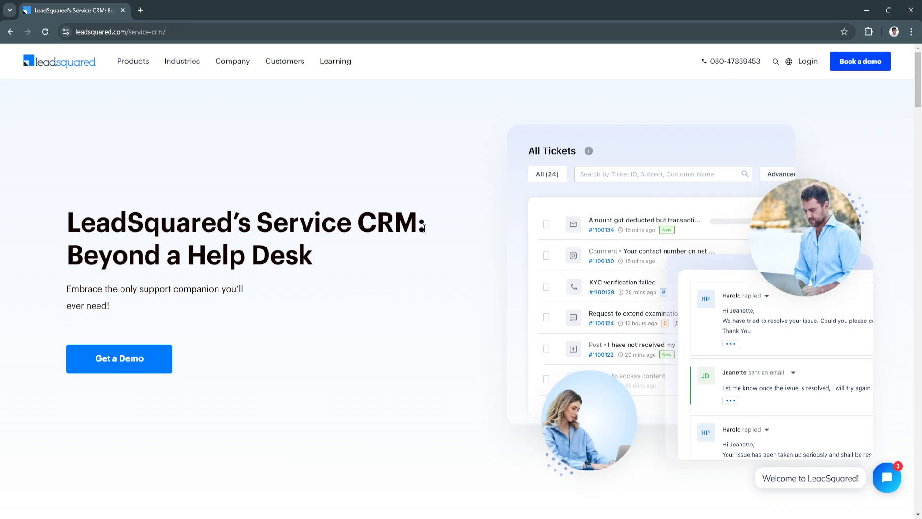
pyautogui.moveTo(208, 219)
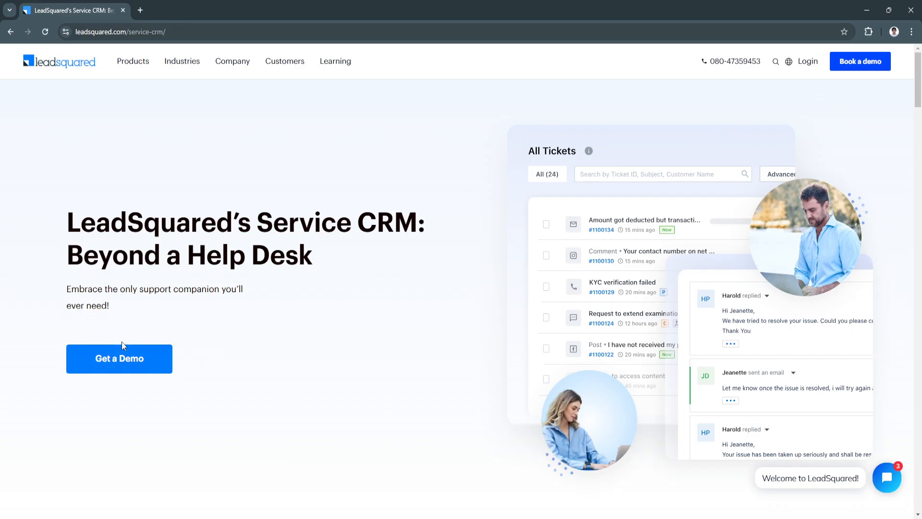
# Step: Go to the Service CRM 'Get a demo' request form
pyautogui.click(120, 359)
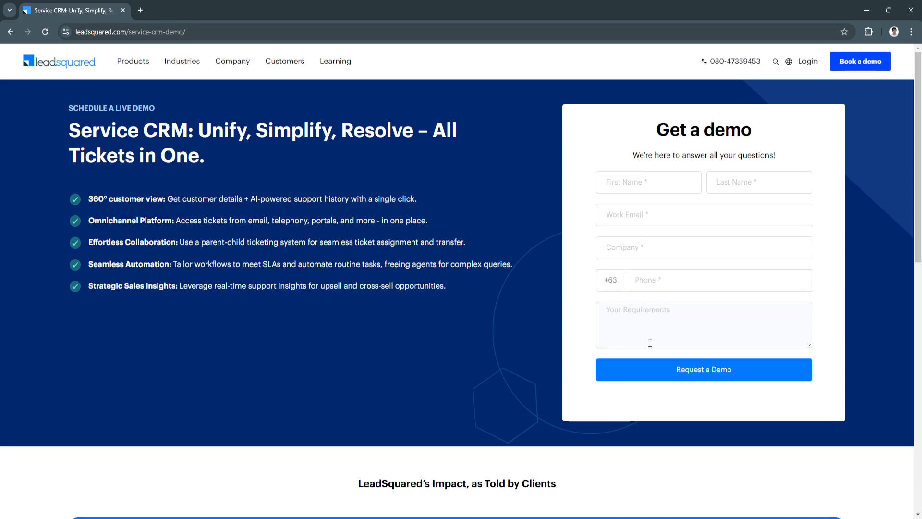
pyautogui.moveTo(61, 65)
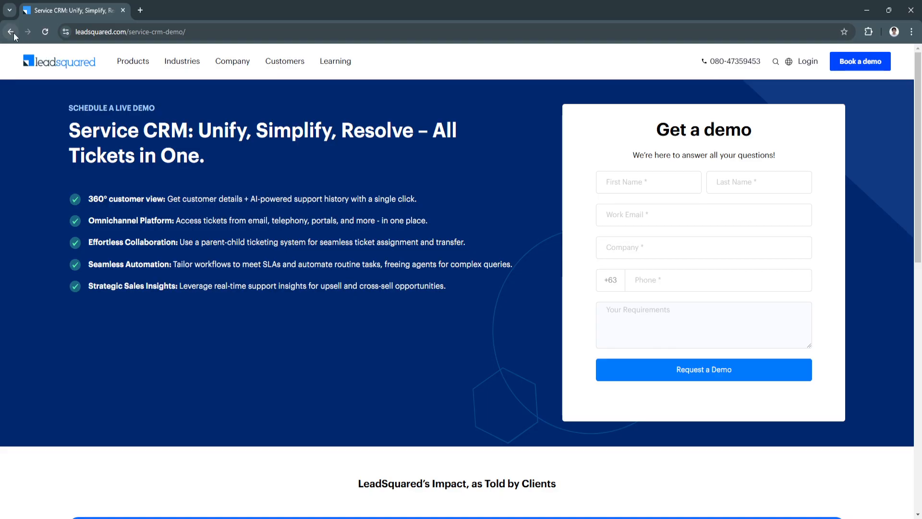
# Step: Go back to the Service CRM page and scroll past testimonials to the FAQs section
pyautogui.click(11, 32)
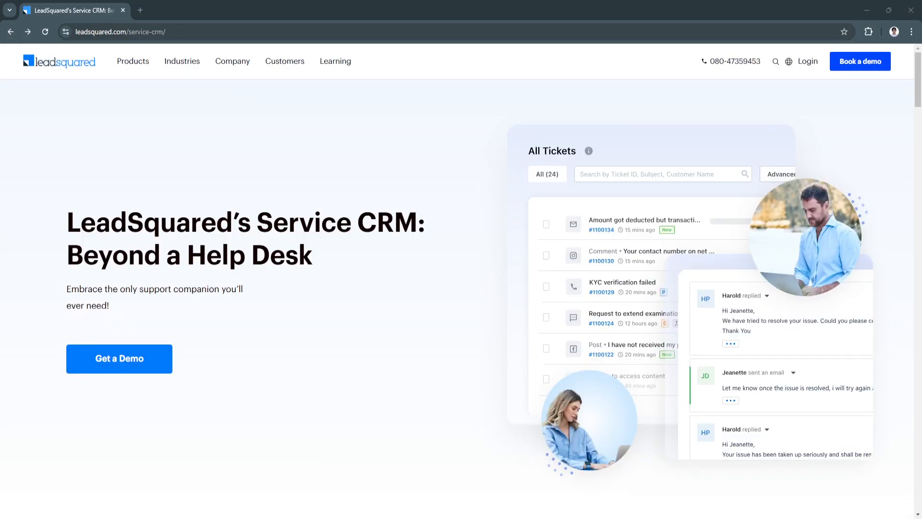
pyautogui.scroll(-3)
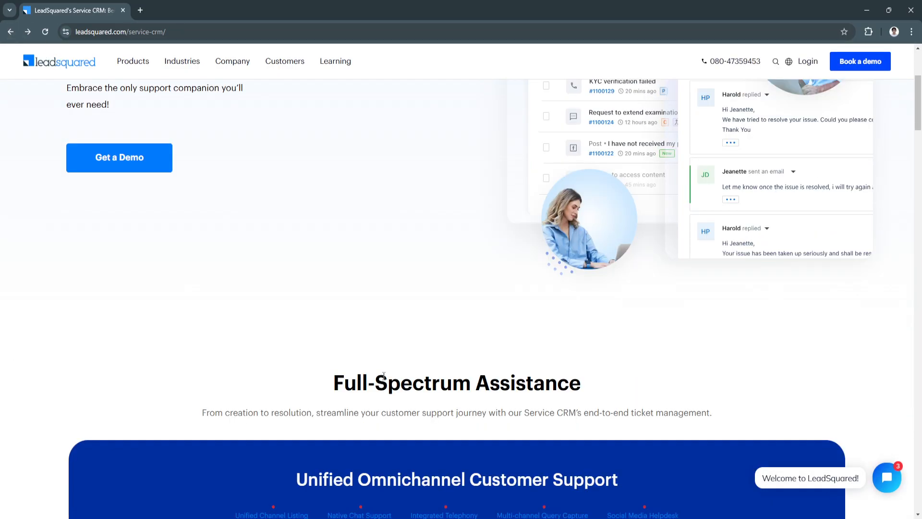
pyautogui.scroll(-3)
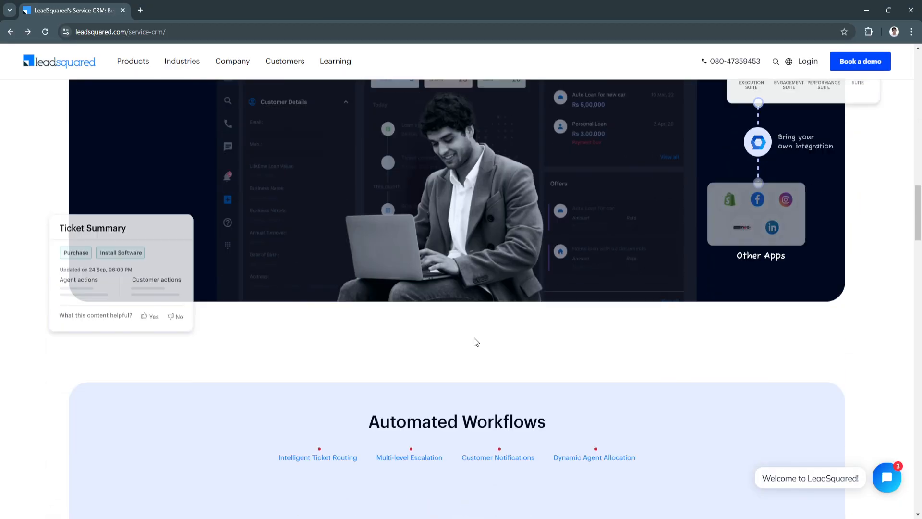
pyautogui.scroll(-3)
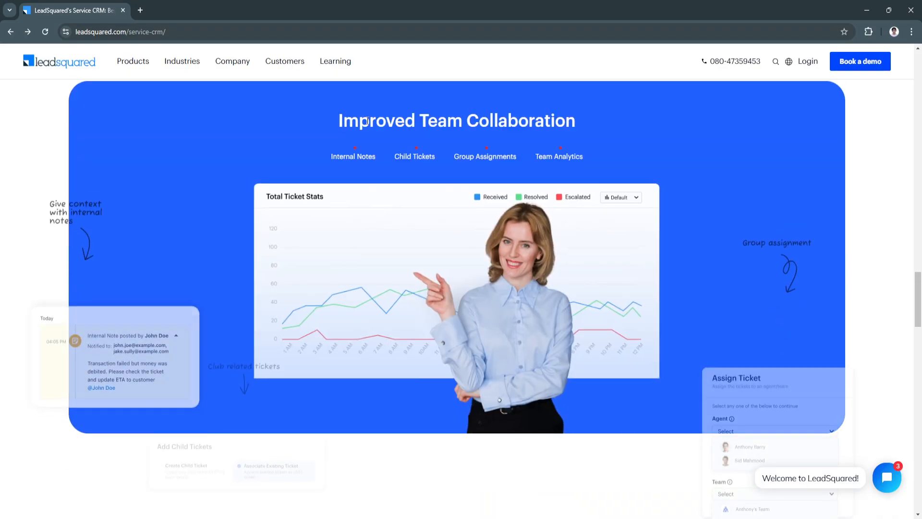
pyautogui.scroll(-3)
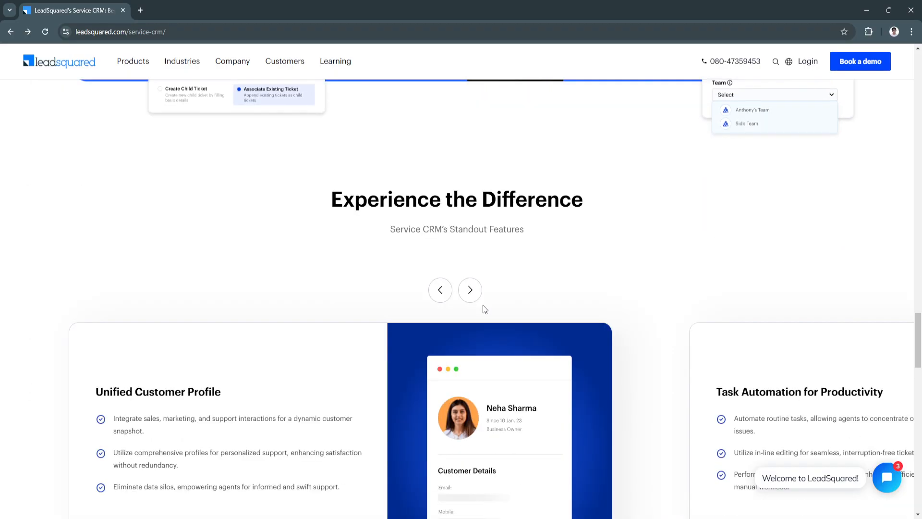
pyautogui.scroll(-3)
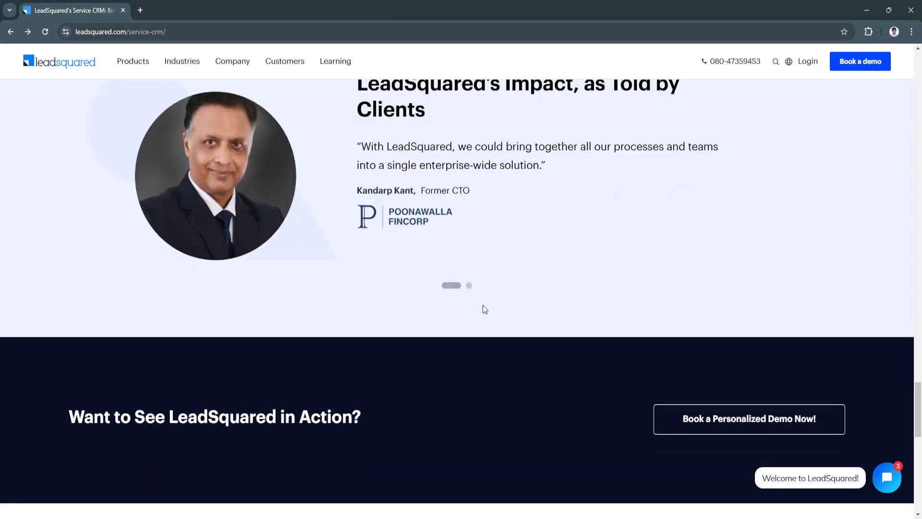
pyautogui.scroll(3)
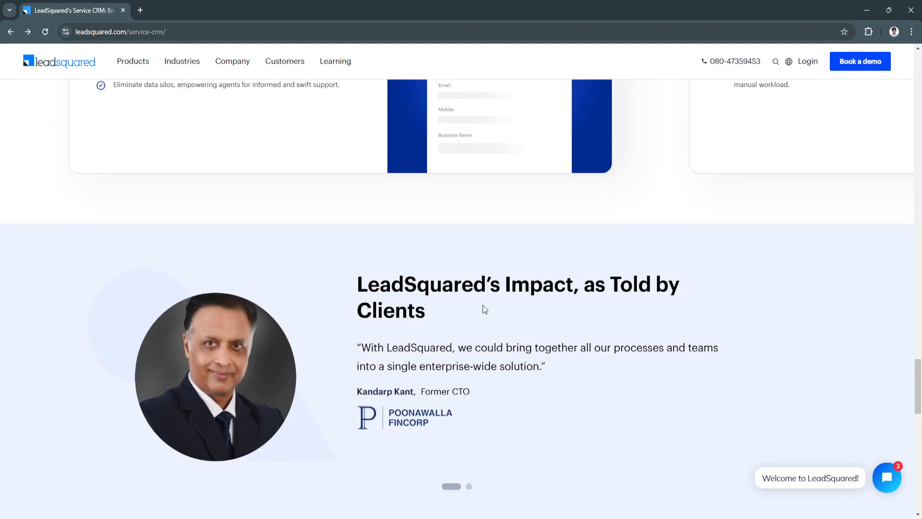
pyautogui.scroll(-3)
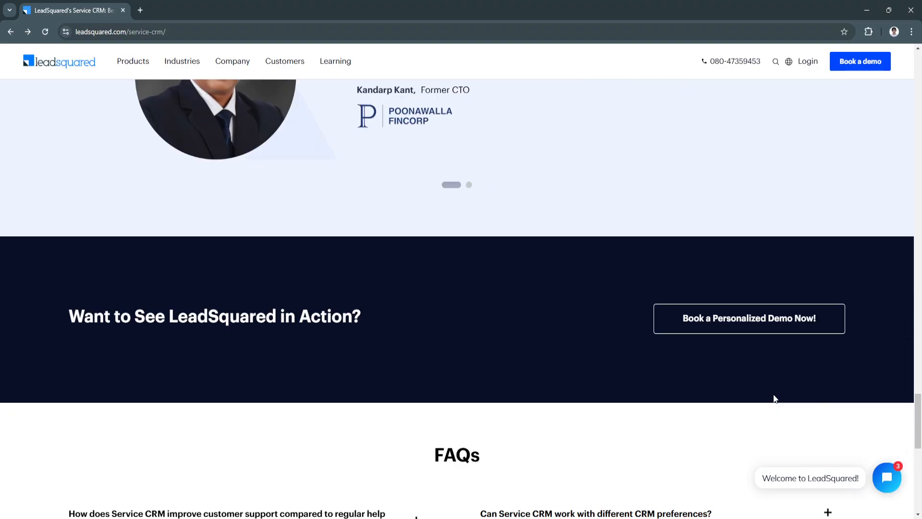
# Step: Expand the FAQ answers on improving customer support and boosting team productivity
pyautogui.scroll(-3)
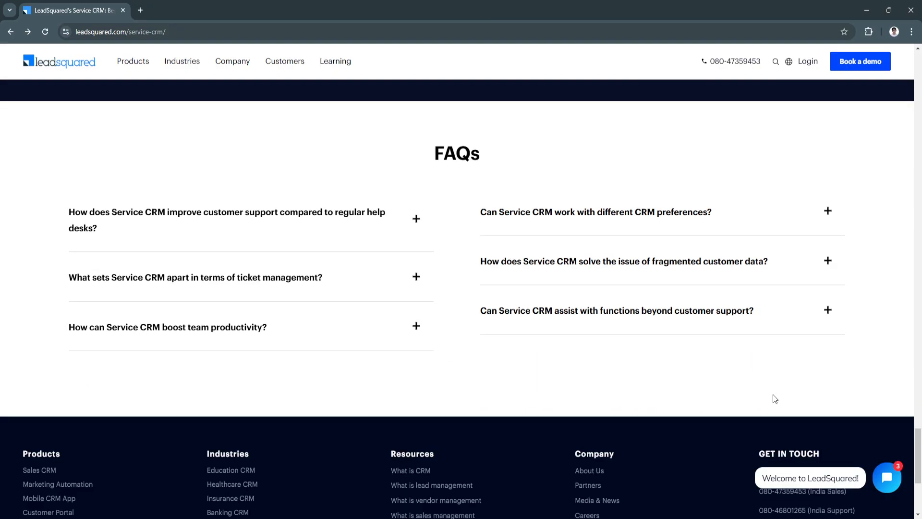
pyautogui.moveTo(383, 156)
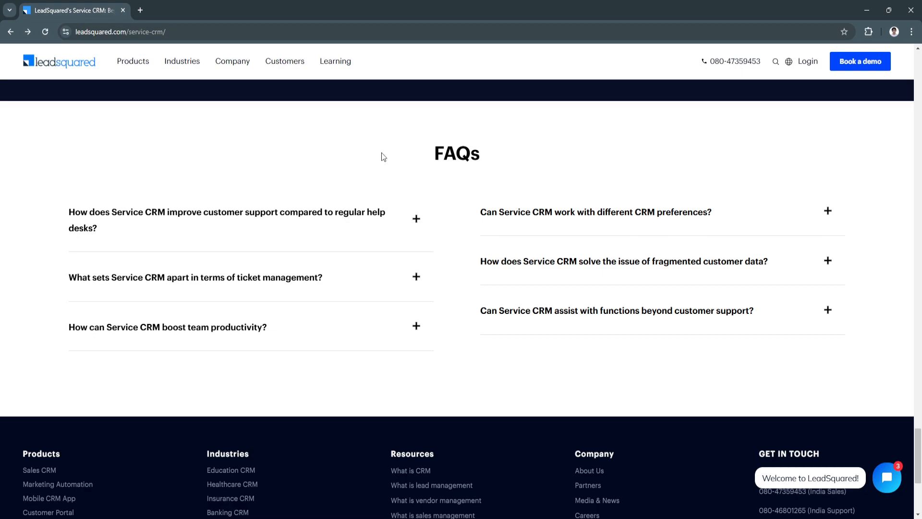
pyautogui.moveTo(445, 169)
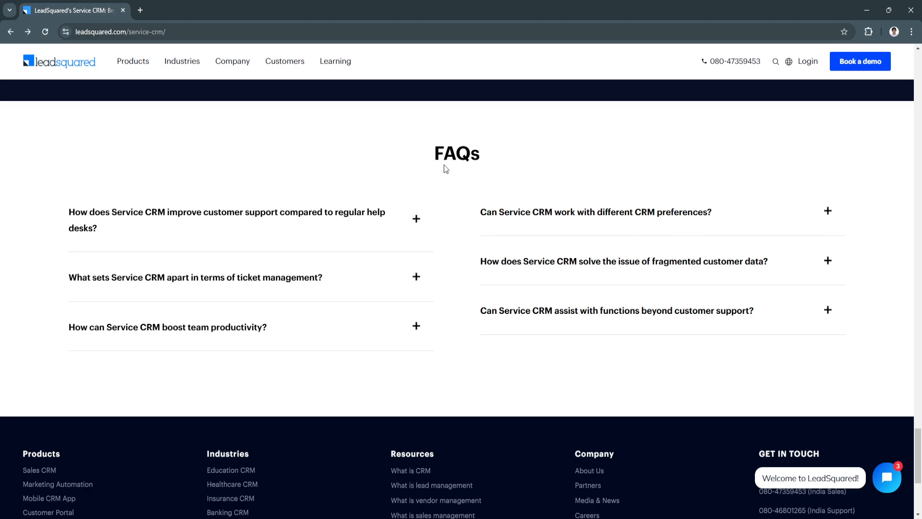
pyautogui.moveTo(399, 236)
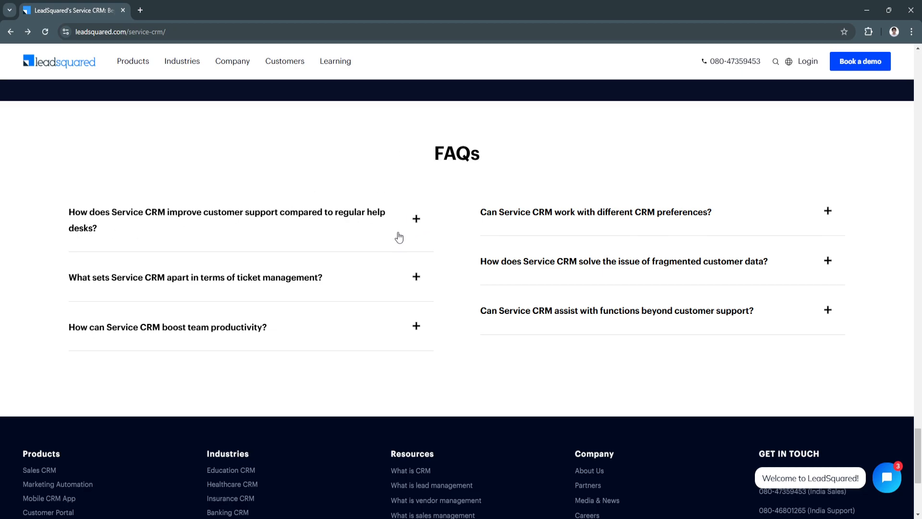
pyautogui.moveTo(428, 221)
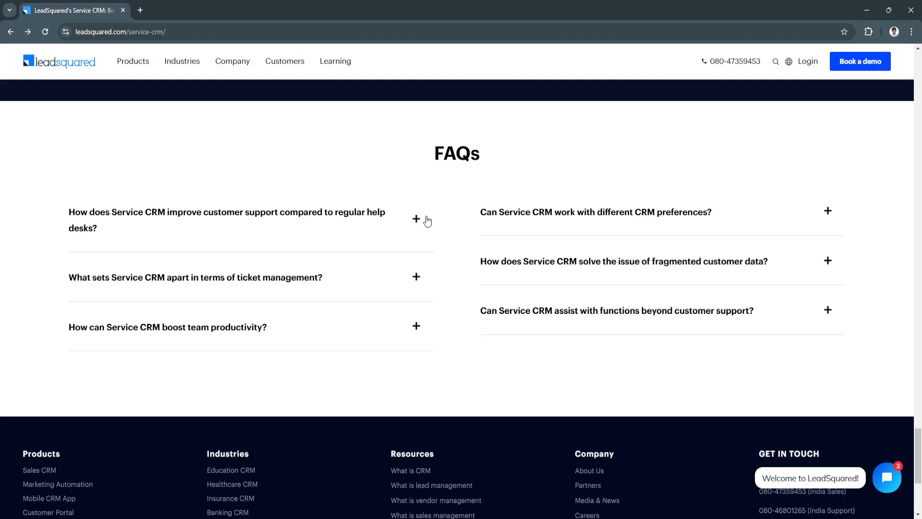
pyautogui.click(416, 219)
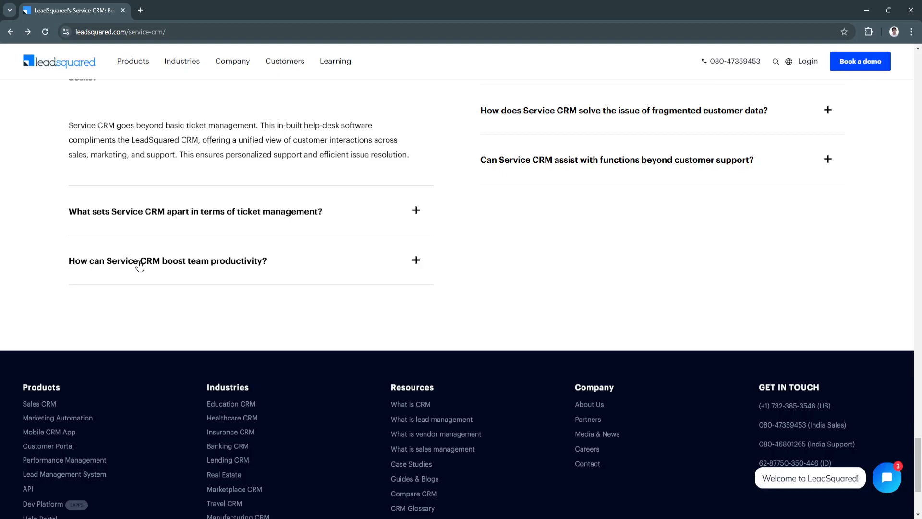
pyautogui.click(167, 261)
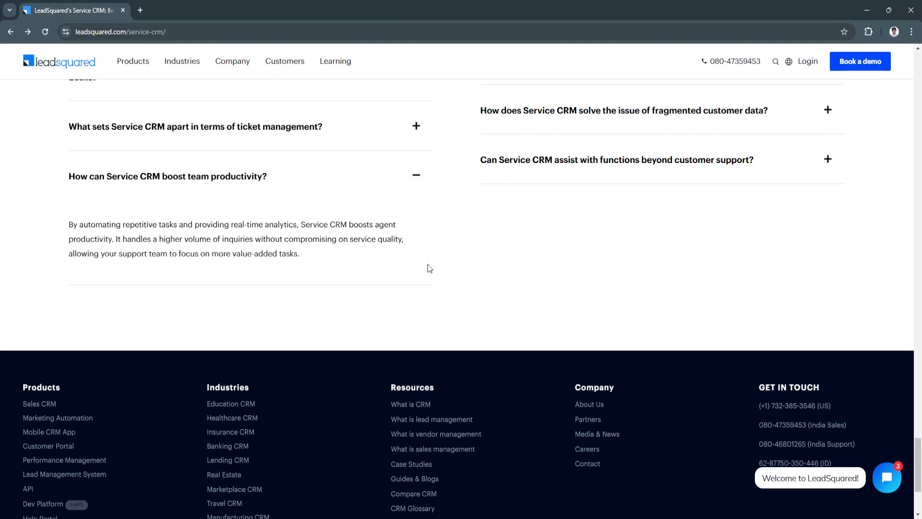
pyautogui.scroll(3)
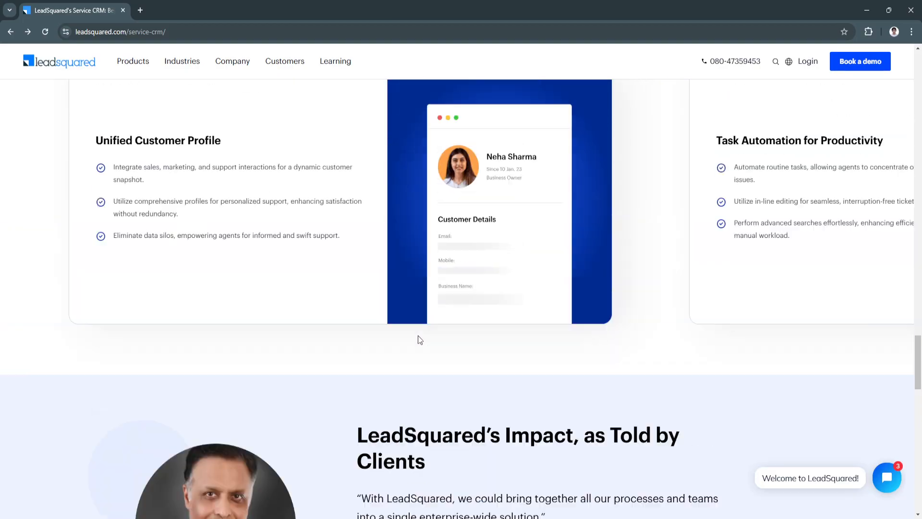
pyautogui.scroll(-3)
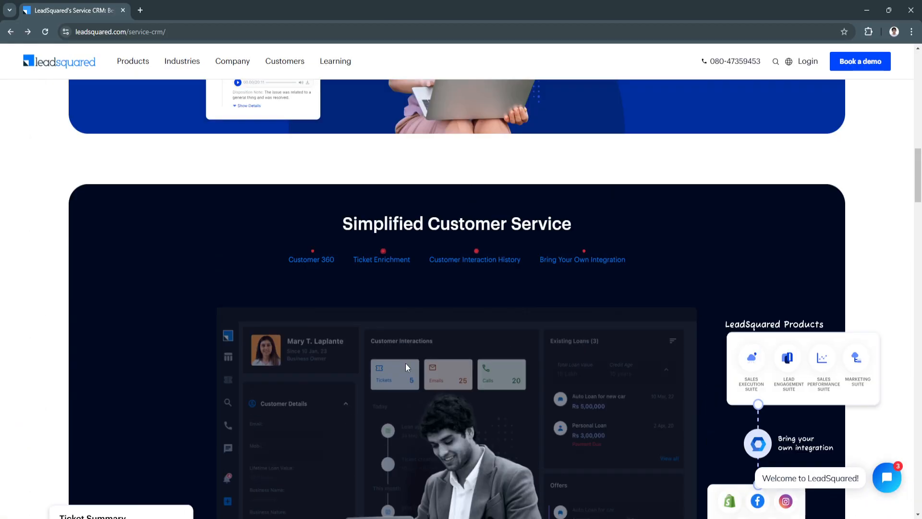